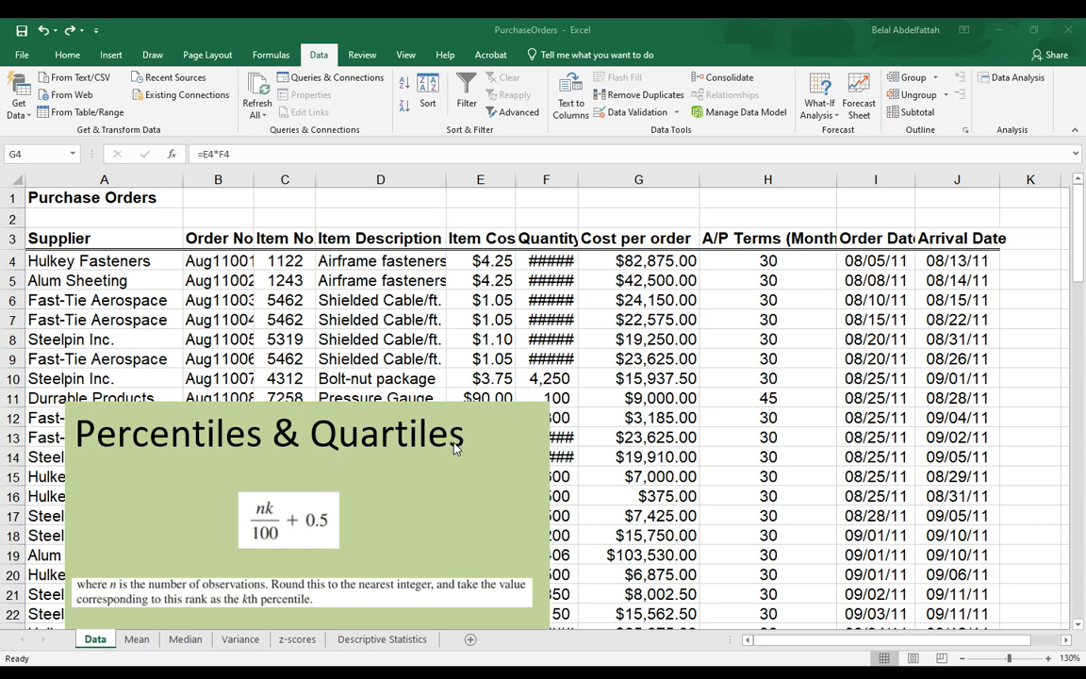
{"action": "mouse_move", "coordinate": [905, 624]}
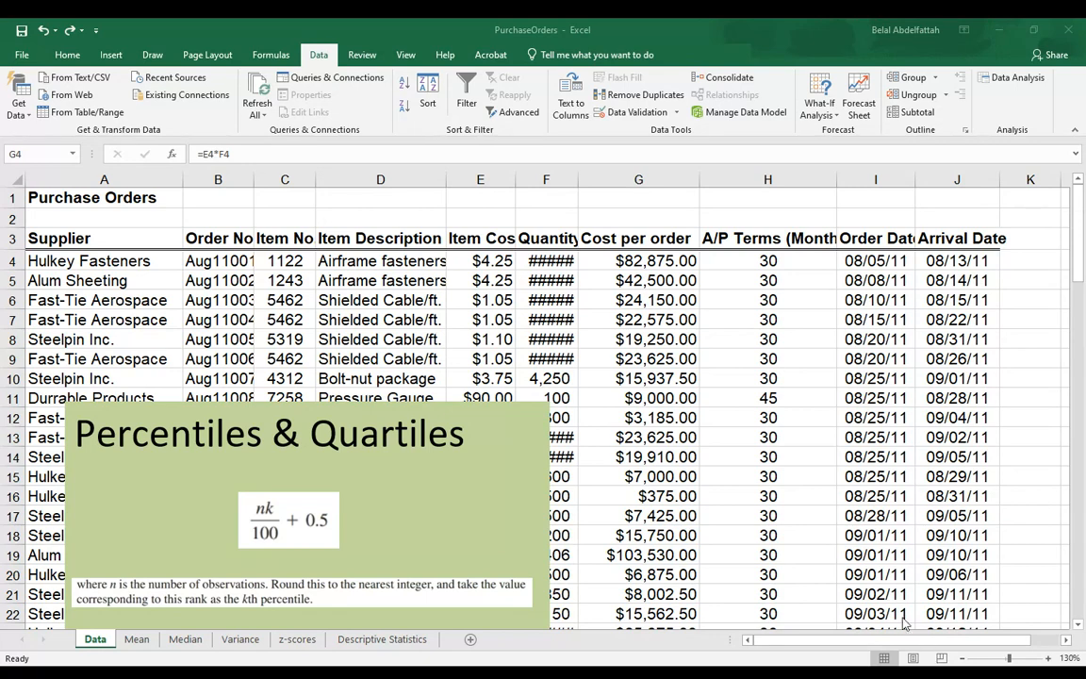
- Review the purchase orders table and its Cost per order column
{"action": "left_click", "coordinate": [638, 261]}
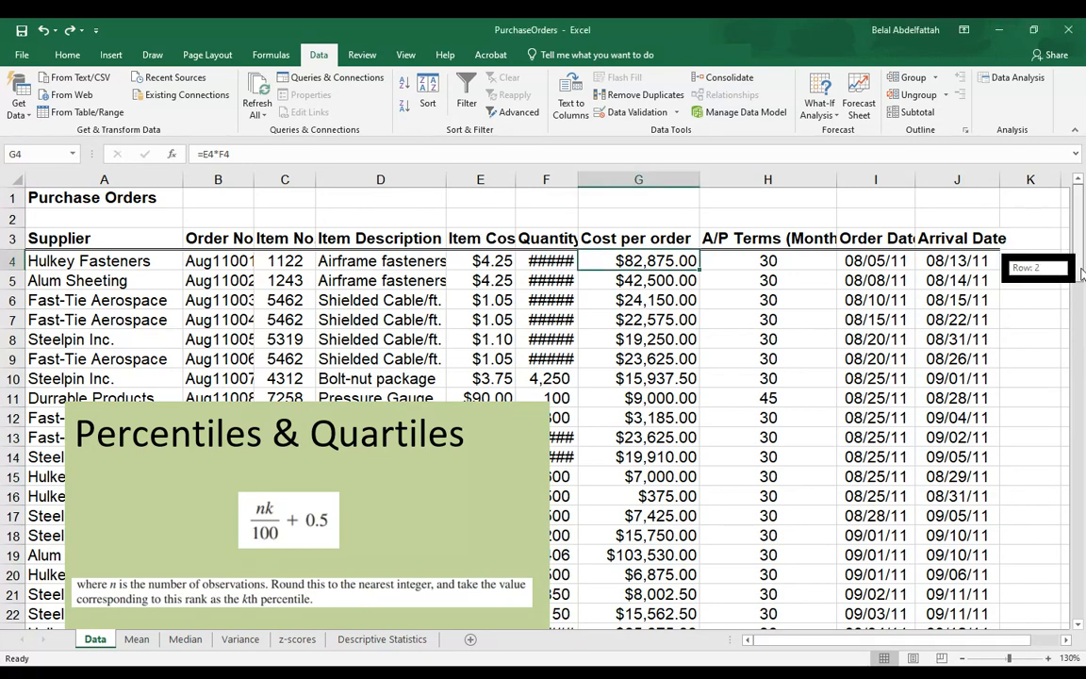
{"action": "scroll", "scroll_direction": "down", "scroll_amount": 3}
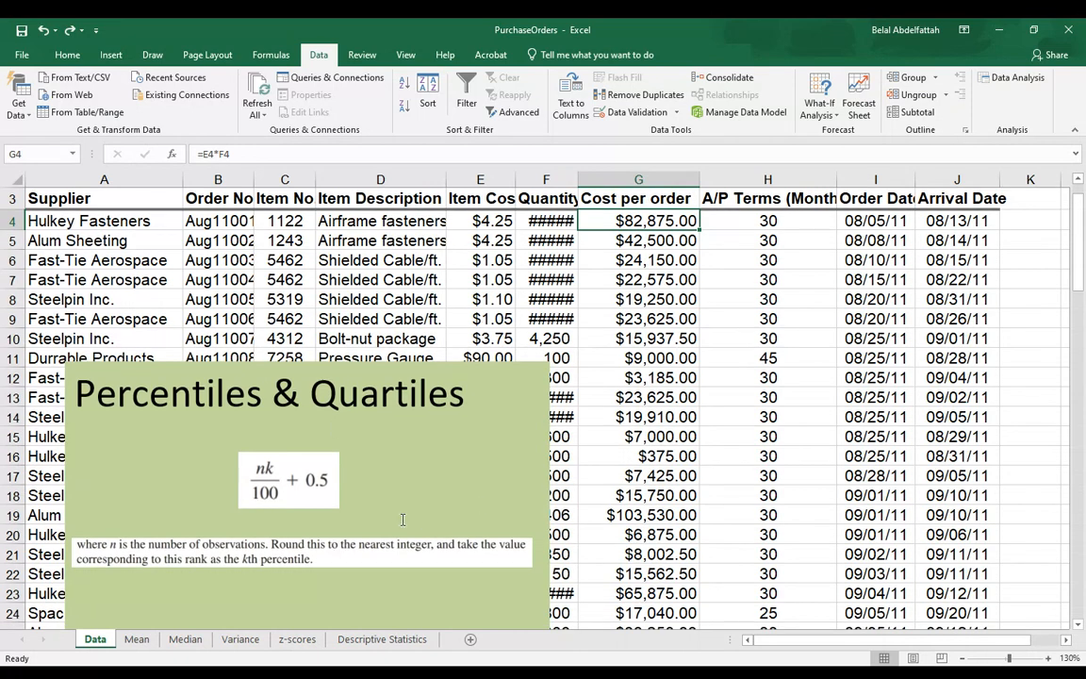
{"action": "mouse_move", "coordinate": [396, 444]}
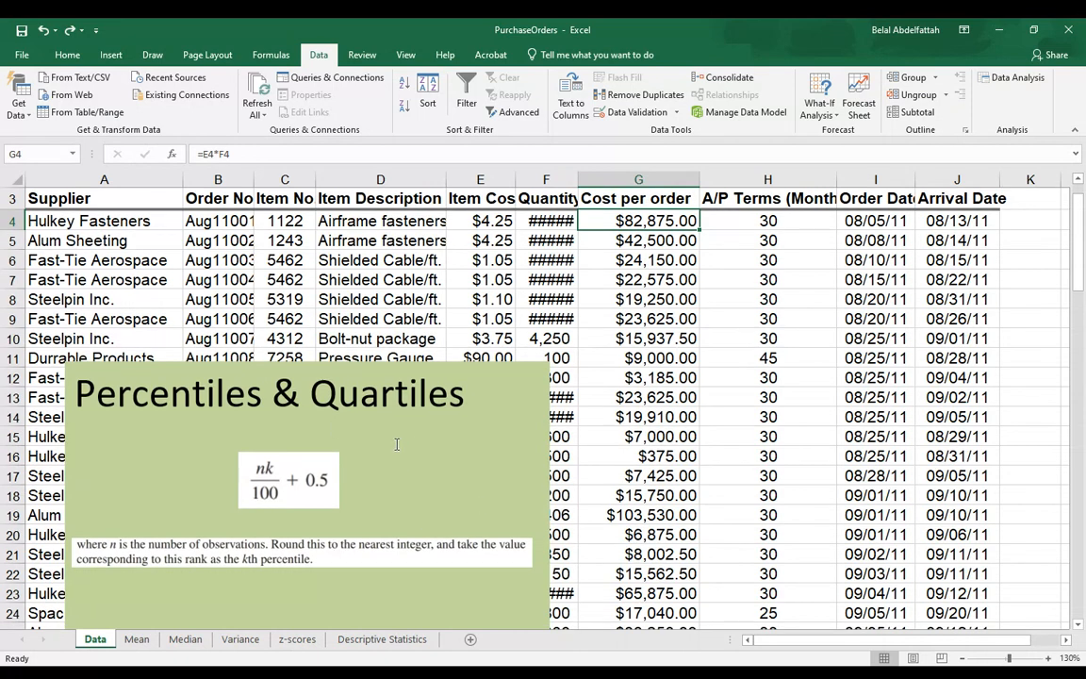
{"action": "scroll", "scroll_direction": "down", "scroll_amount": 3}
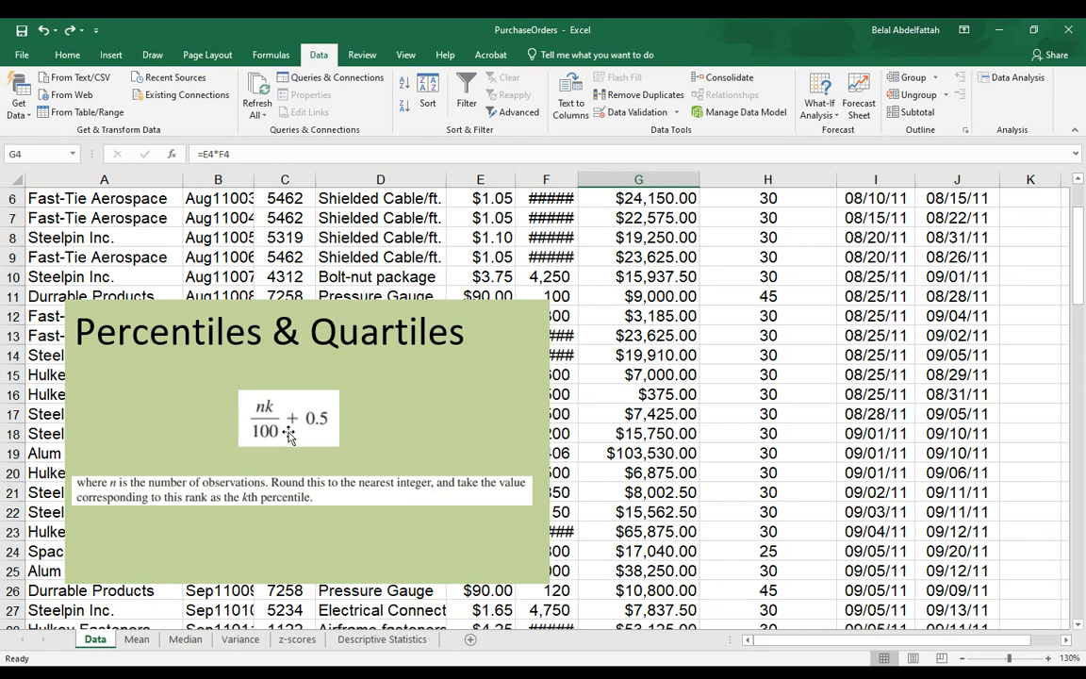
{"action": "mouse_move", "coordinate": [257, 420]}
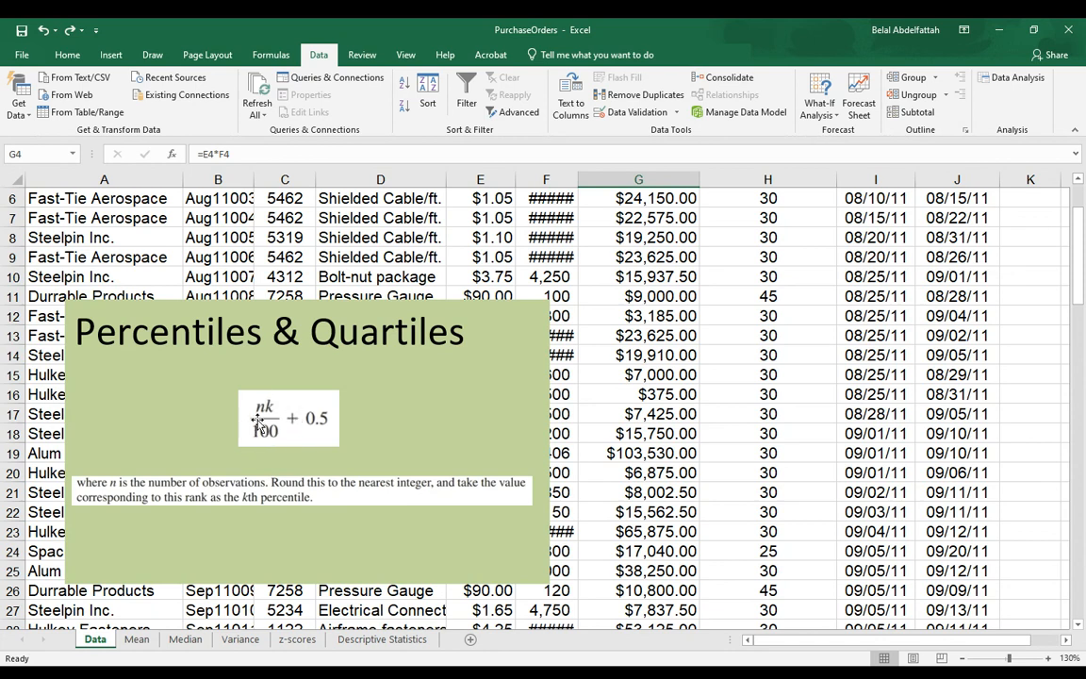
{"action": "mouse_move", "coordinate": [312, 454]}
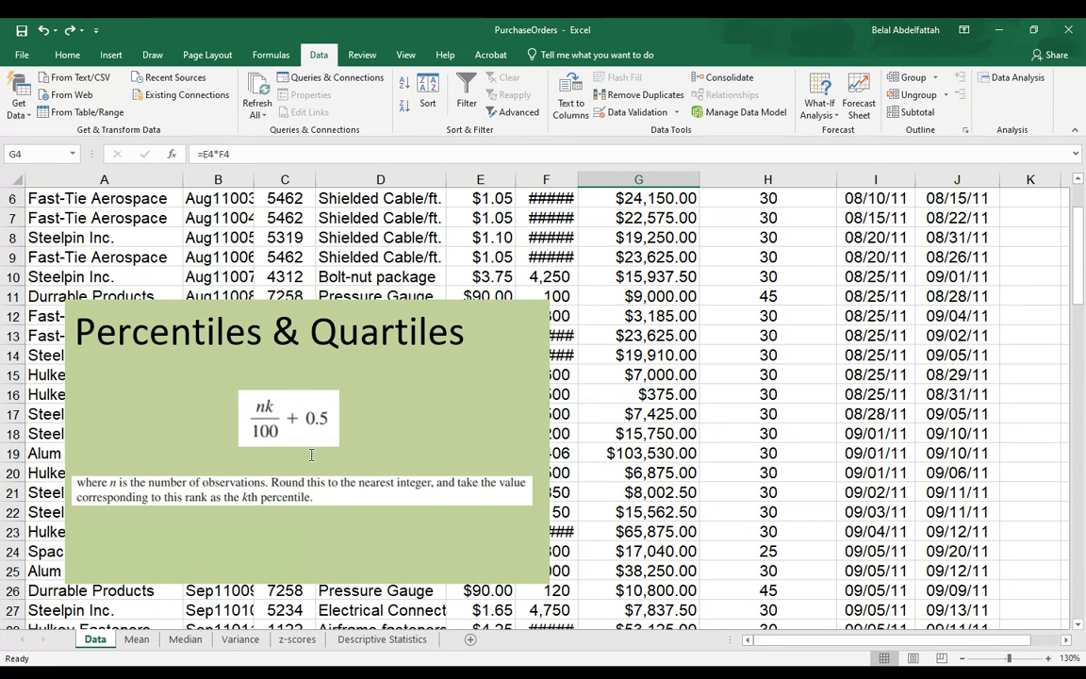
{"action": "mouse_move", "coordinate": [304, 372]}
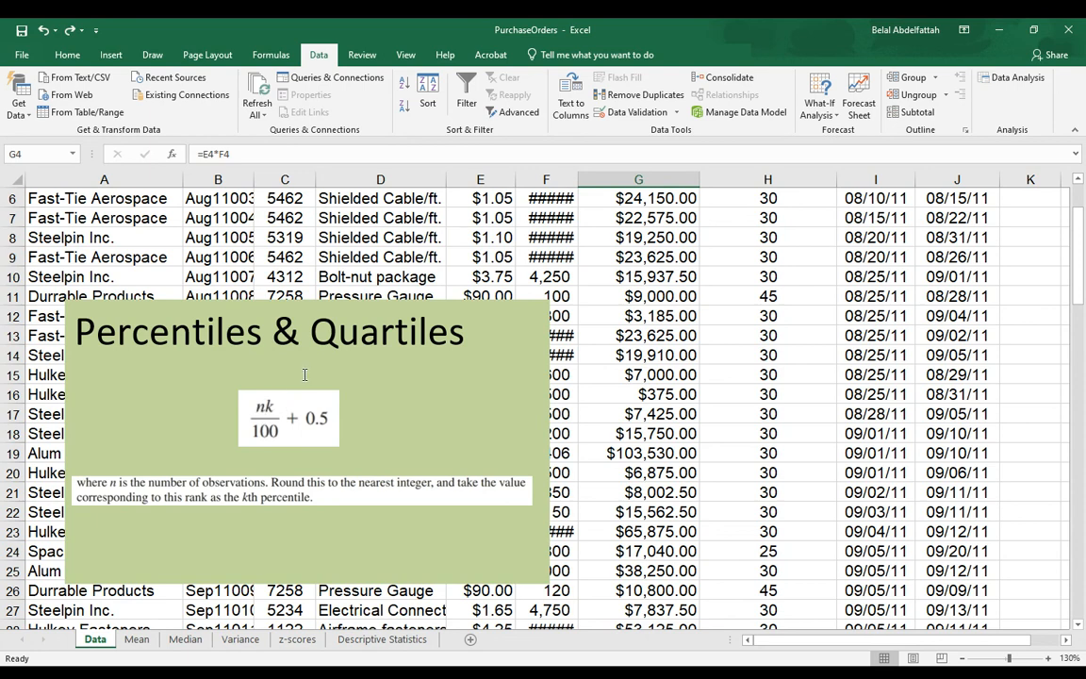
{"action": "mouse_move", "coordinate": [310, 460]}
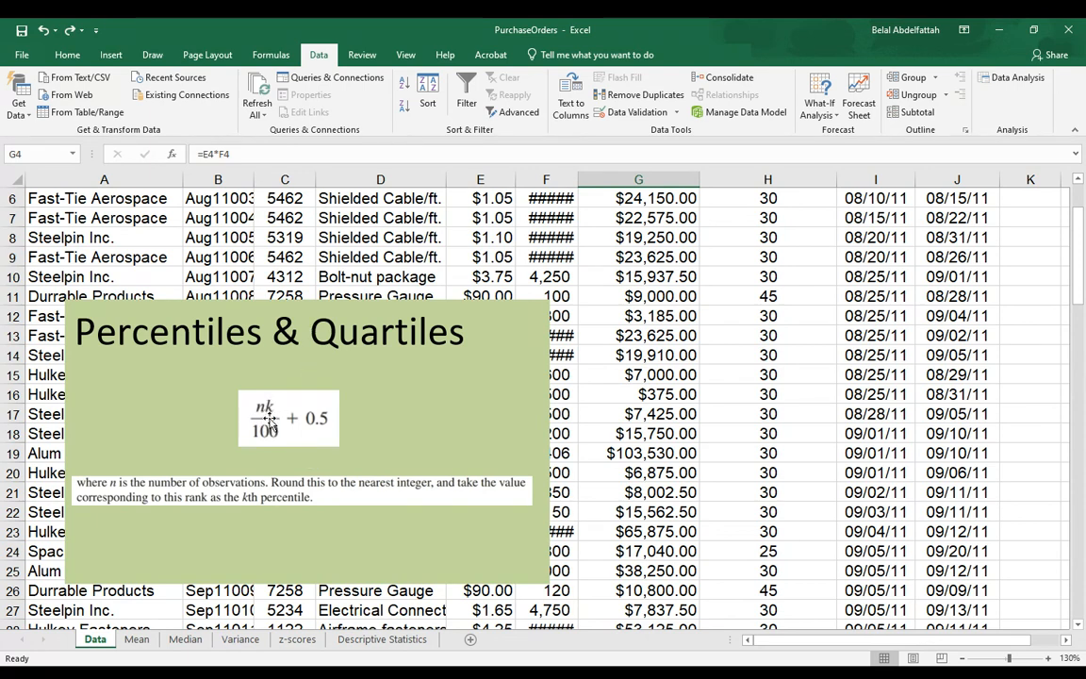
{"action": "mouse_move", "coordinate": [267, 452]}
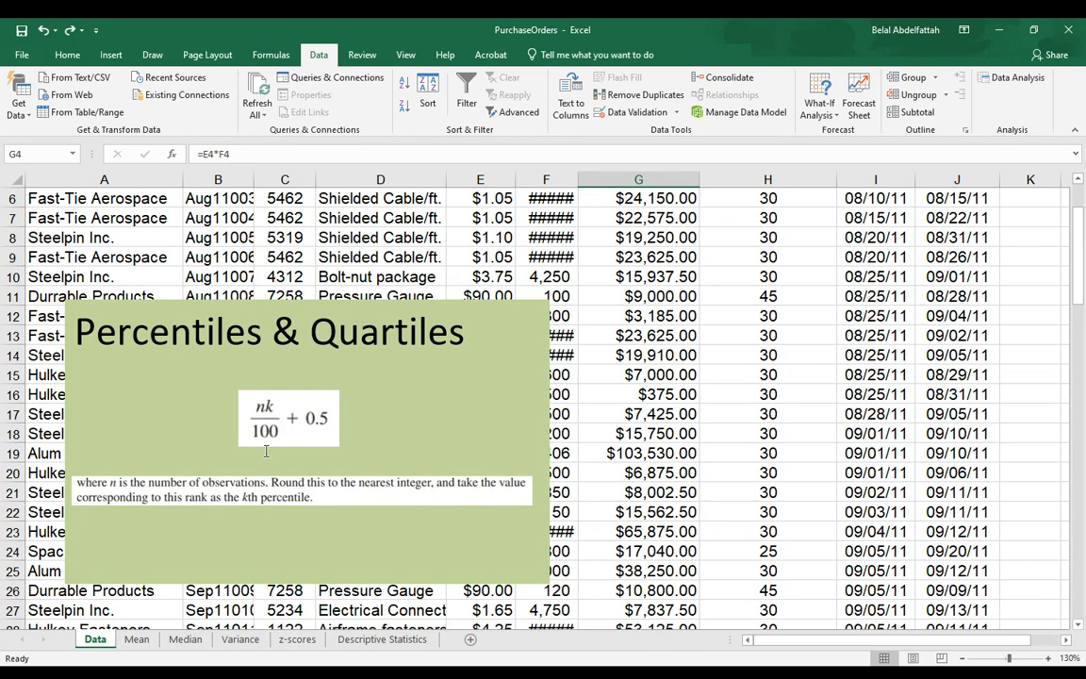
{"action": "mouse_move", "coordinate": [287, 437]}
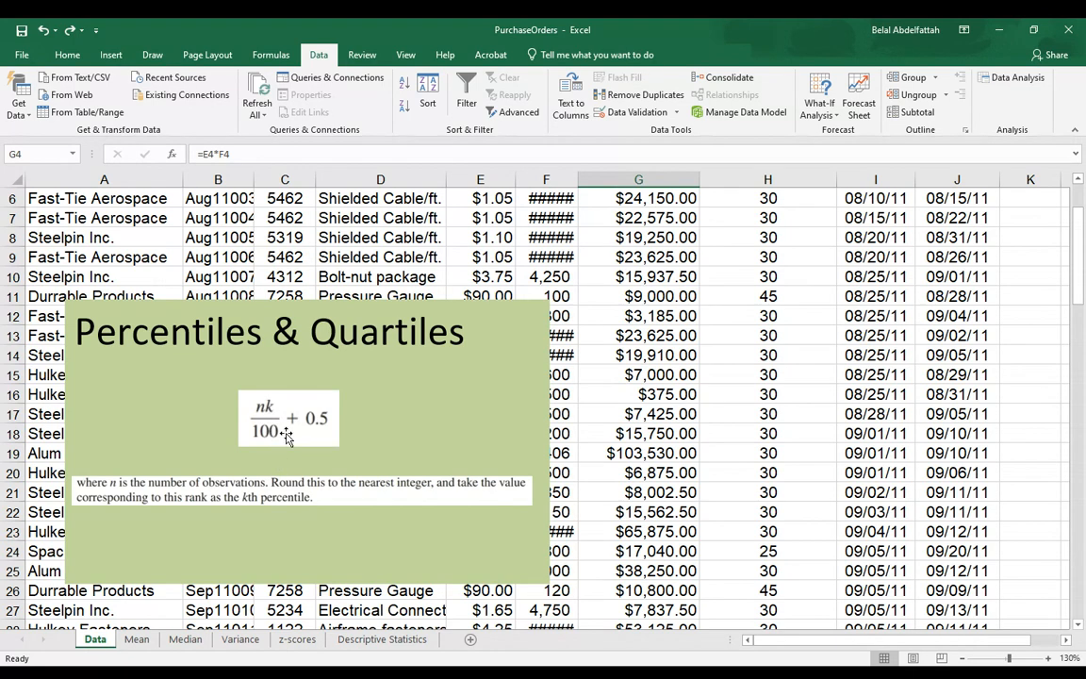
{"action": "mouse_move", "coordinate": [287, 398]}
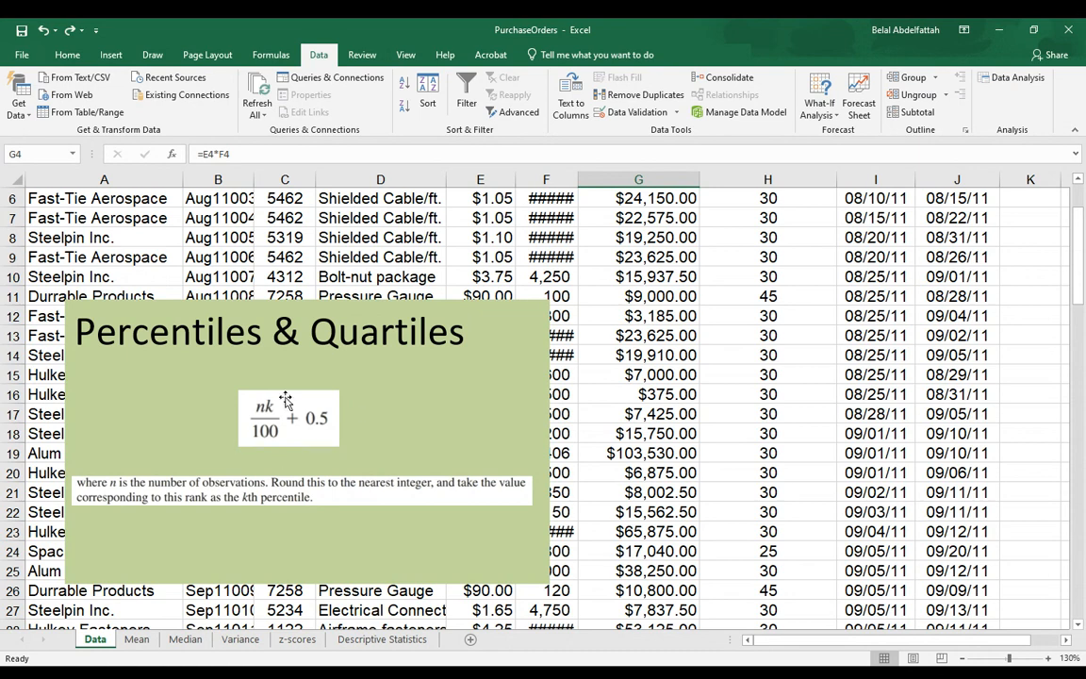
{"action": "mouse_move", "coordinate": [324, 432]}
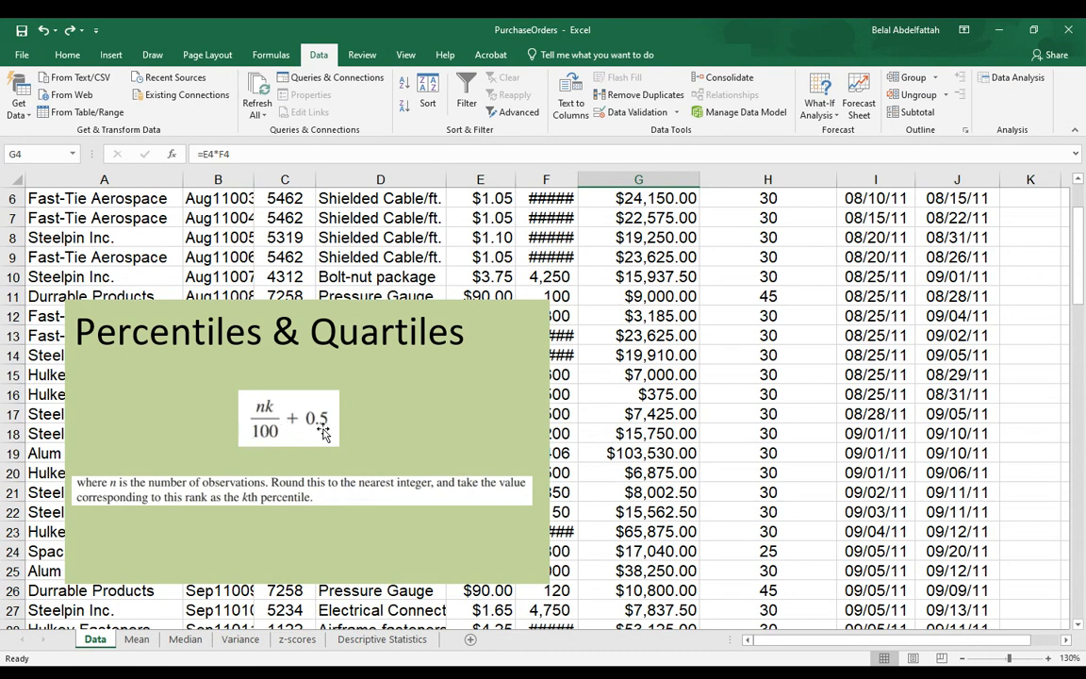
{"action": "mouse_move", "coordinate": [273, 402]}
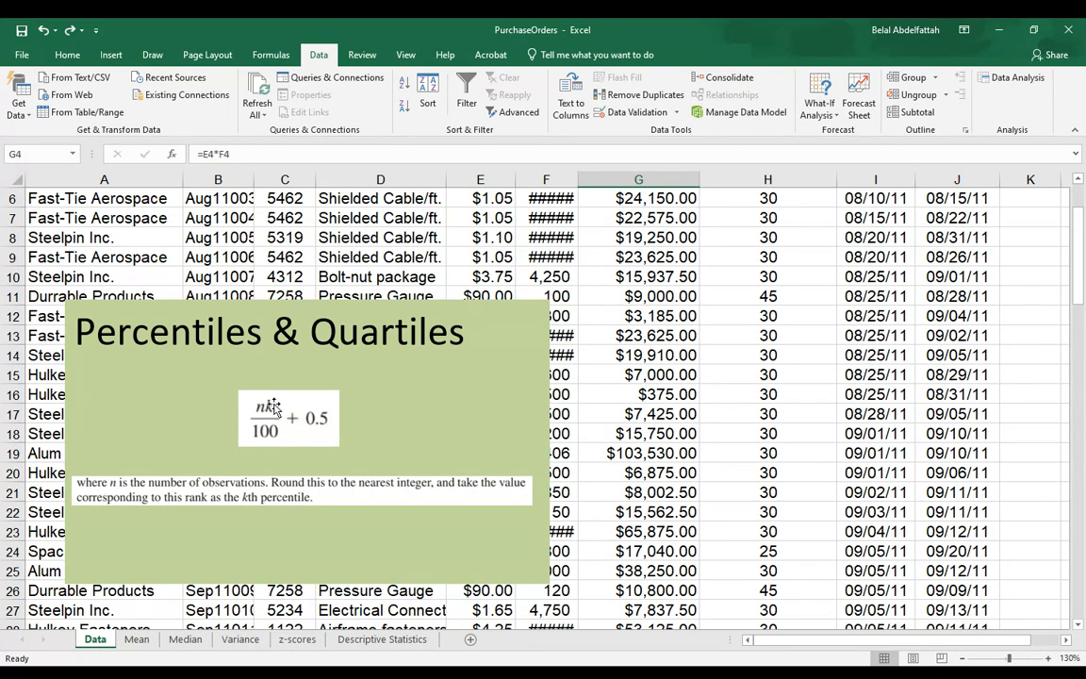
{"action": "mouse_move", "coordinate": [291, 415]}
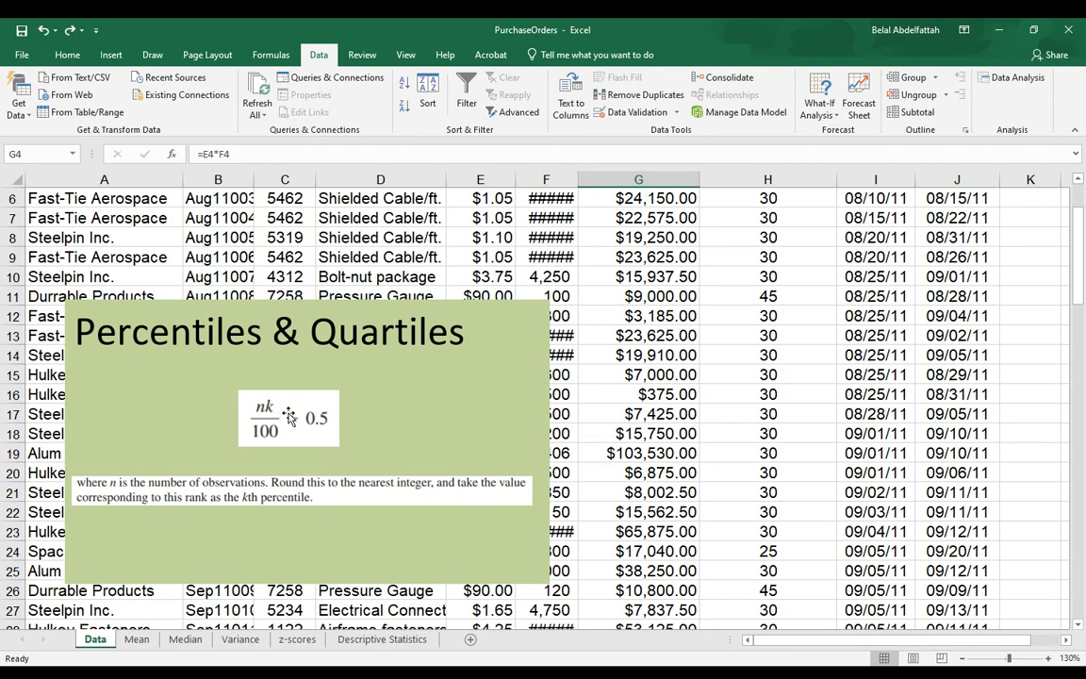
{"action": "mouse_move", "coordinate": [458, 499]}
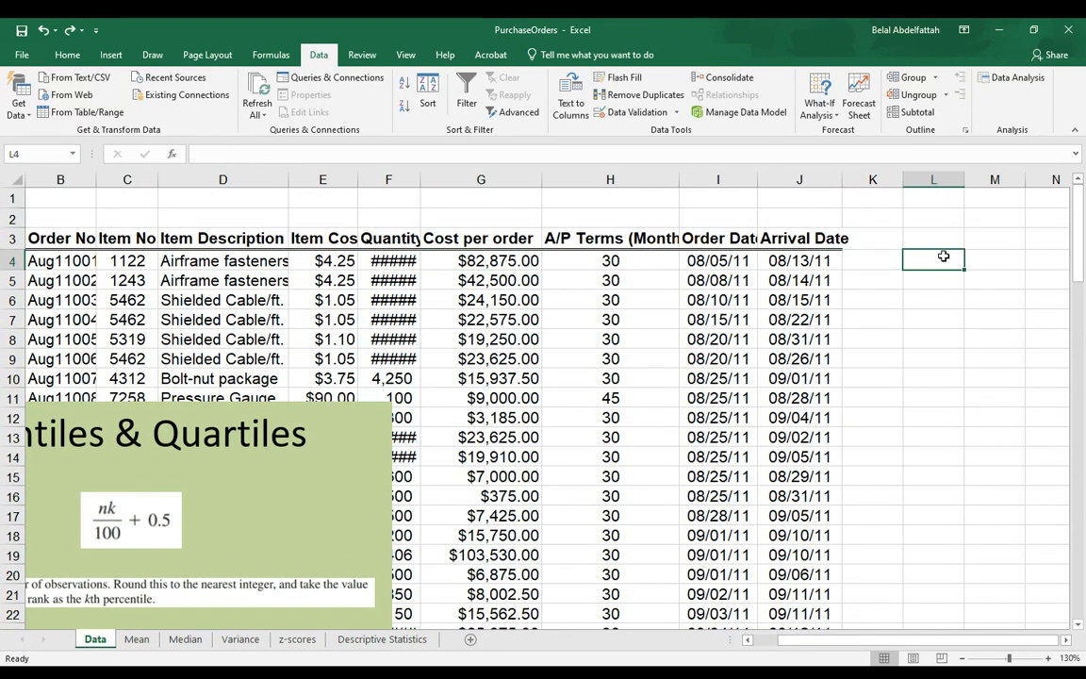
- Label L4 as k with 90 in M4 and add an n label in L5
{"action": "double_click", "coordinate": [933, 259]}
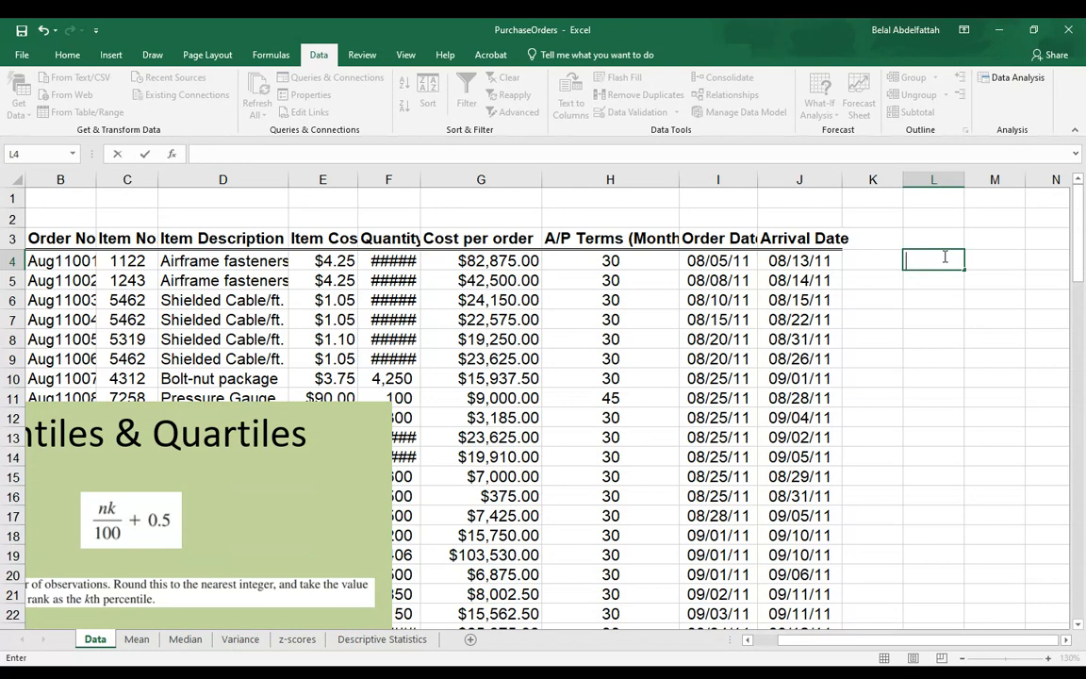
{"action": "type", "text": "k"}
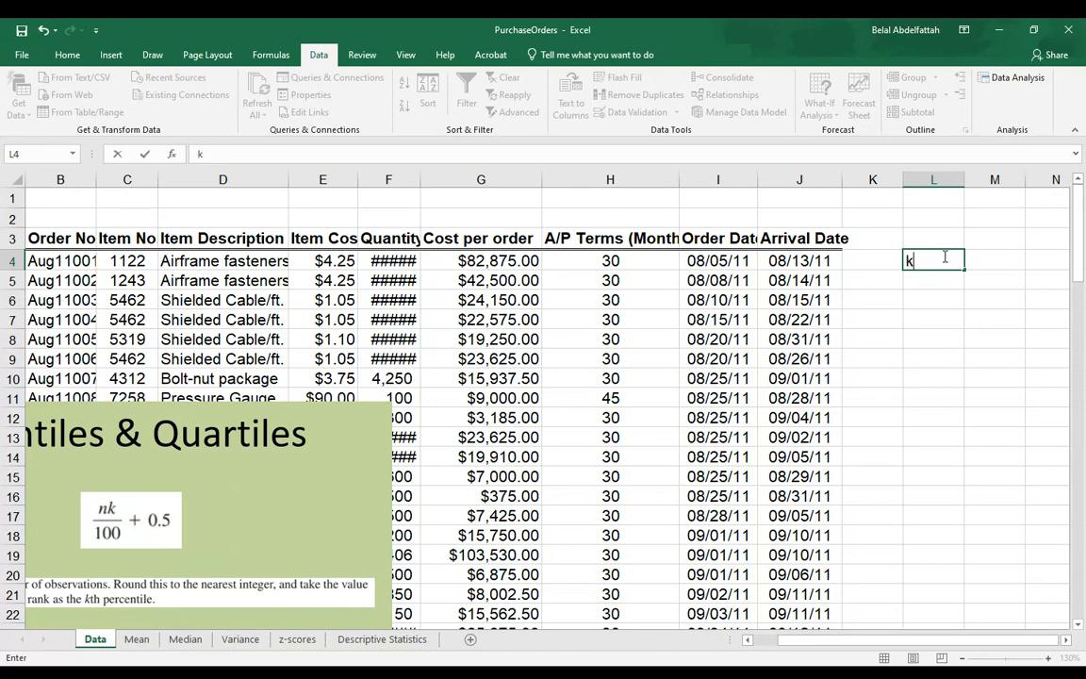
{"action": "key", "text": "Tab"}
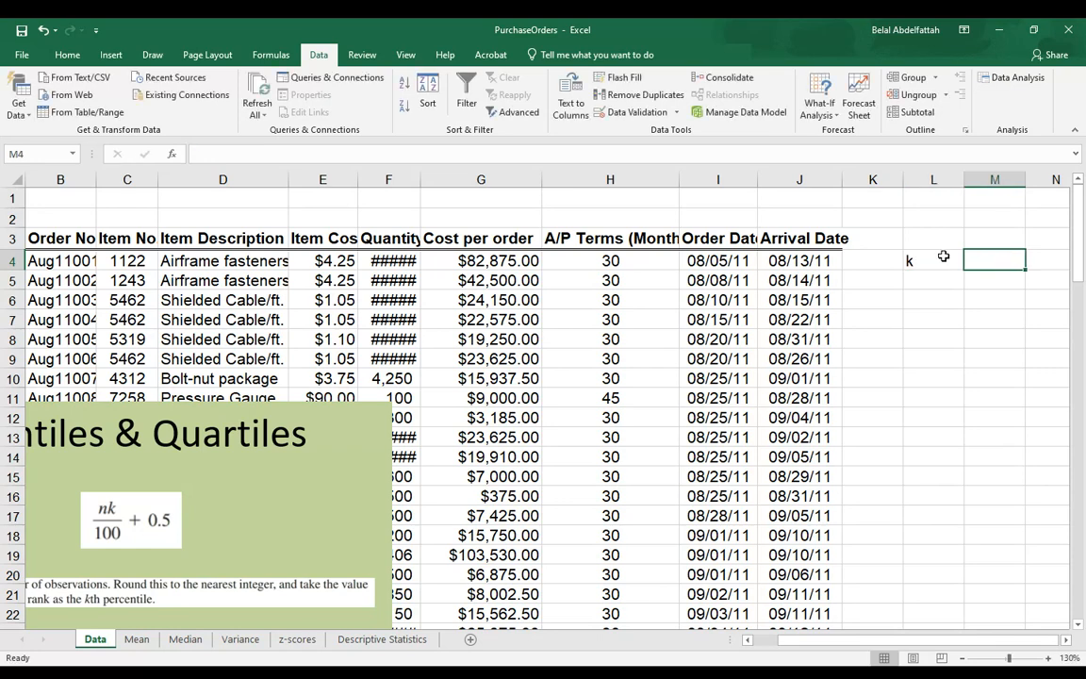
{"action": "type", "text": "90"}
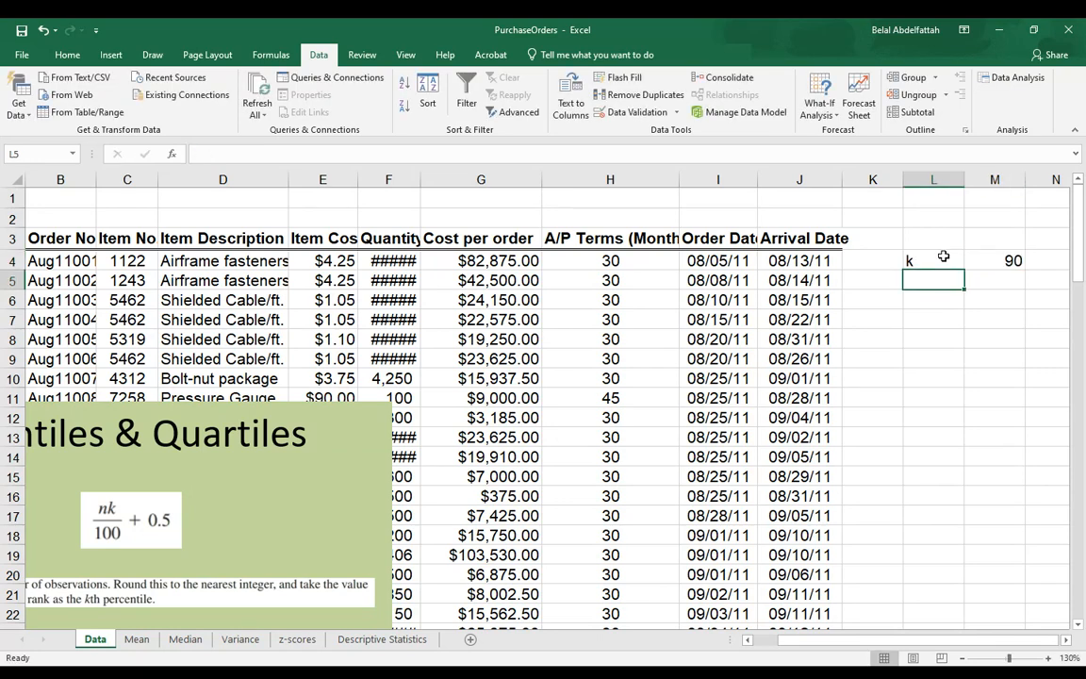
{"action": "type", "text": "n"}
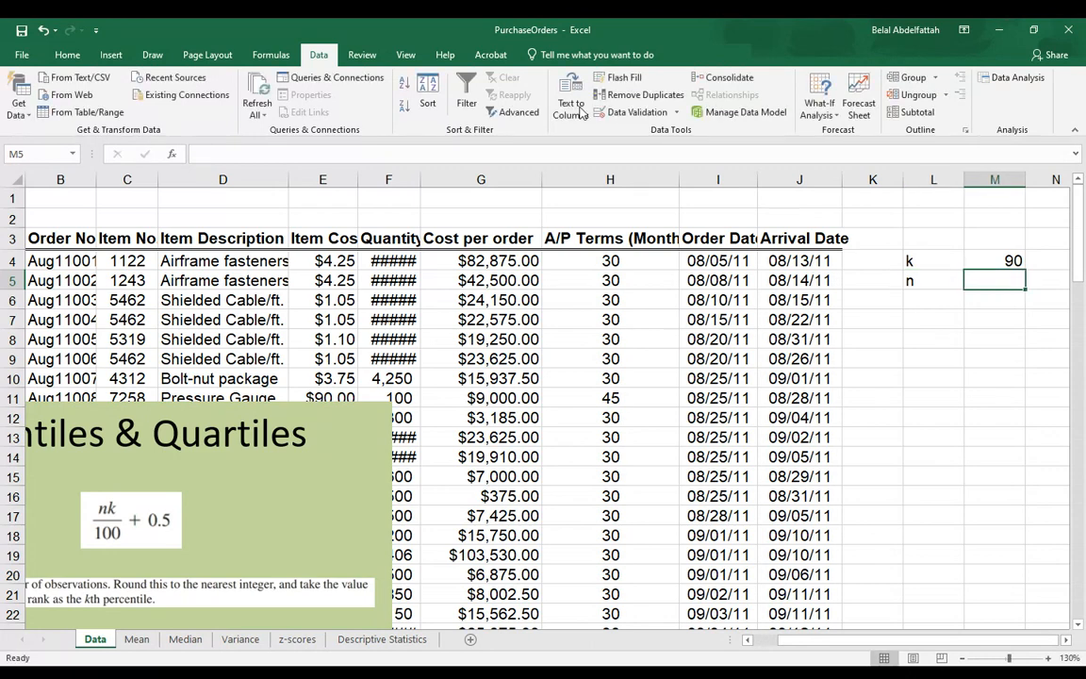
{"action": "mouse_move", "coordinate": [492, 212]}
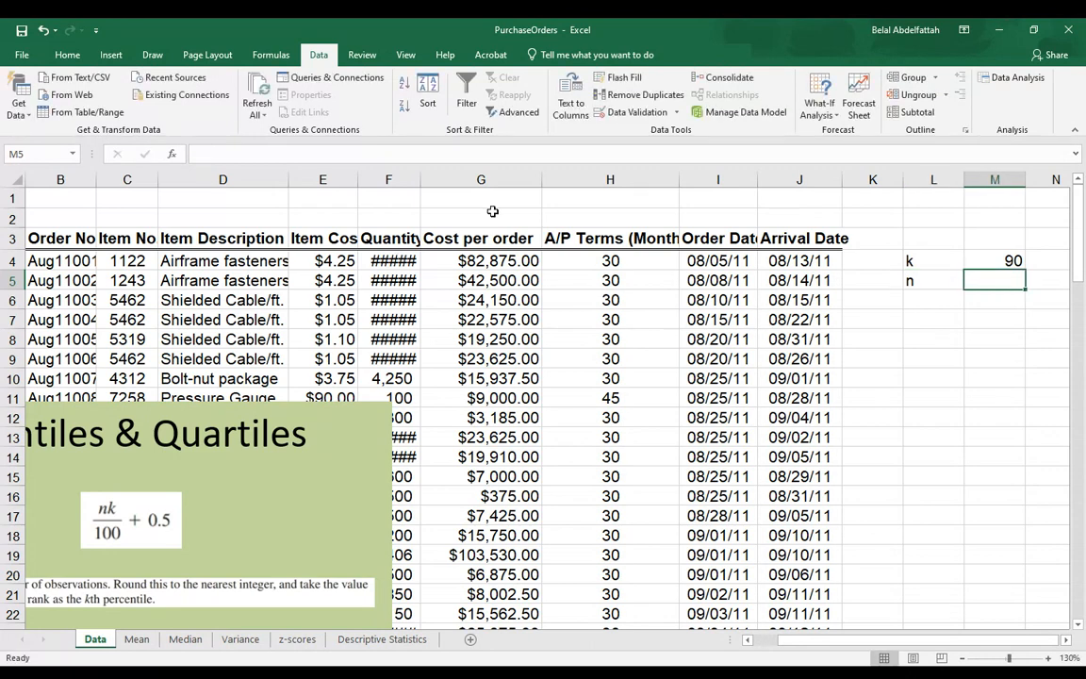
{"action": "mouse_move", "coordinate": [538, 233]}
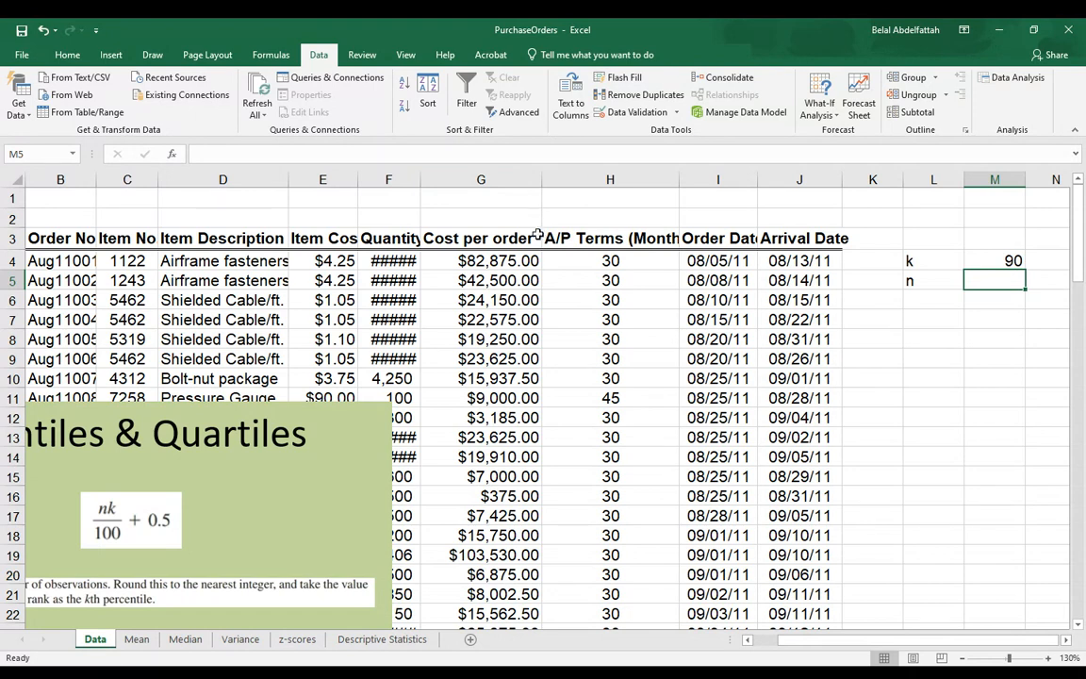
{"action": "left_click", "coordinate": [481, 180]}
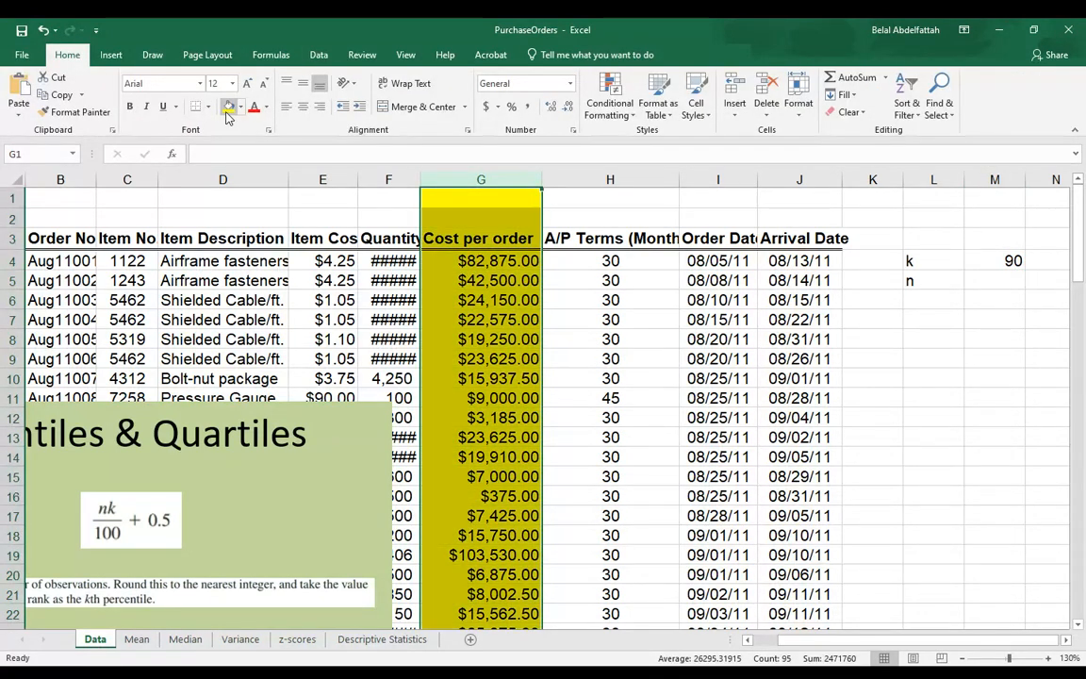
- Check the Cost per order values and settle on the column header in G3
{"action": "left_click", "coordinate": [481, 280]}
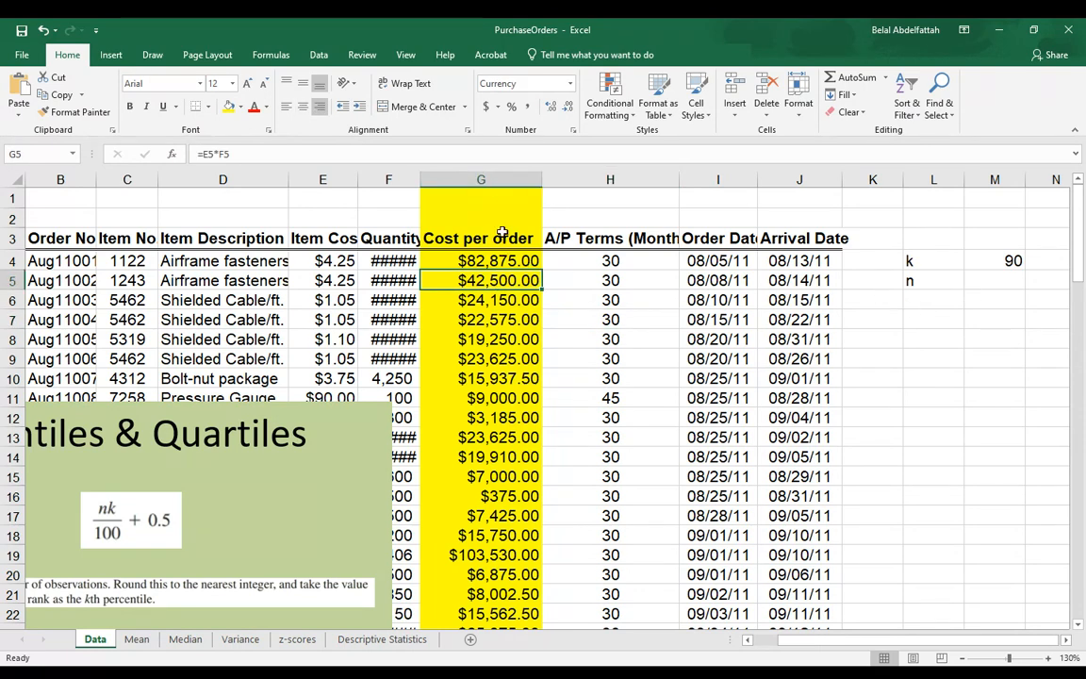
{"action": "left_click", "coordinate": [481, 179]}
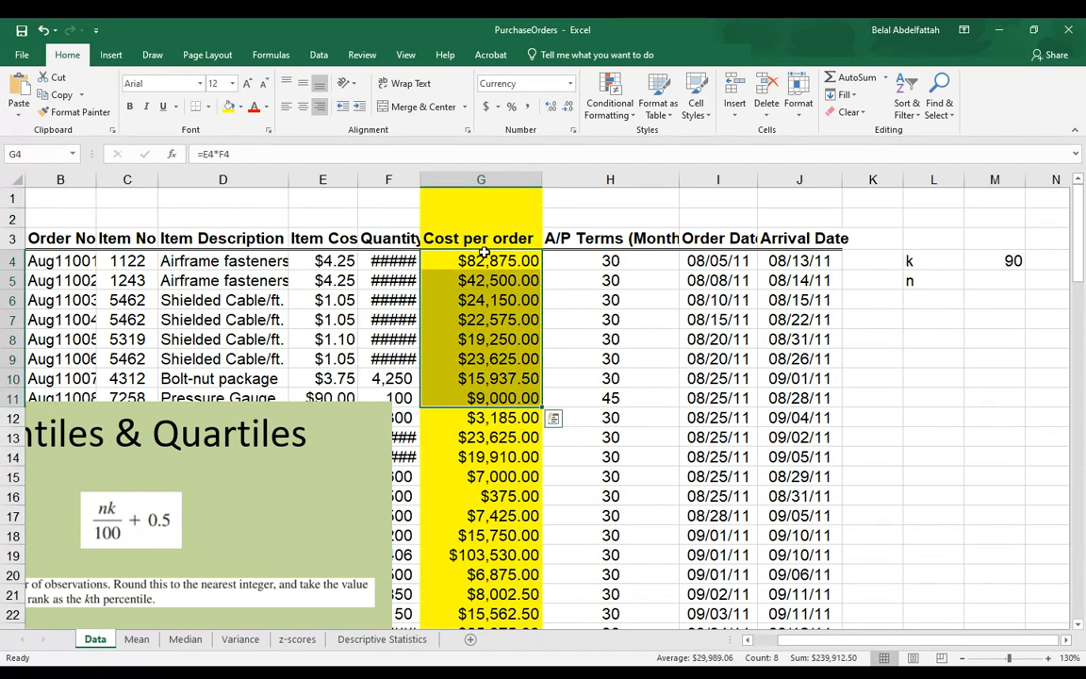
{"action": "mouse_move", "coordinate": [643, 370]}
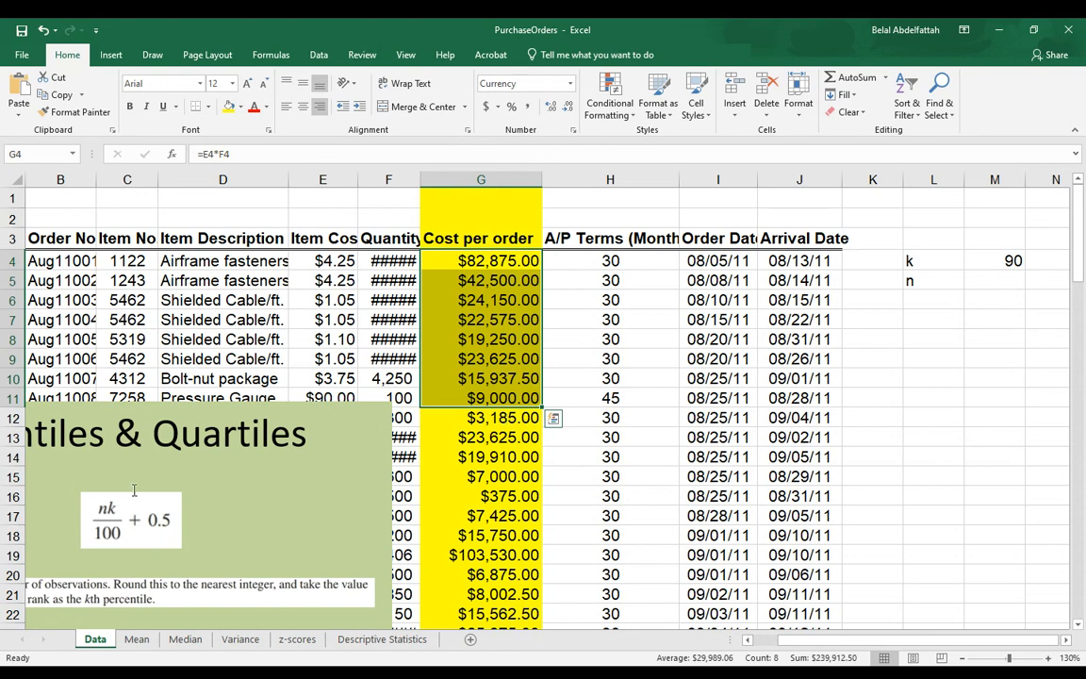
{"action": "mouse_move", "coordinate": [138, 516]}
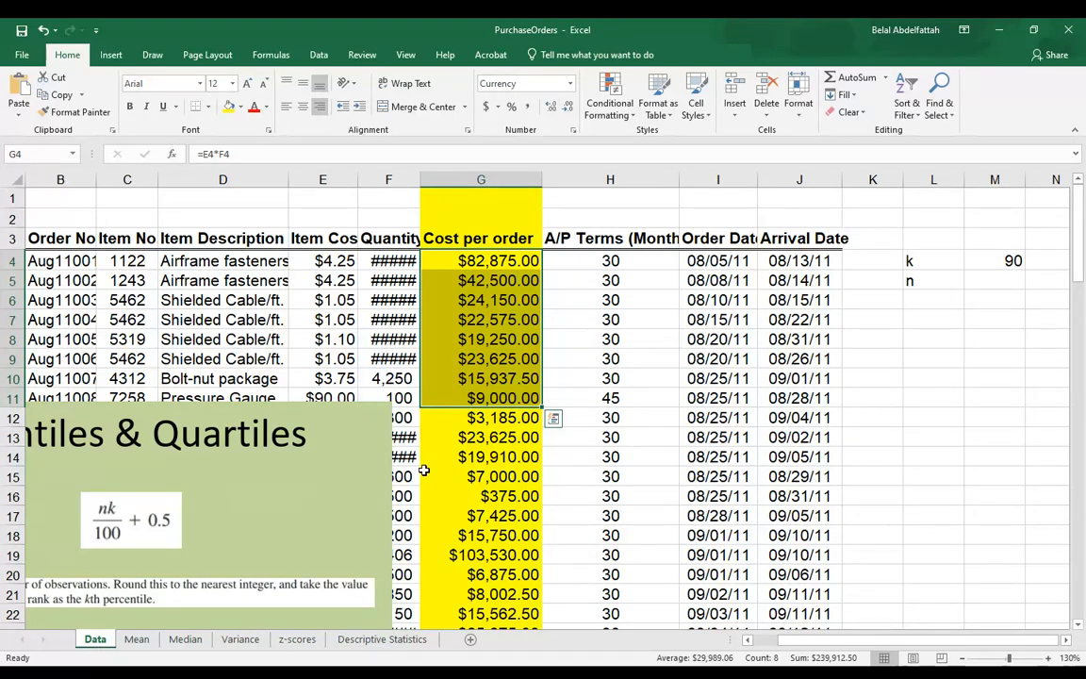
{"action": "mouse_move", "coordinate": [478, 474]}
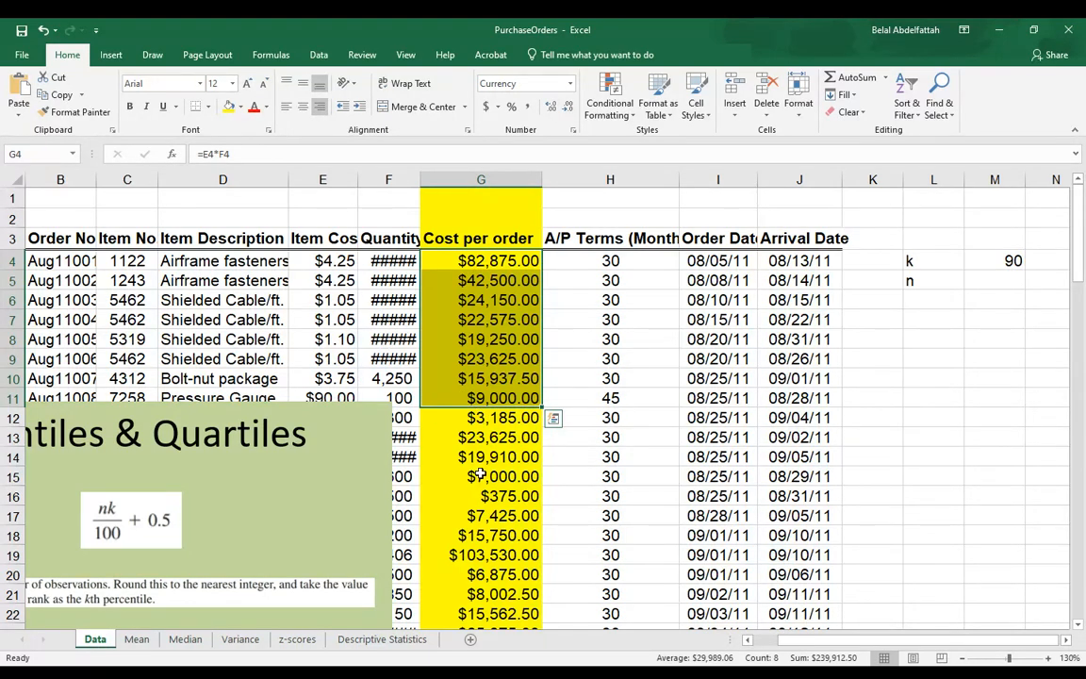
{"action": "left_click", "coordinate": [481, 495]}
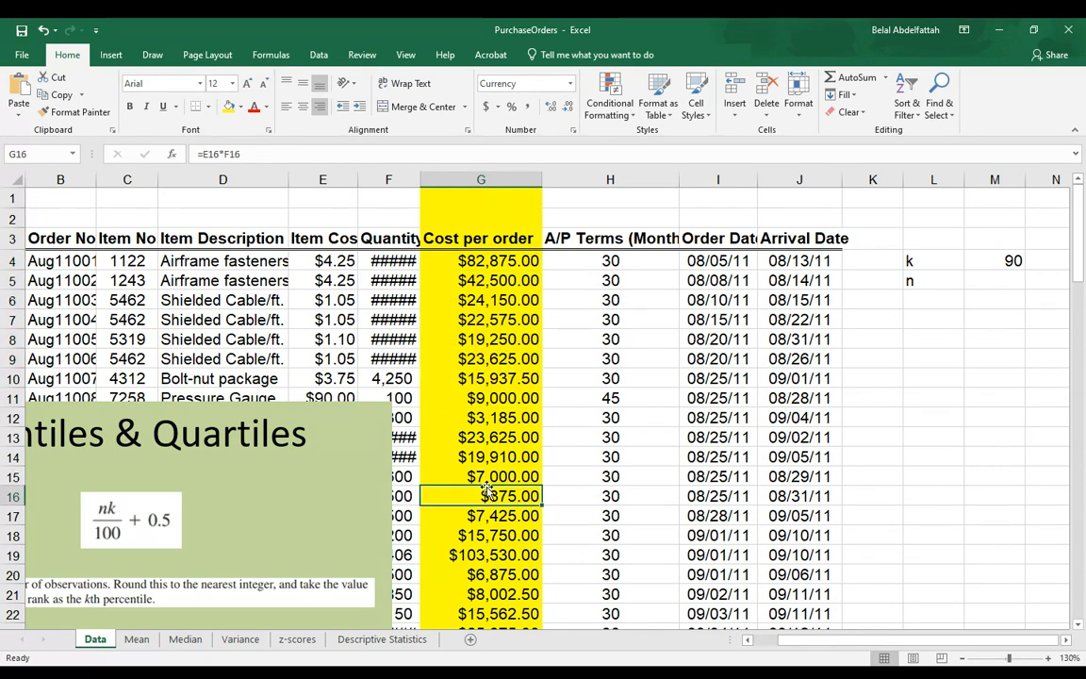
{"action": "left_click", "coordinate": [481, 261]}
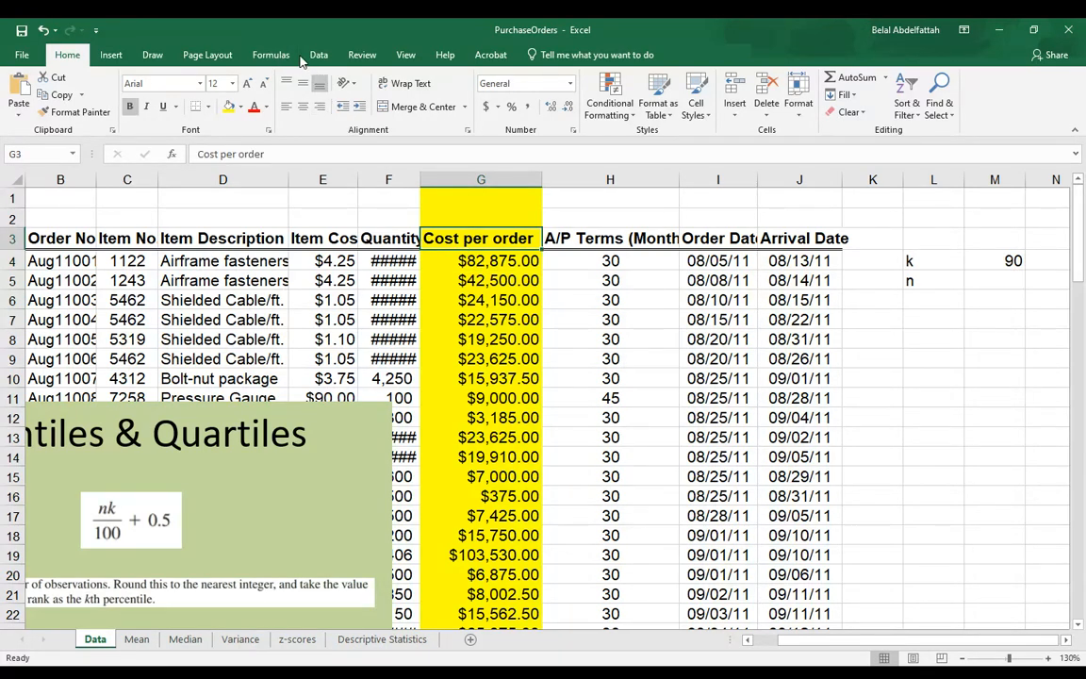
- Enable Data filtering and sort Cost per order from smallest to largest
{"action": "left_click", "coordinate": [319, 54]}
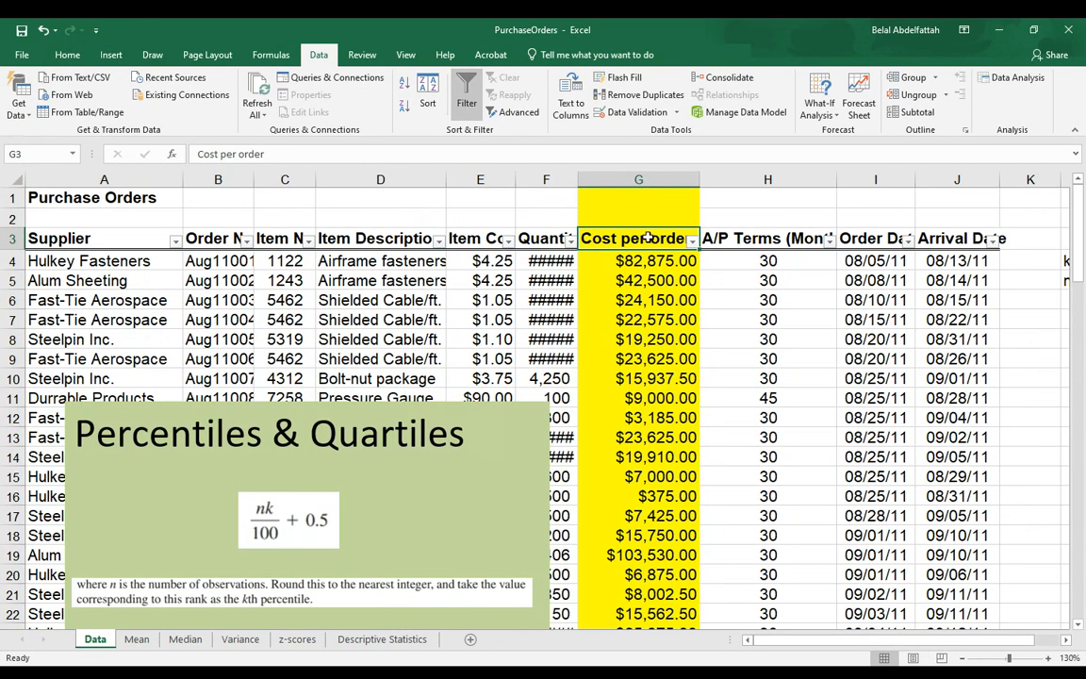
{"action": "left_click", "coordinate": [692, 239]}
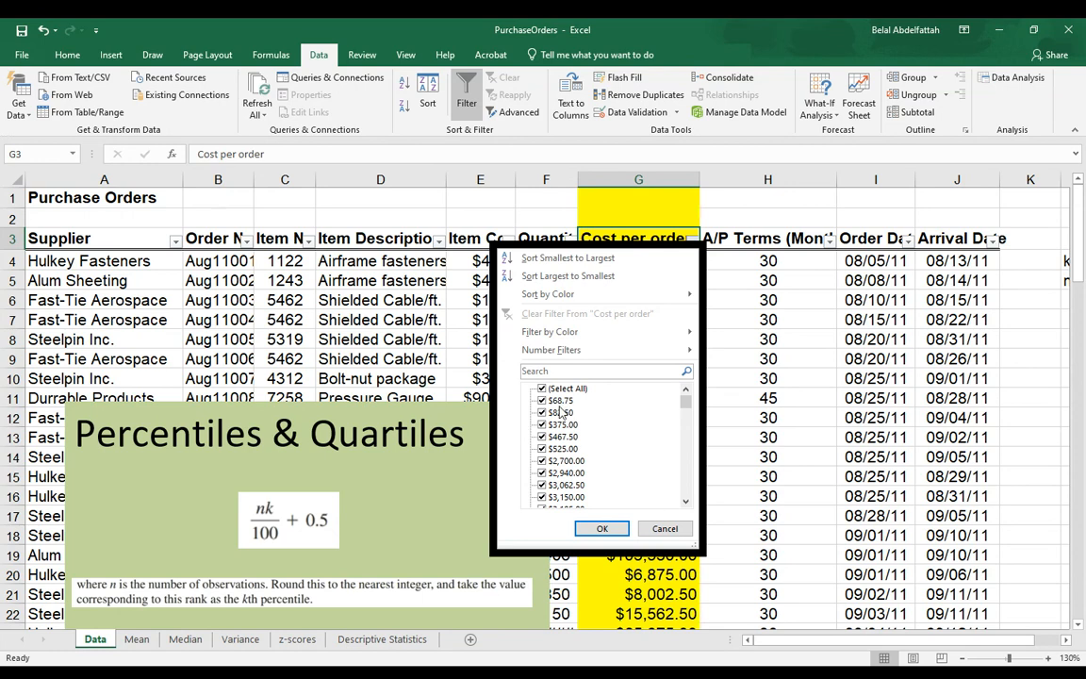
{"action": "left_click", "coordinate": [602, 528]}
{"action": "type", "text": "="}
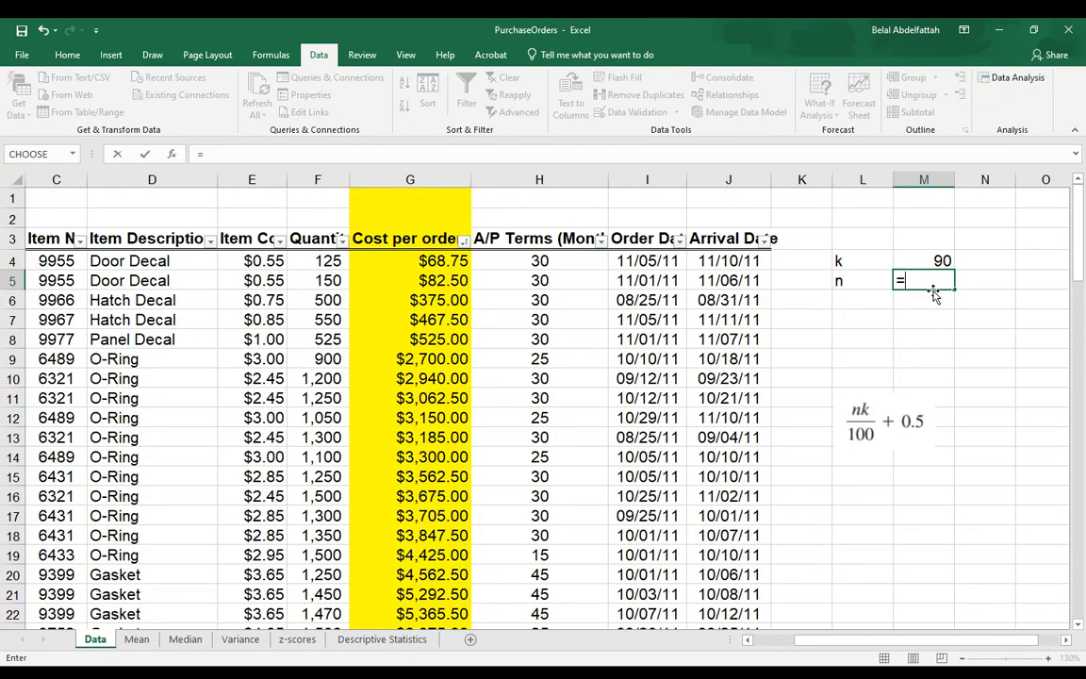
- Count the Cost per order values with COUNTA so n in M5 shows 94
{"action": "type", "text": "cou"}
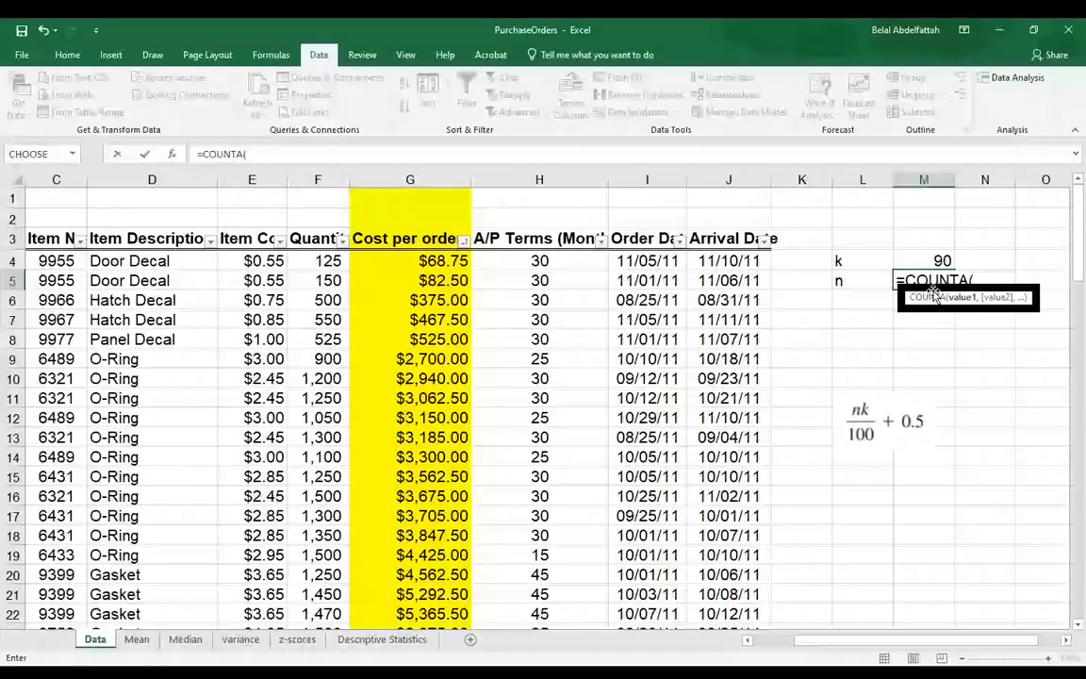
{"action": "left_click", "coordinate": [410, 260]}
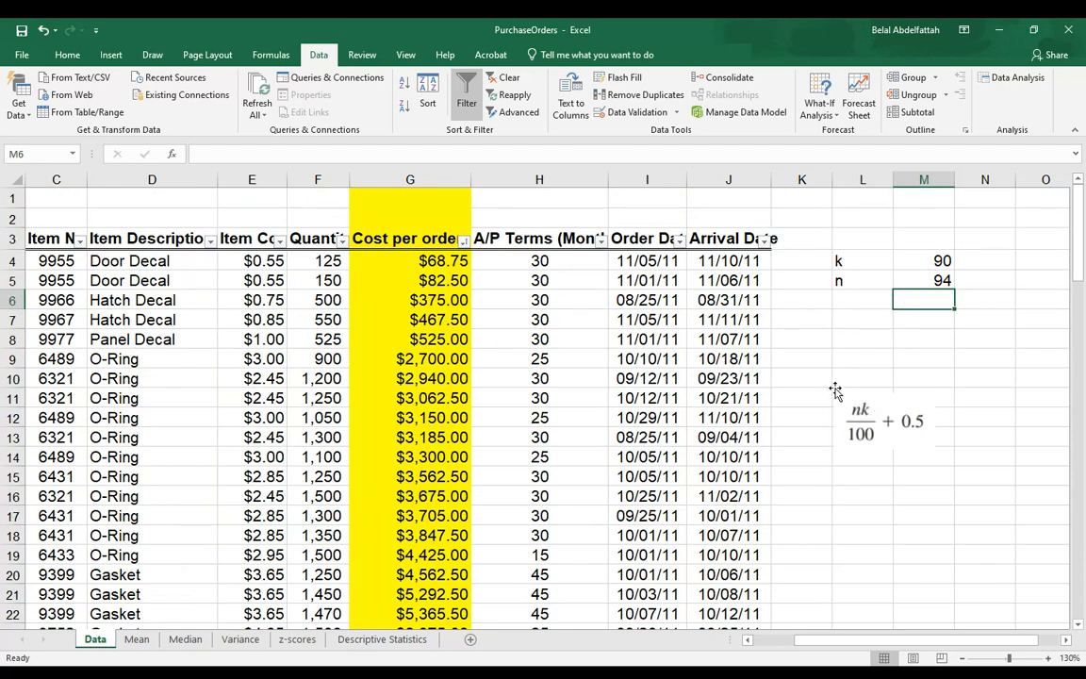
{"action": "mouse_move", "coordinate": [865, 446]}
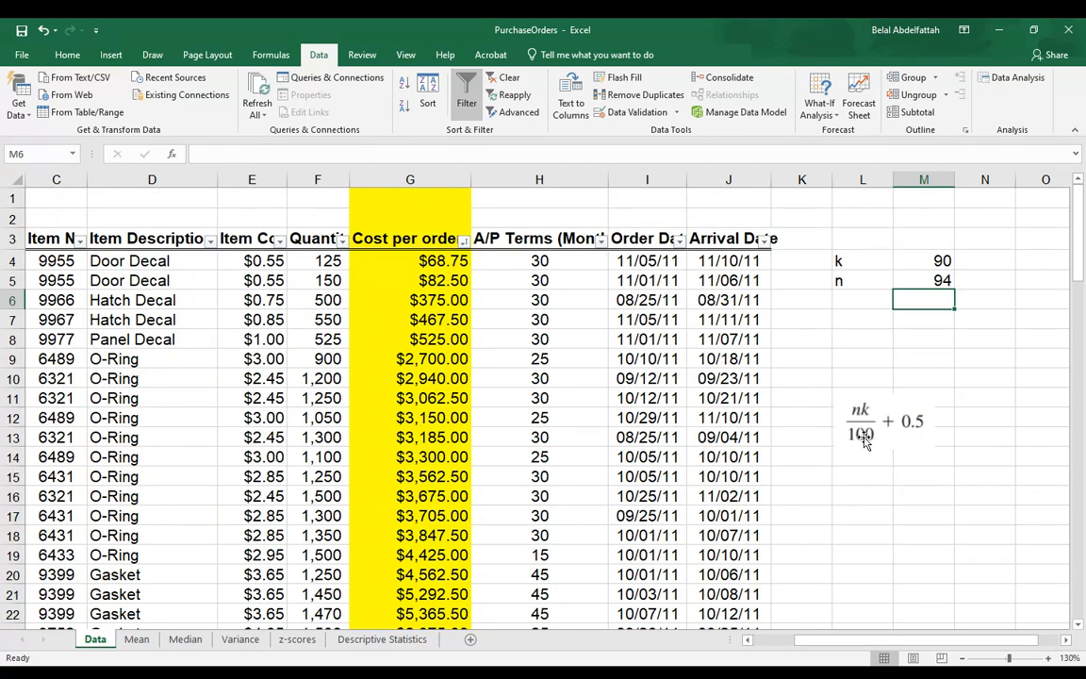
{"action": "mouse_move", "coordinate": [893, 435]}
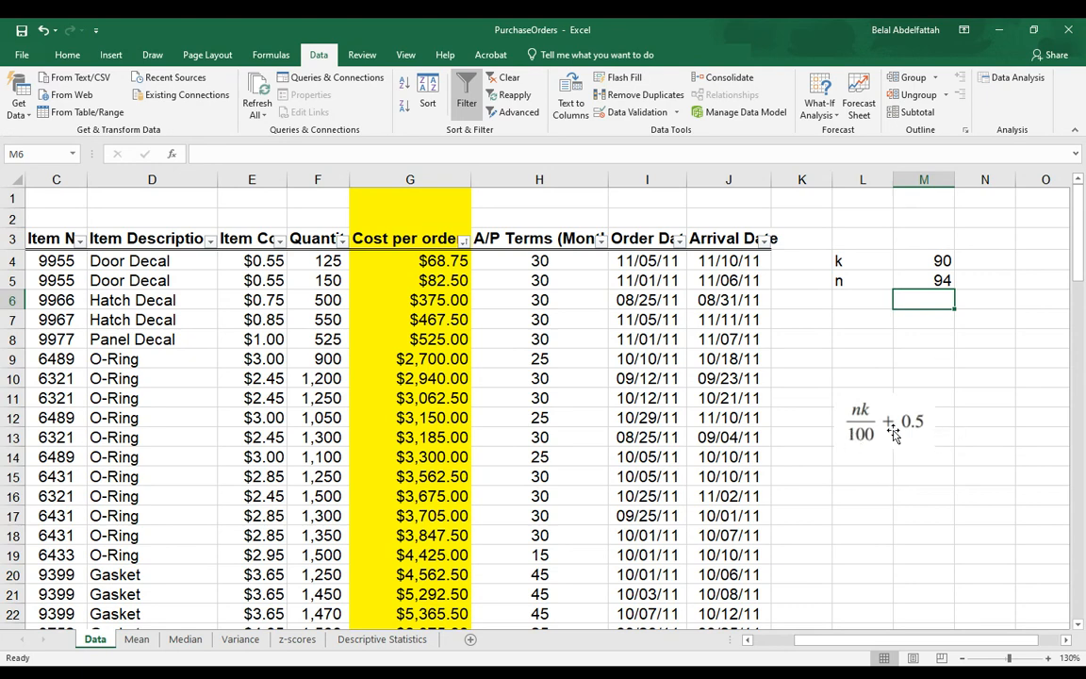
{"action": "left_click", "coordinate": [863, 320]}
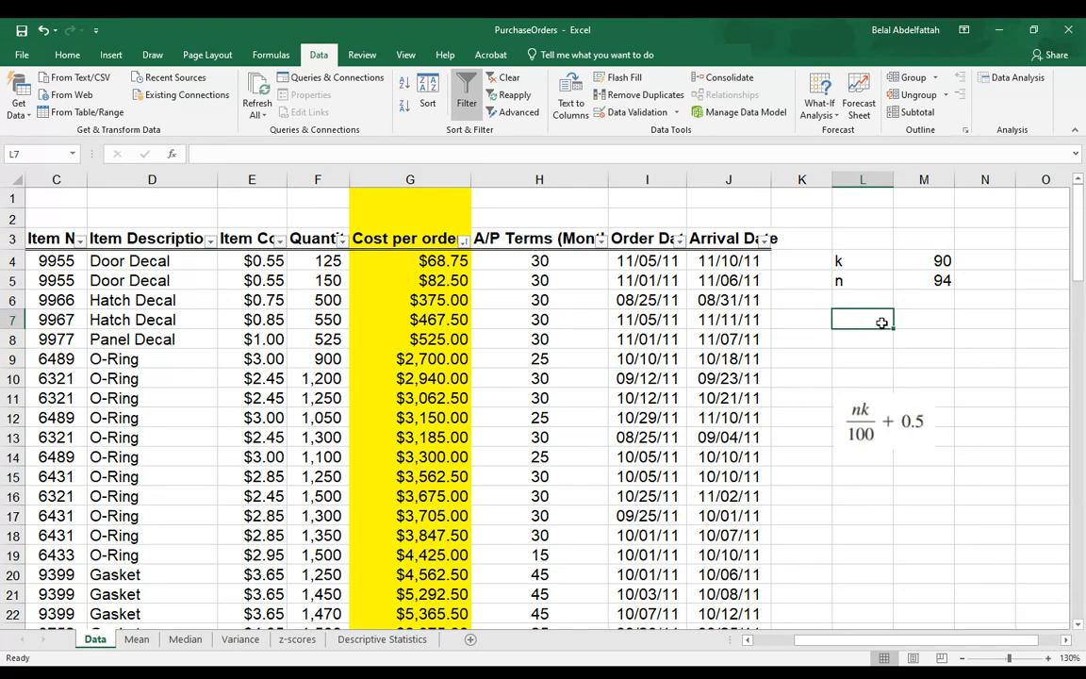
{"action": "mouse_move", "coordinate": [1049, 283]}
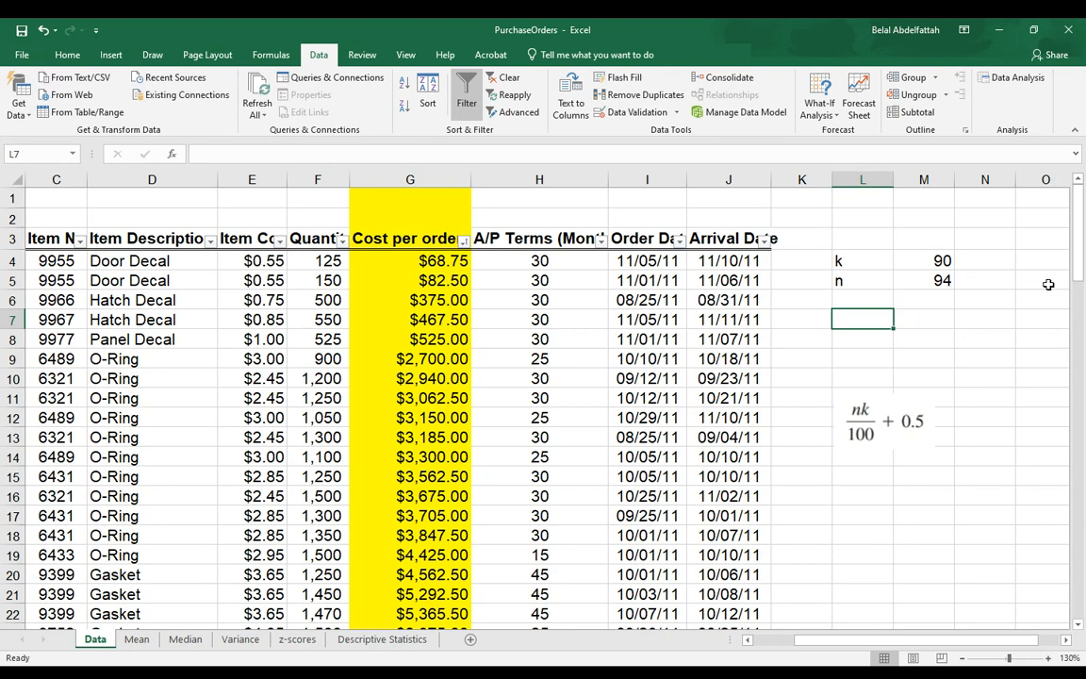
- Compute the index nk/100 + 0.5 in M7, giving 85.1
{"action": "left_click", "coordinate": [923, 319]}
{"action": "type", "text": "=(M5"}
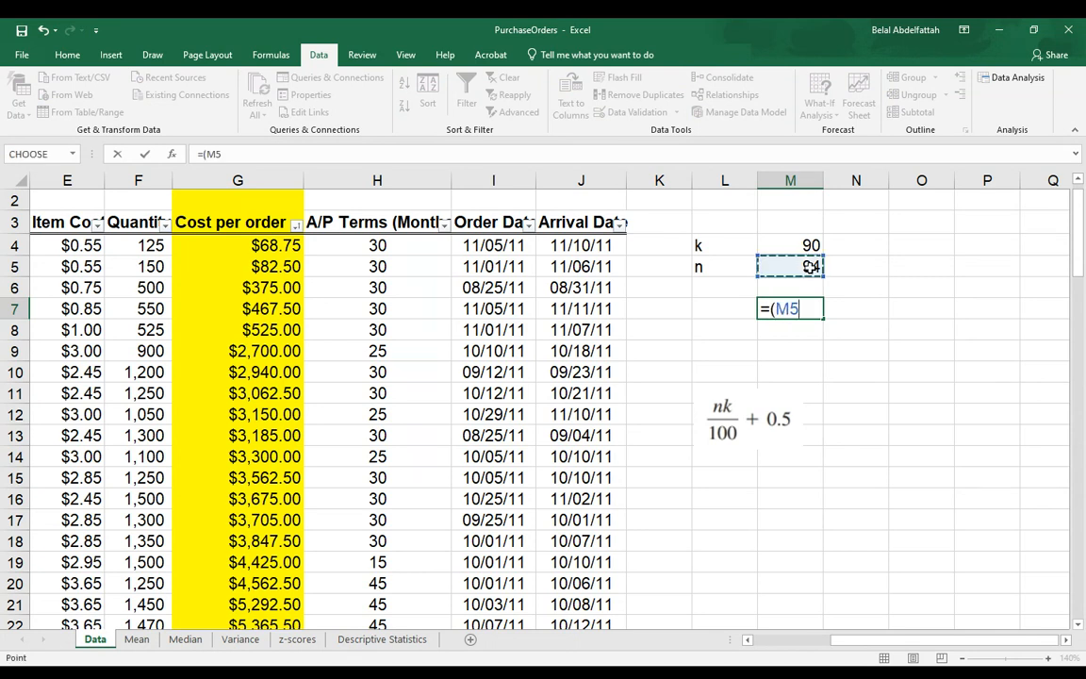
{"action": "left_click", "coordinate": [791, 246]}
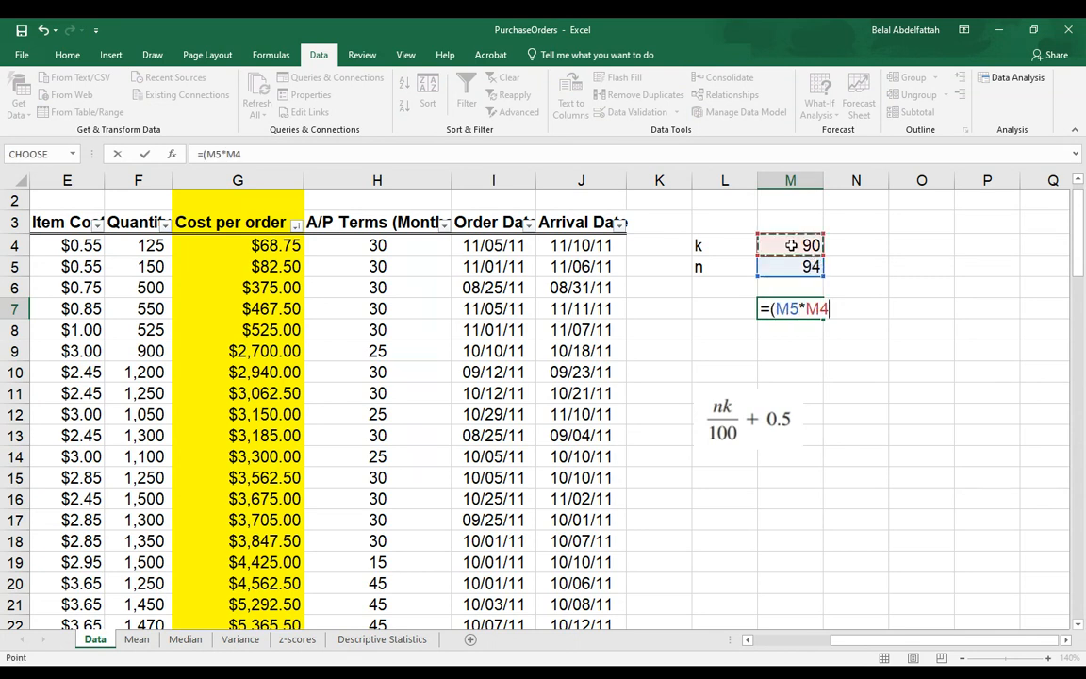
{"action": "type", "text": ")/"}
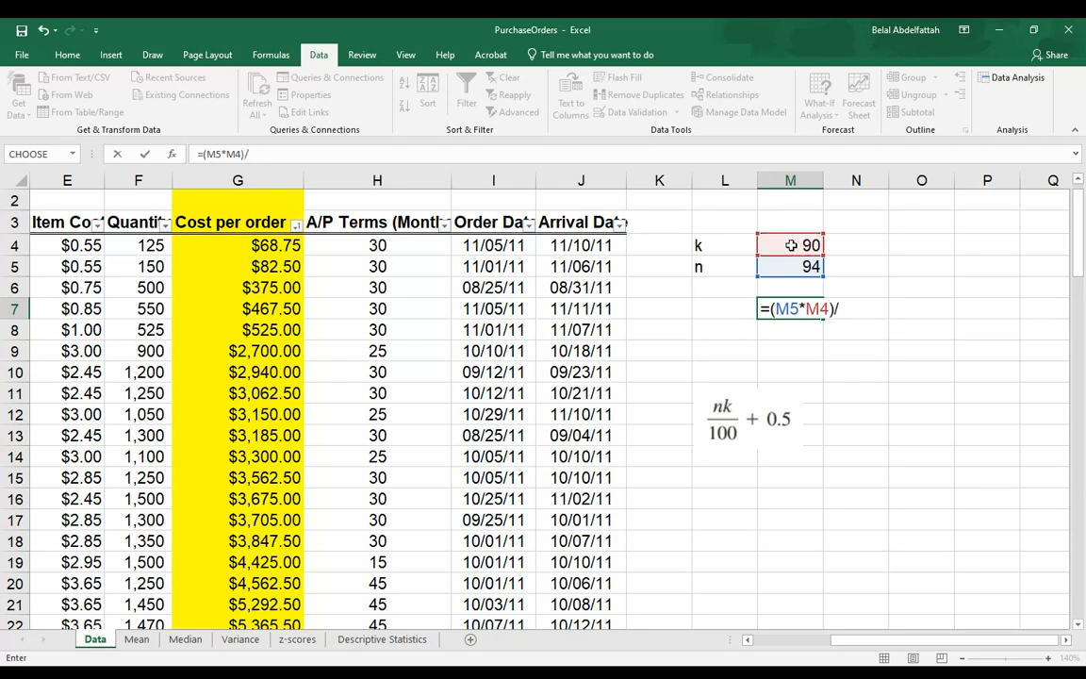
{"action": "type", "text": "100"}
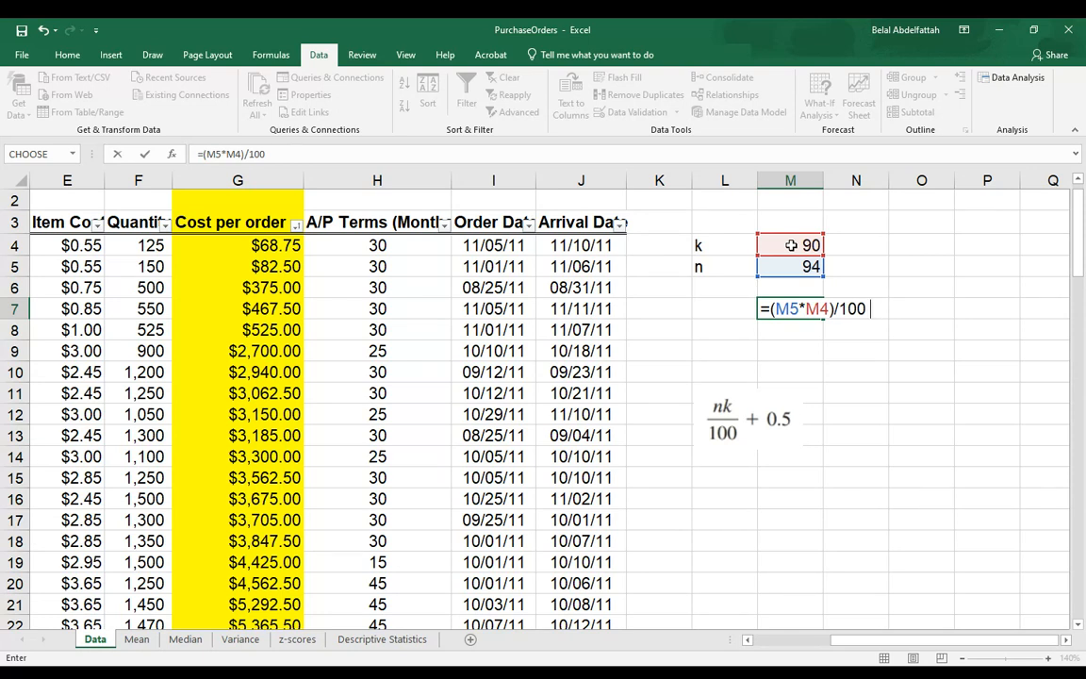
{"action": "type", "text": "+ .5"}
{"action": "left_click", "coordinate": [724, 309]}
{"action": "type", "text": "index"}
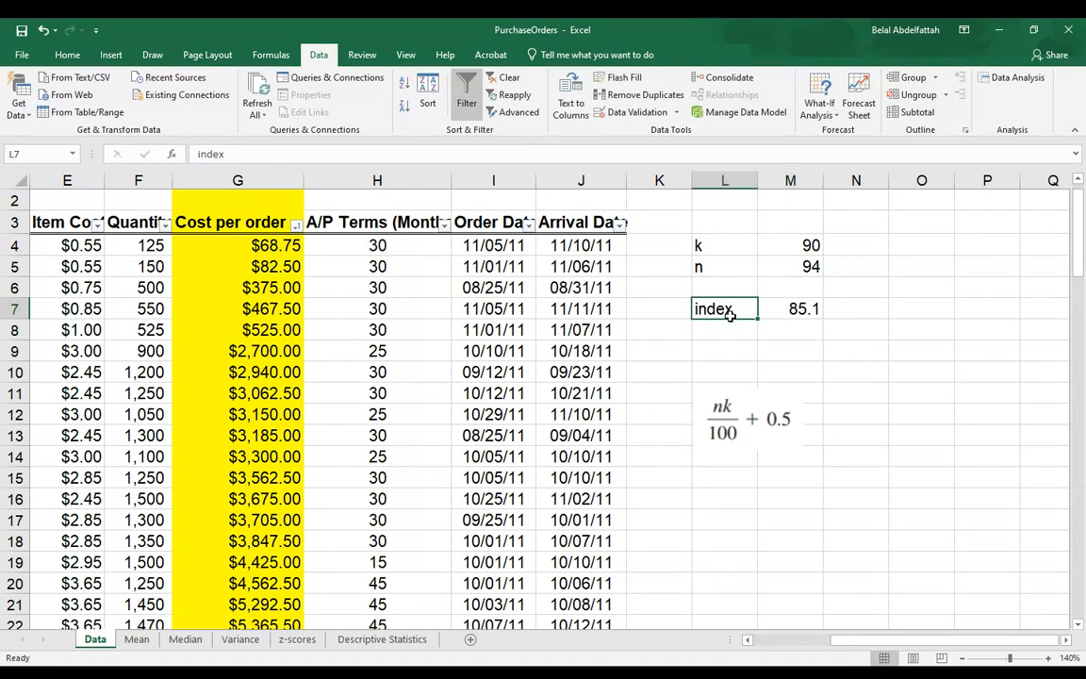
{"action": "left_click", "coordinate": [790, 308]}
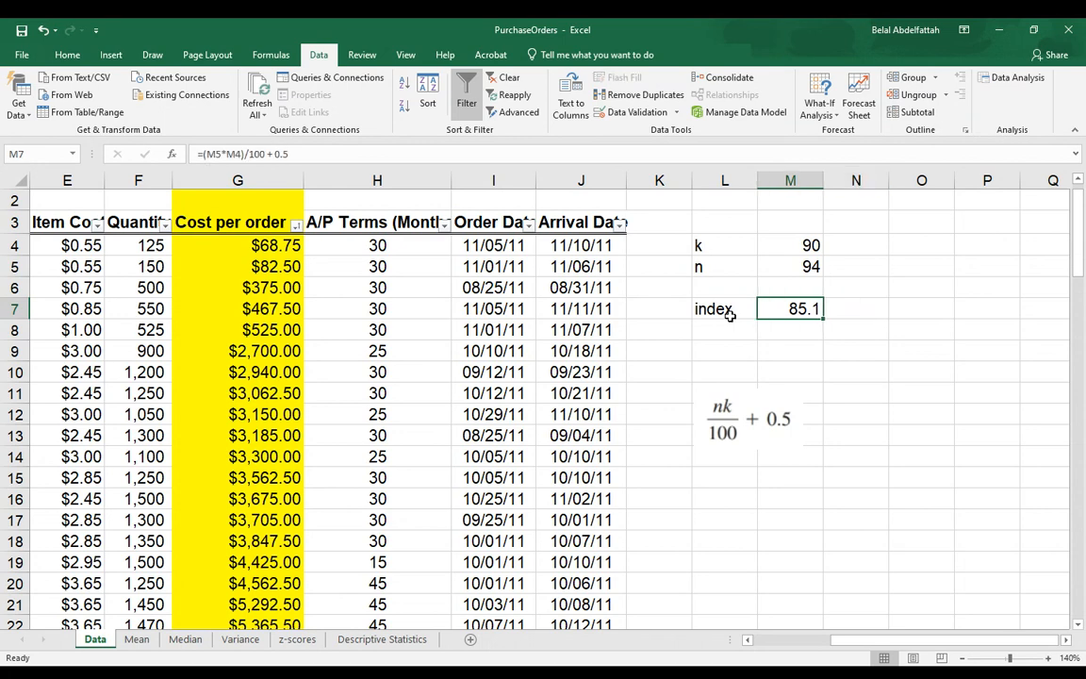
- Note the rounded index as ~85 in N7
{"action": "left_click", "coordinate": [855, 308]}
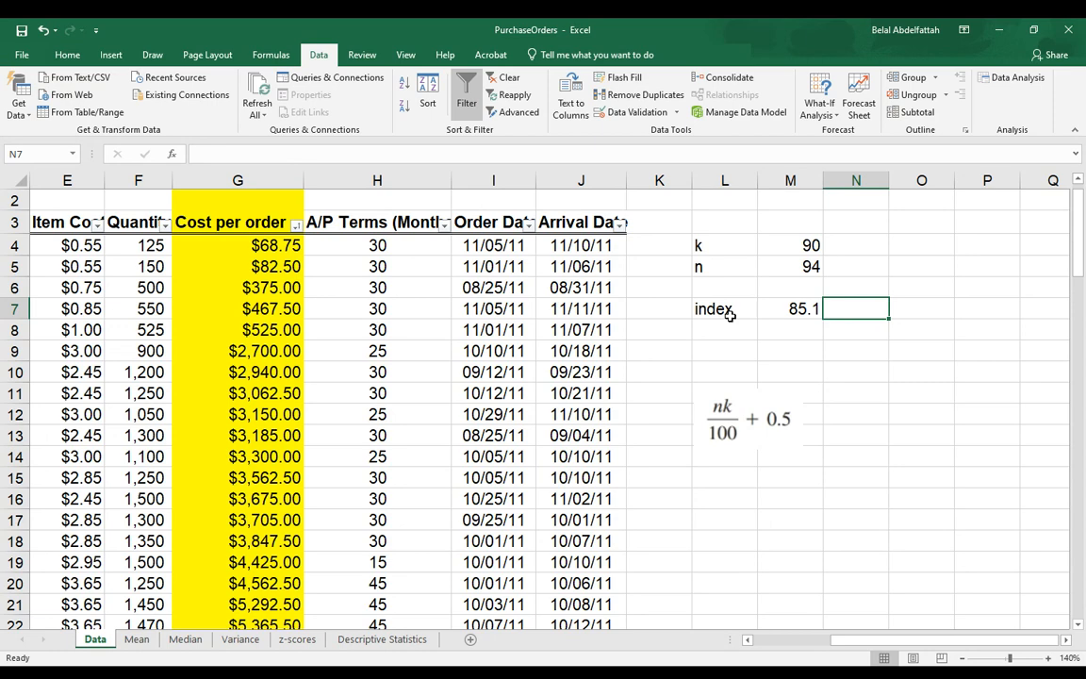
{"action": "type", "text": "~"}
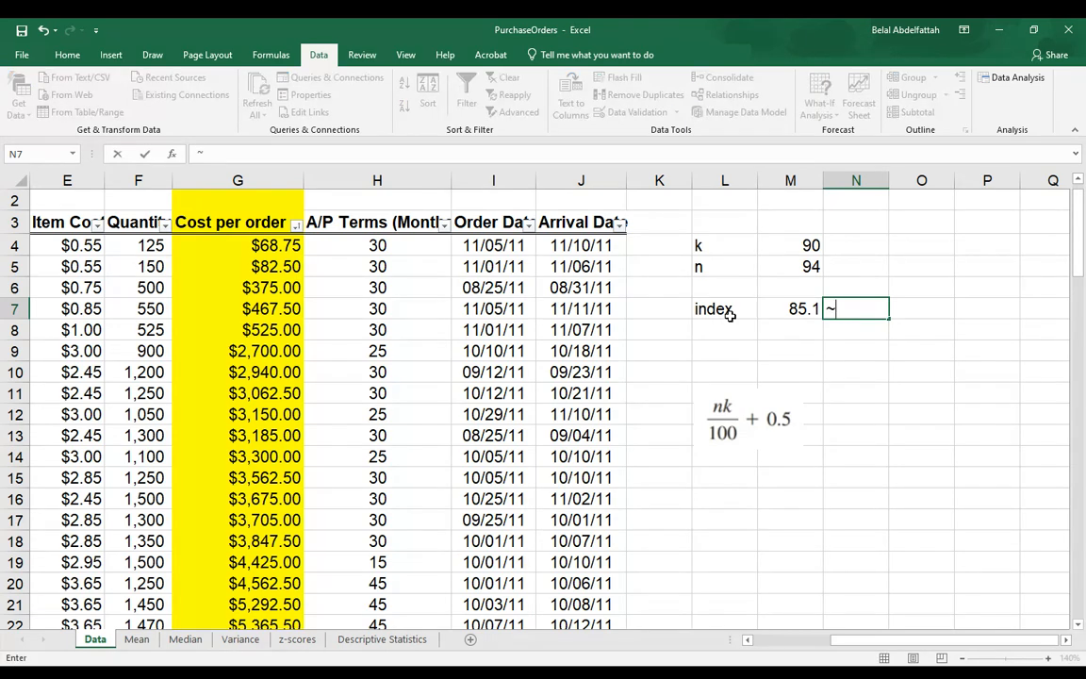
{"action": "type", "text": "85"}
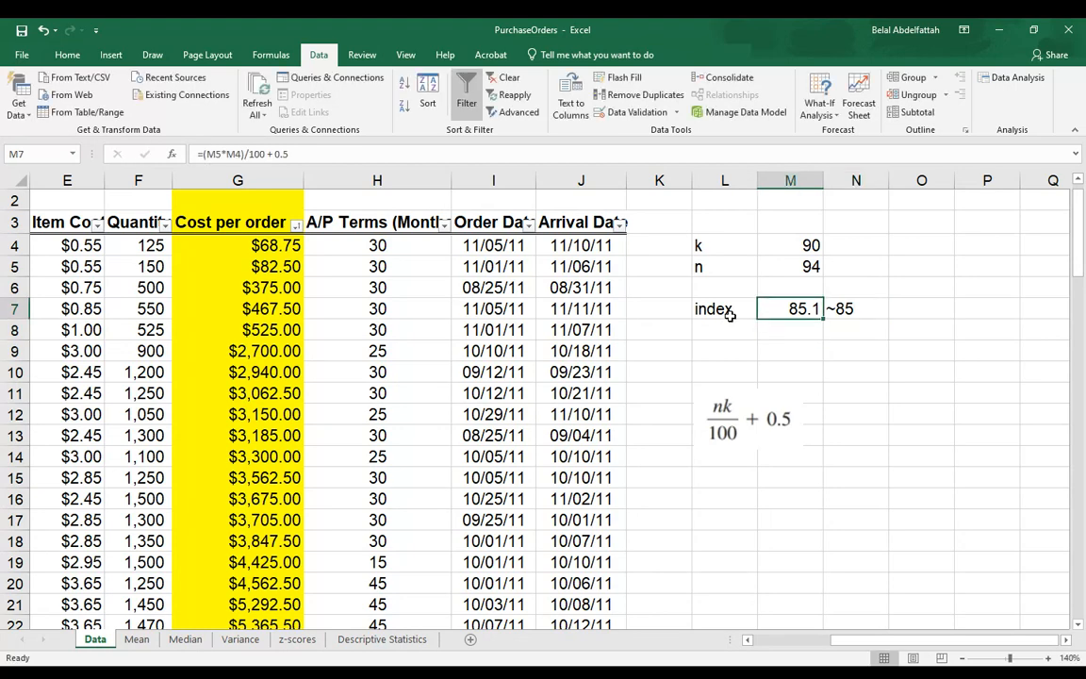
{"action": "left_click", "coordinate": [856, 309]}
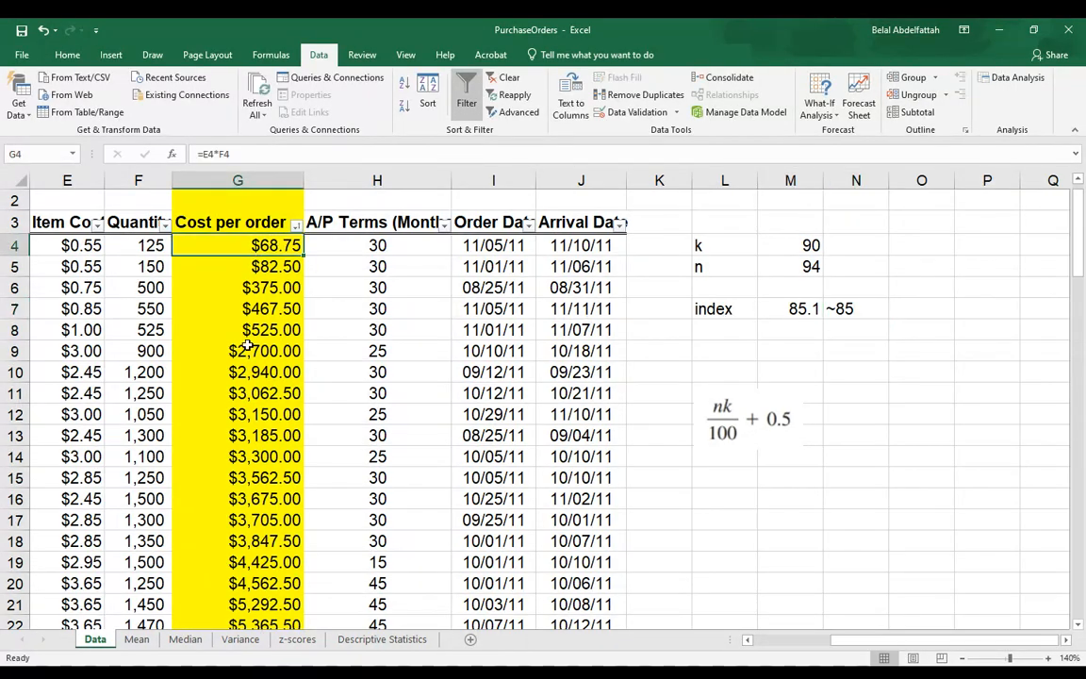
{"action": "mouse_move", "coordinate": [695, 363]}
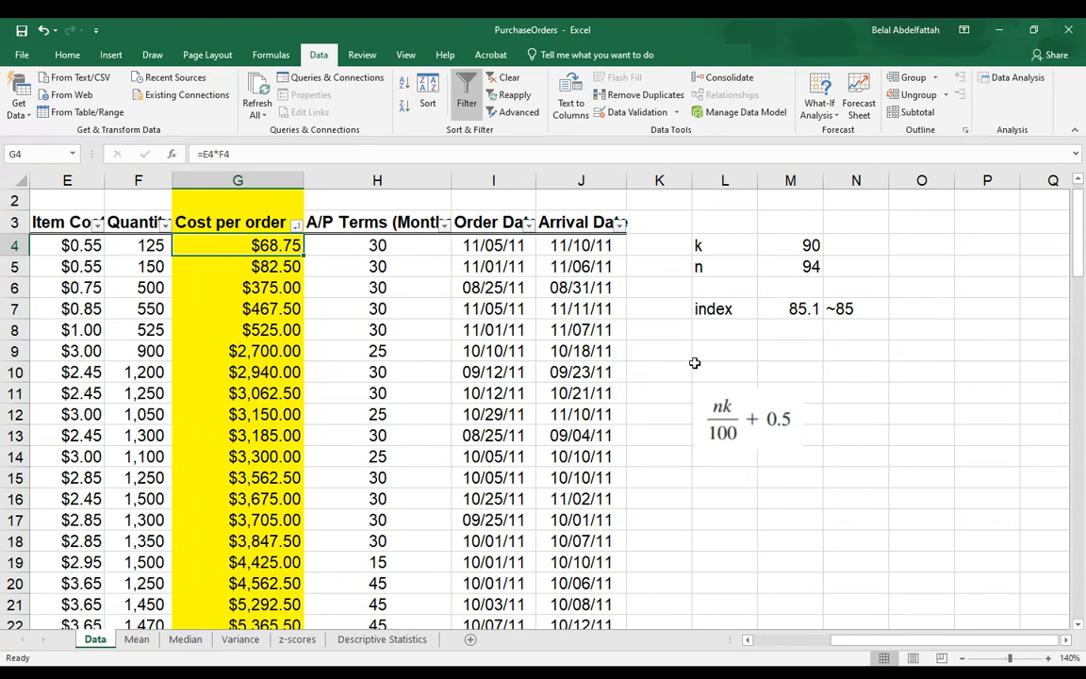
{"action": "mouse_move", "coordinate": [723, 321]}
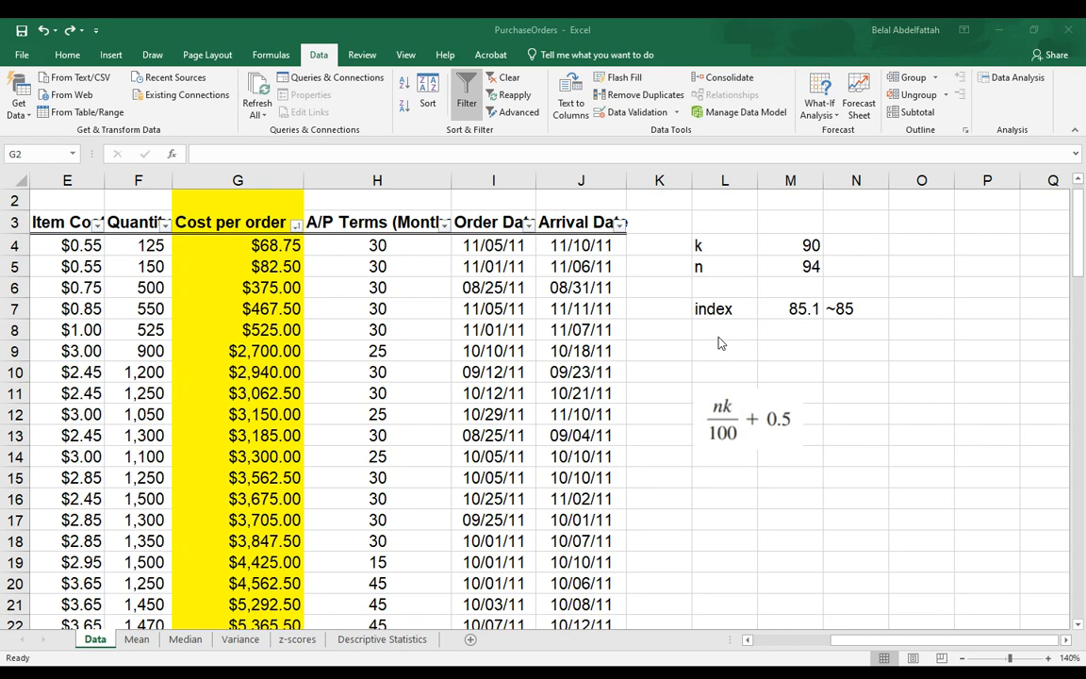
{"action": "mouse_move", "coordinate": [846, 318]}
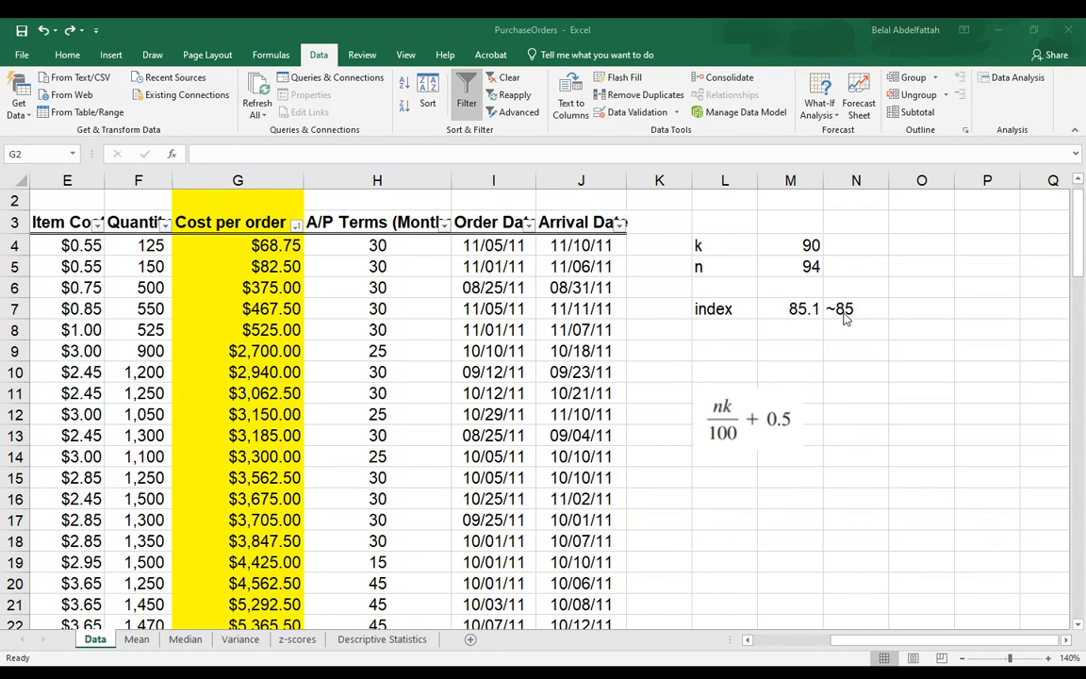
{"action": "mouse_move", "coordinate": [859, 313]}
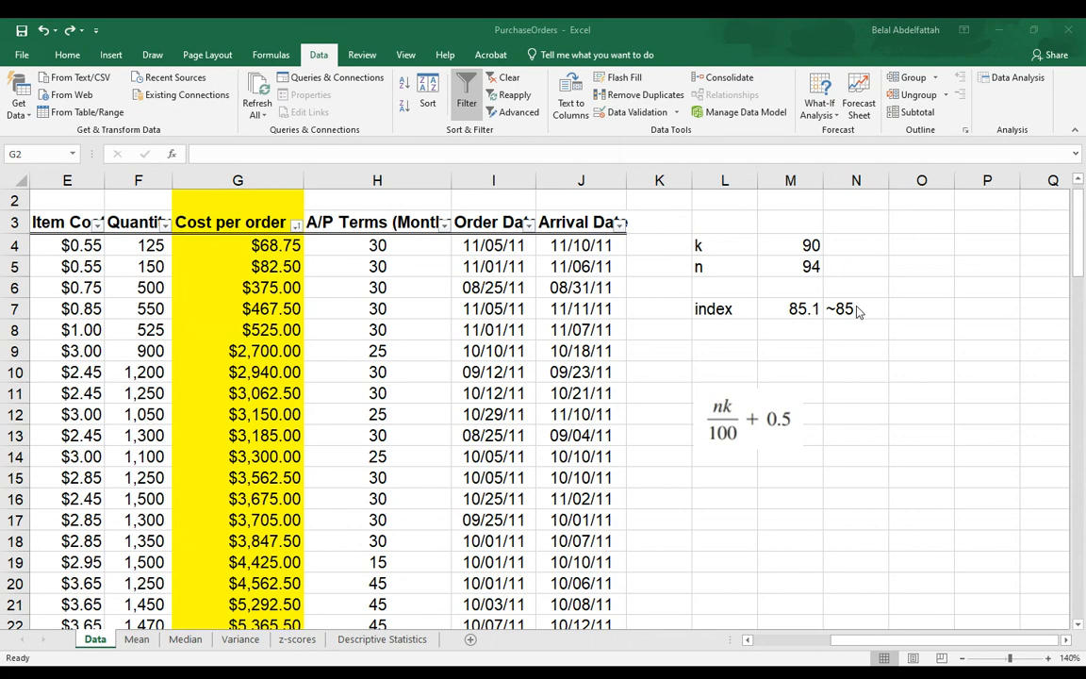
{"action": "mouse_move", "coordinate": [489, 414]}
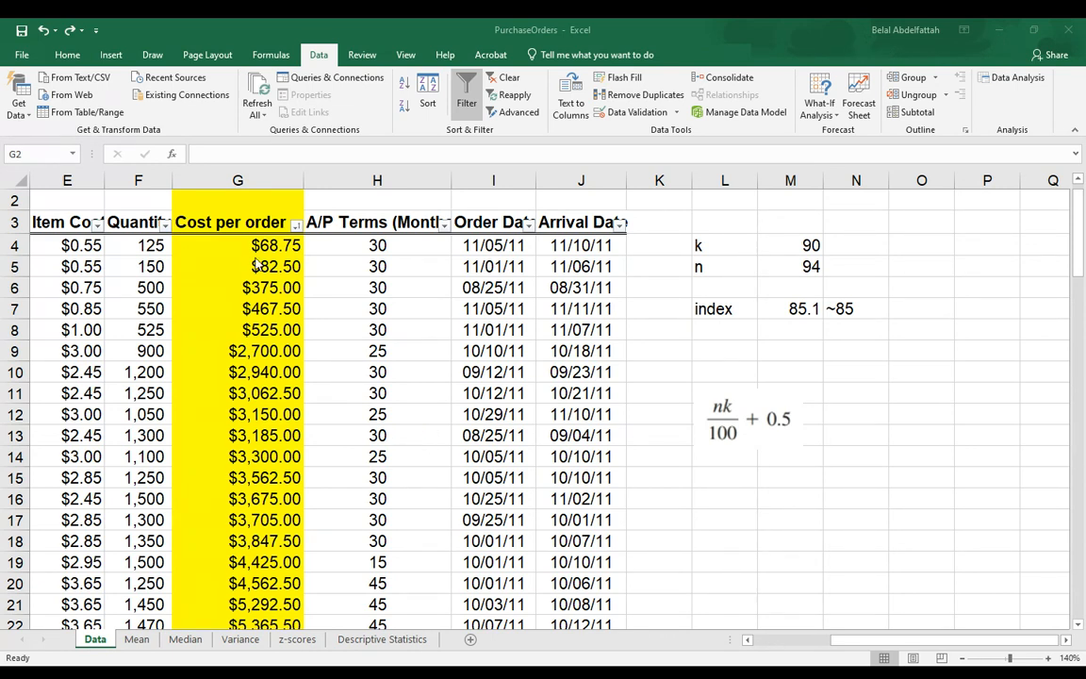
{"action": "mouse_move", "coordinate": [910, 325]}
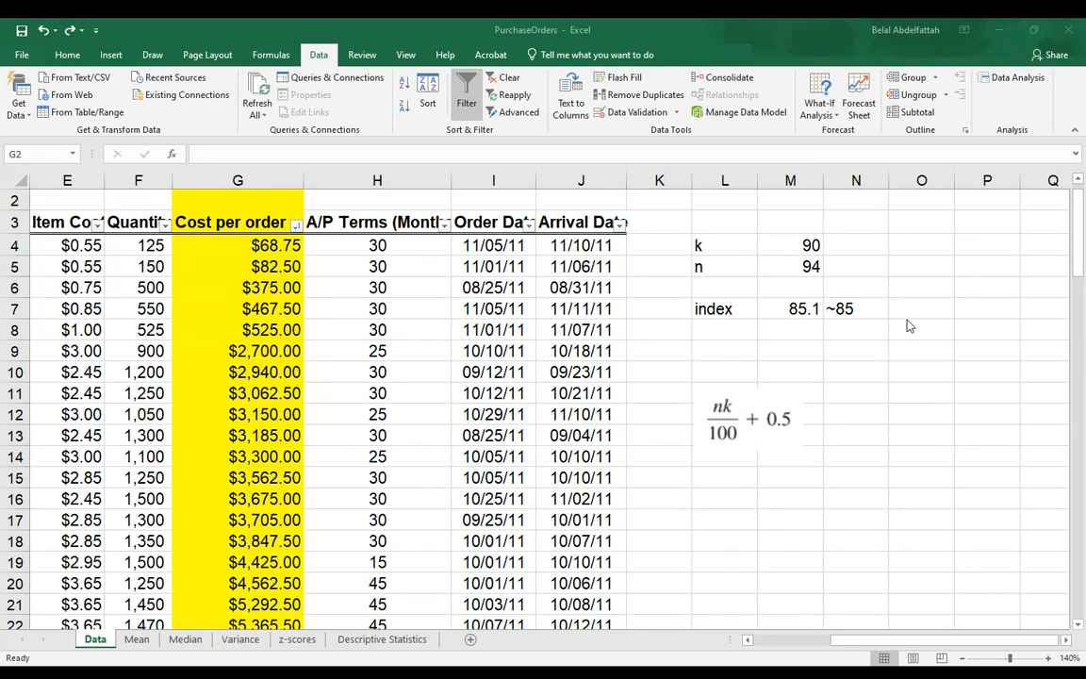
- Fetch the 85th sorted cost with =INDEX(G4:G97,85) in N8, returning 74375
{"action": "left_click", "coordinate": [237, 199]}
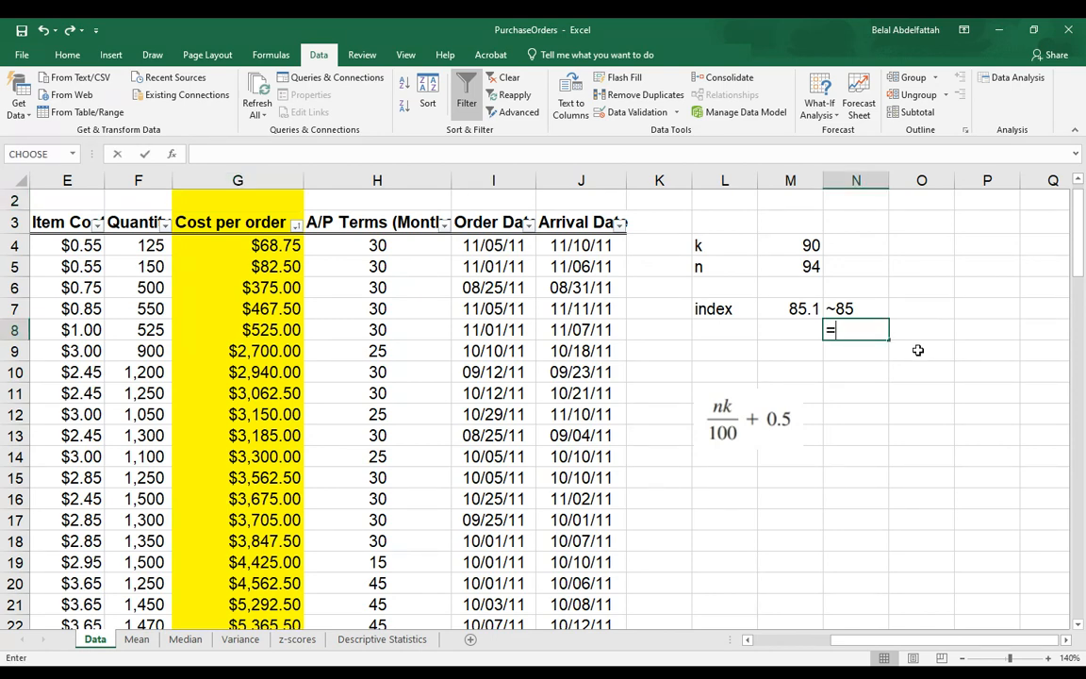
{"action": "type", "text": "=INDEX("}
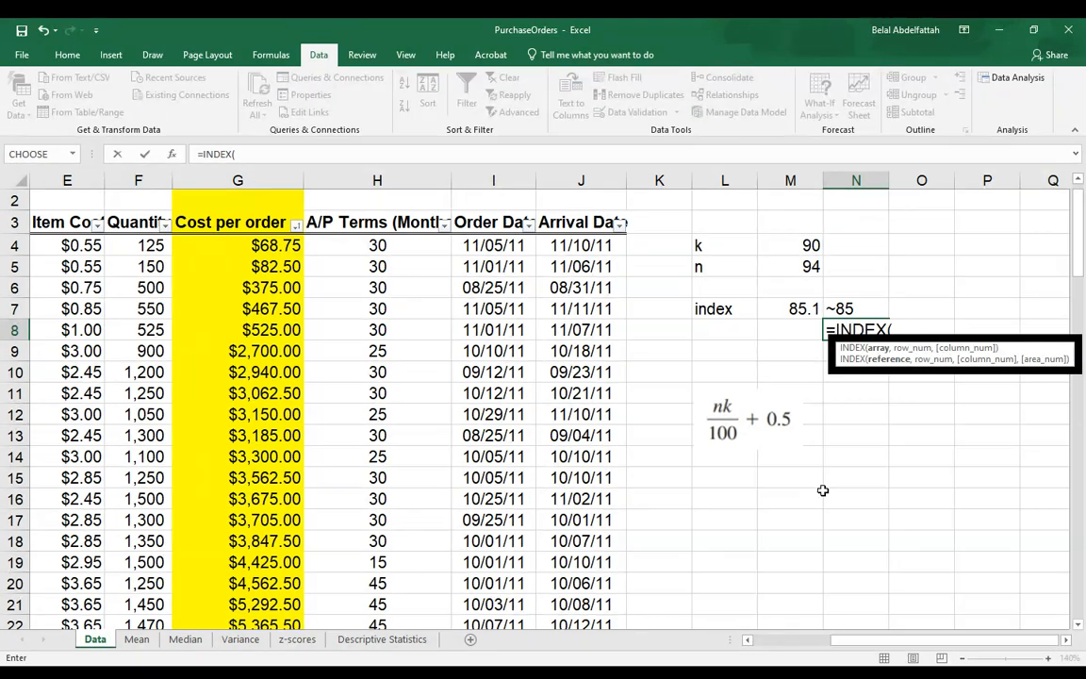
{"action": "mouse_move", "coordinate": [235, 269]}
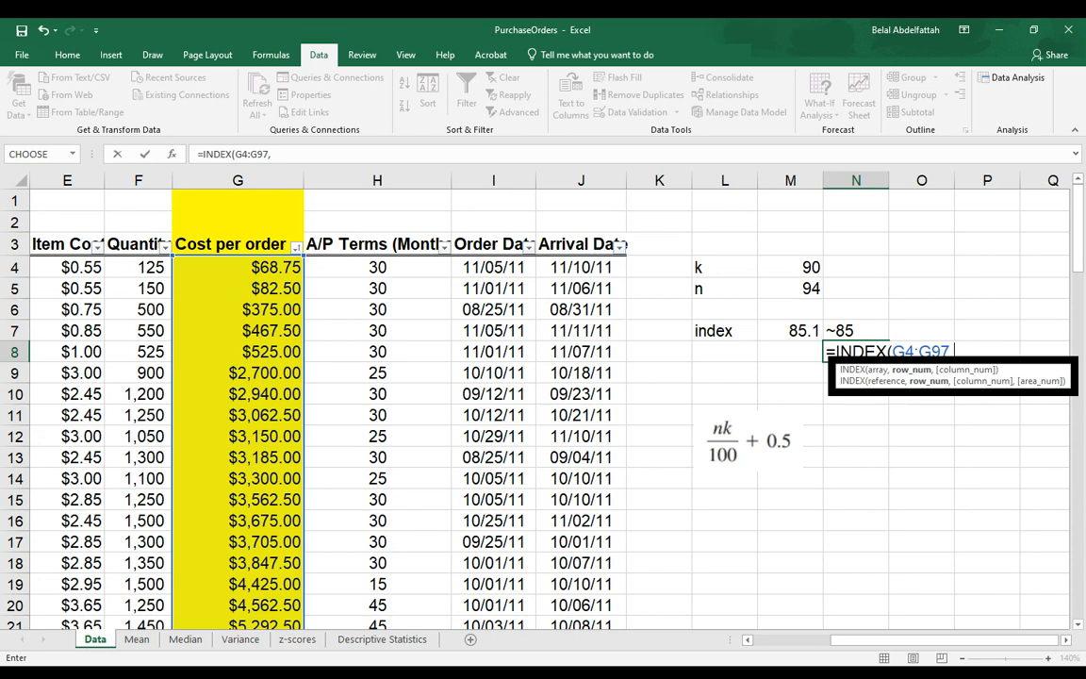
{"action": "type", "text": ",85"}
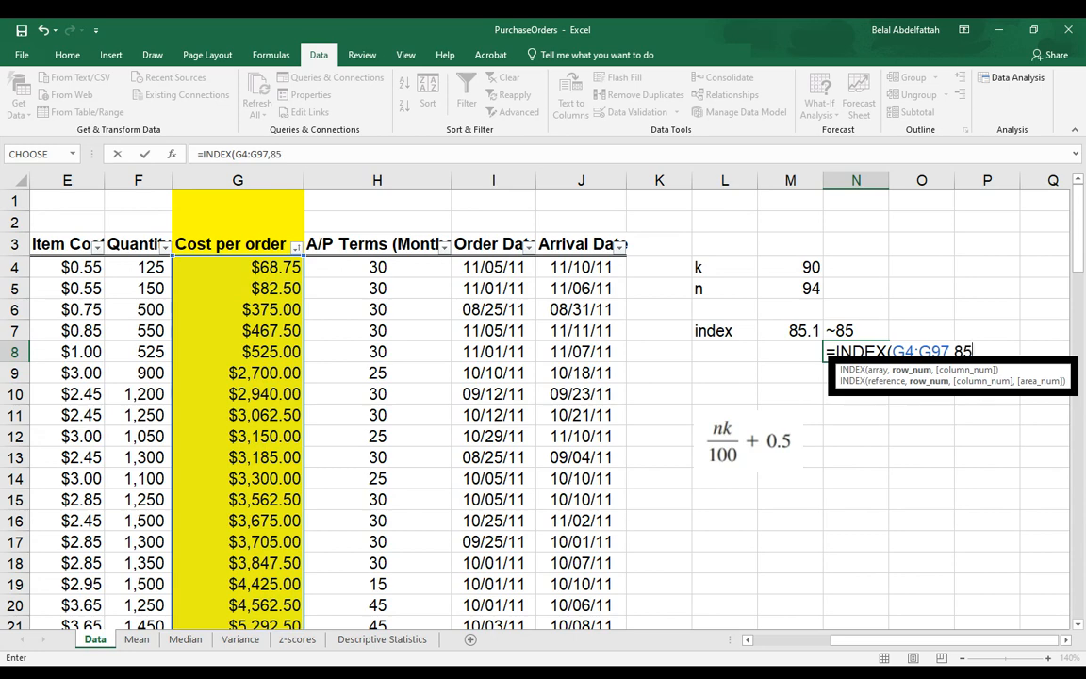
{"action": "type", "text": ")"}
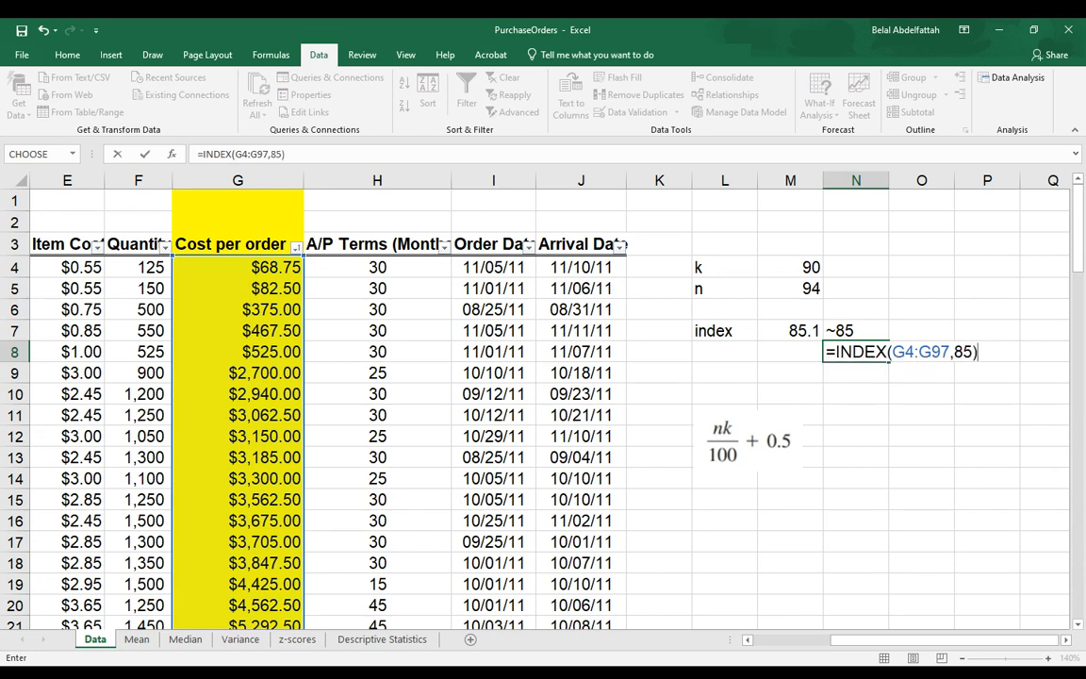
{"action": "key", "text": "Enter"}
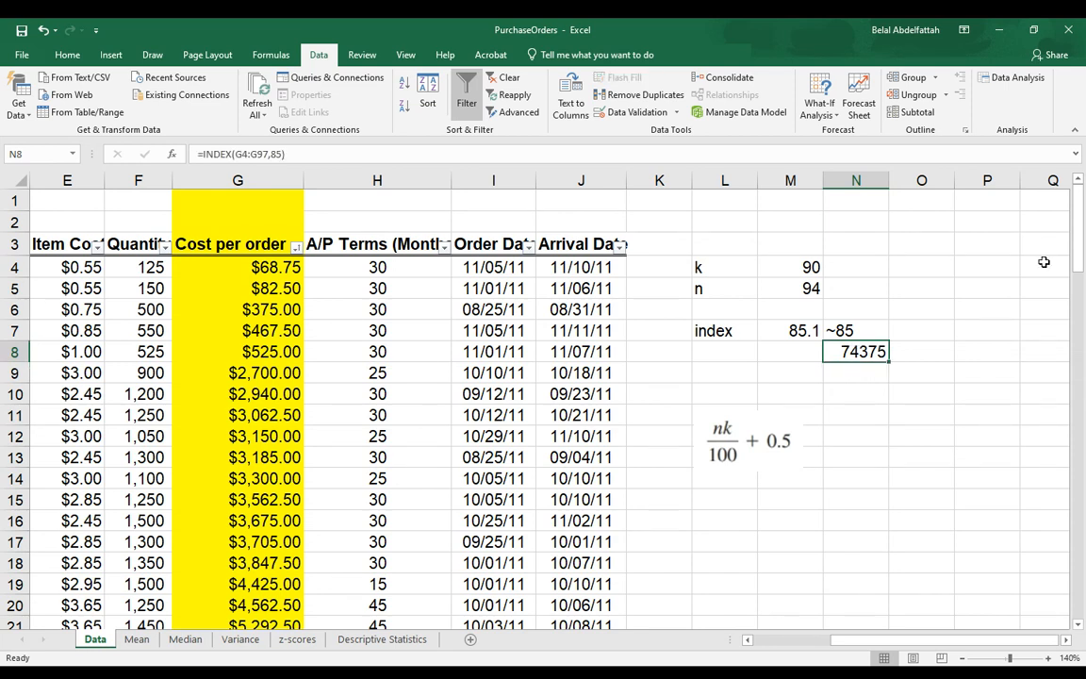
{"action": "mouse_move", "coordinate": [851, 454]}
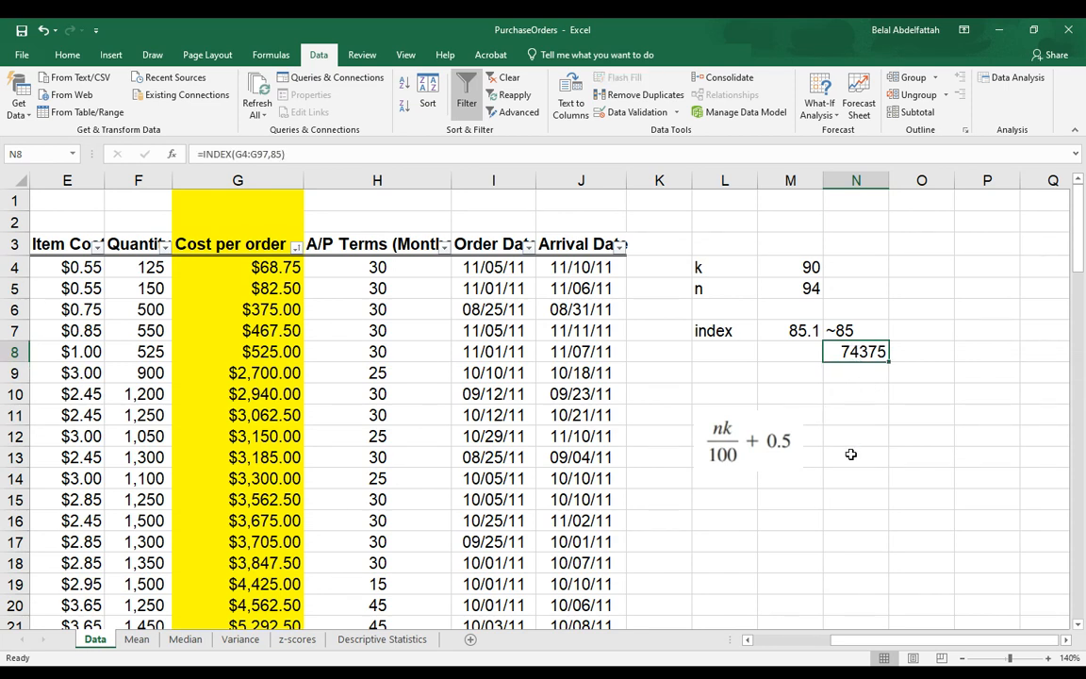
{"action": "mouse_move", "coordinate": [888, 358]}
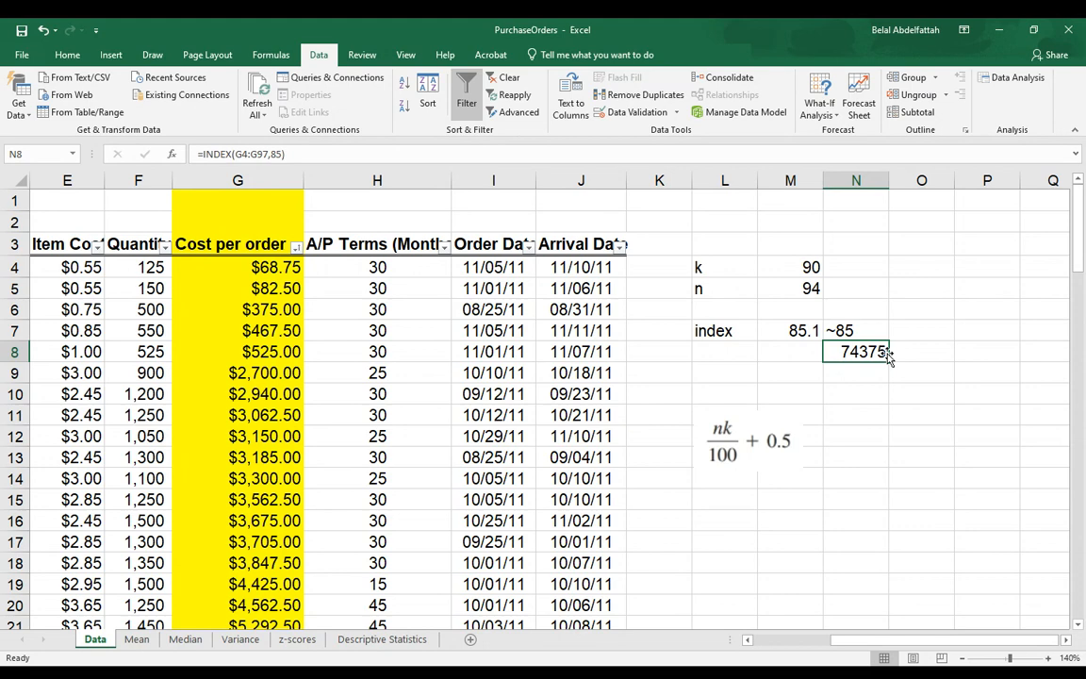
{"action": "mouse_move", "coordinate": [886, 331]}
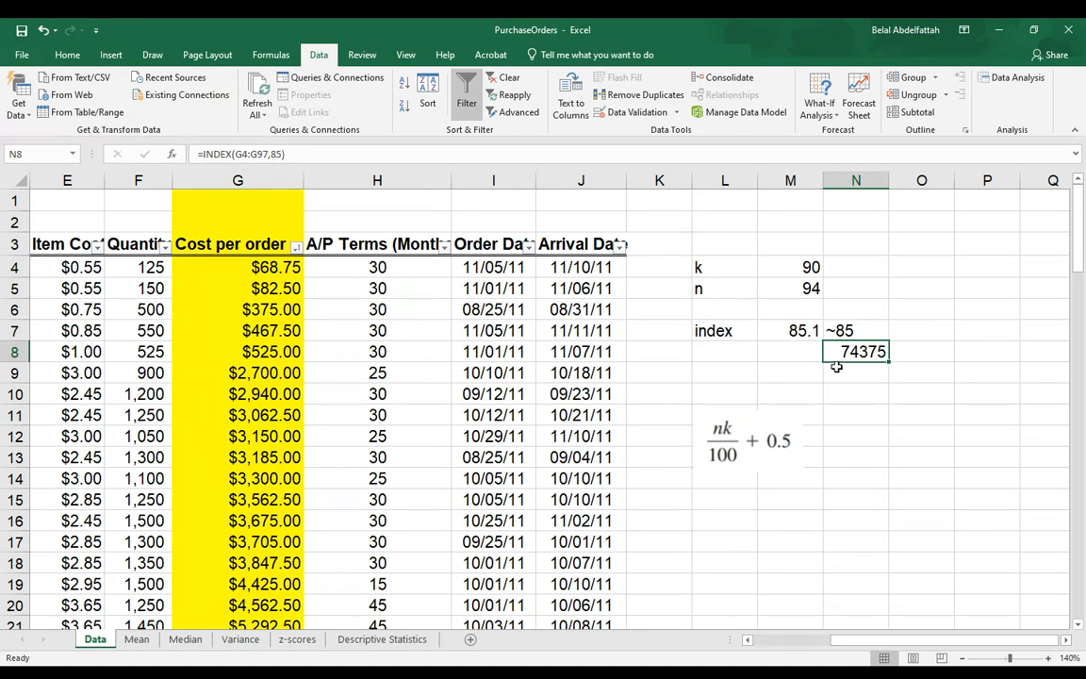
{"action": "mouse_move", "coordinate": [913, 408]}
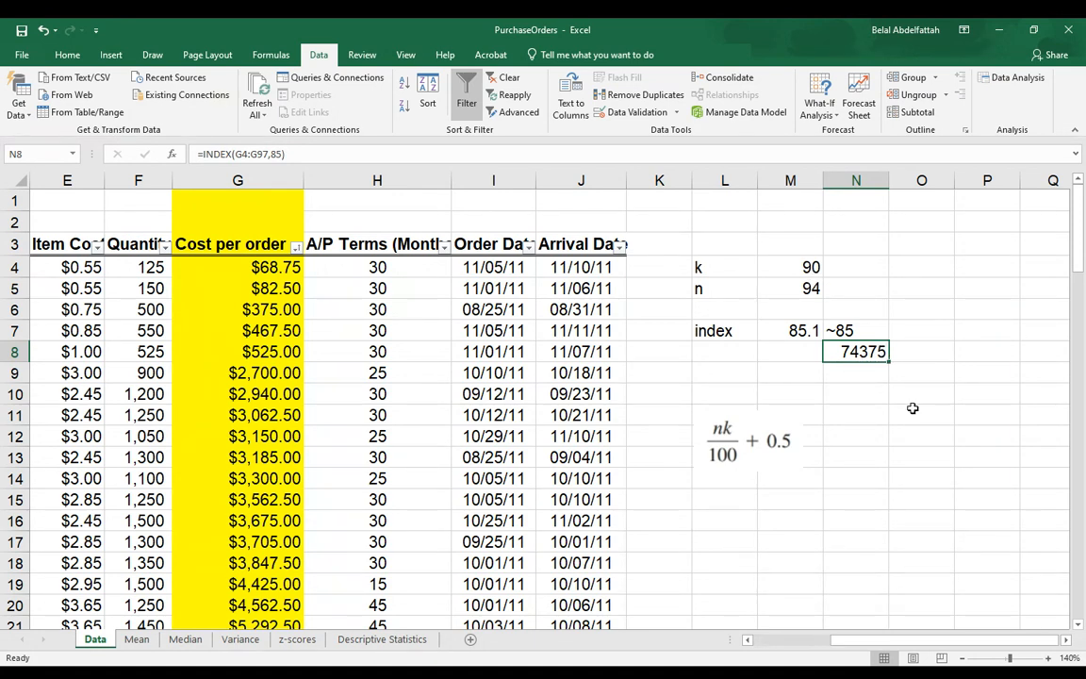
{"action": "mouse_move", "coordinate": [754, 459]}
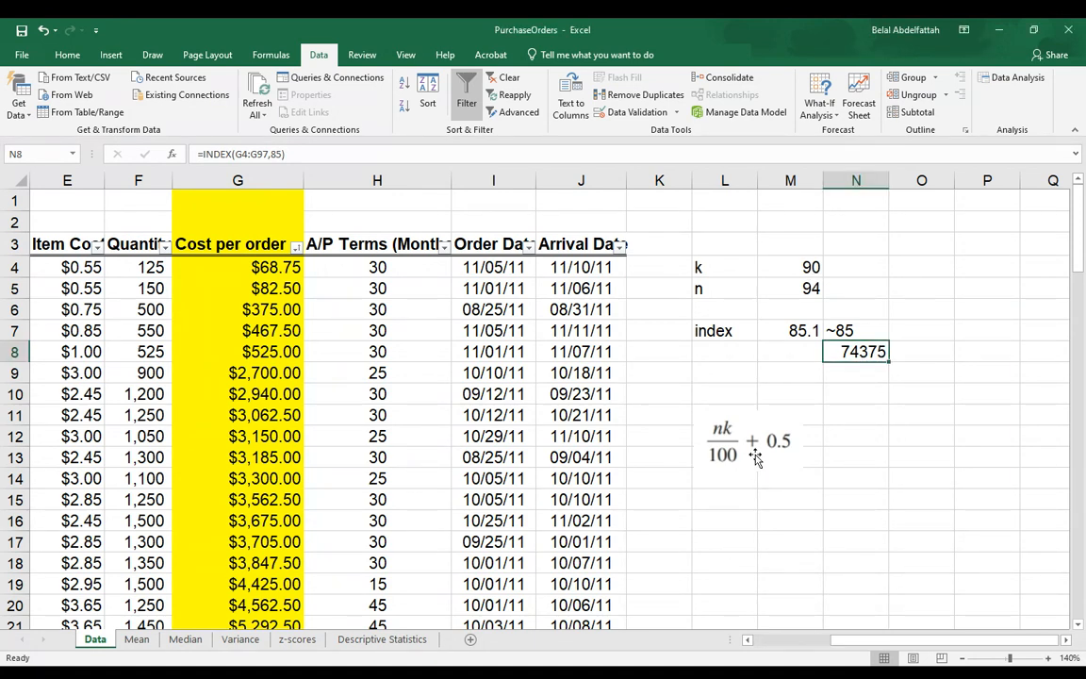
- Drag the nk/100 + 0.5 formula picture up beside the index and 74375 results
{"action": "left_click", "coordinate": [740, 448]}
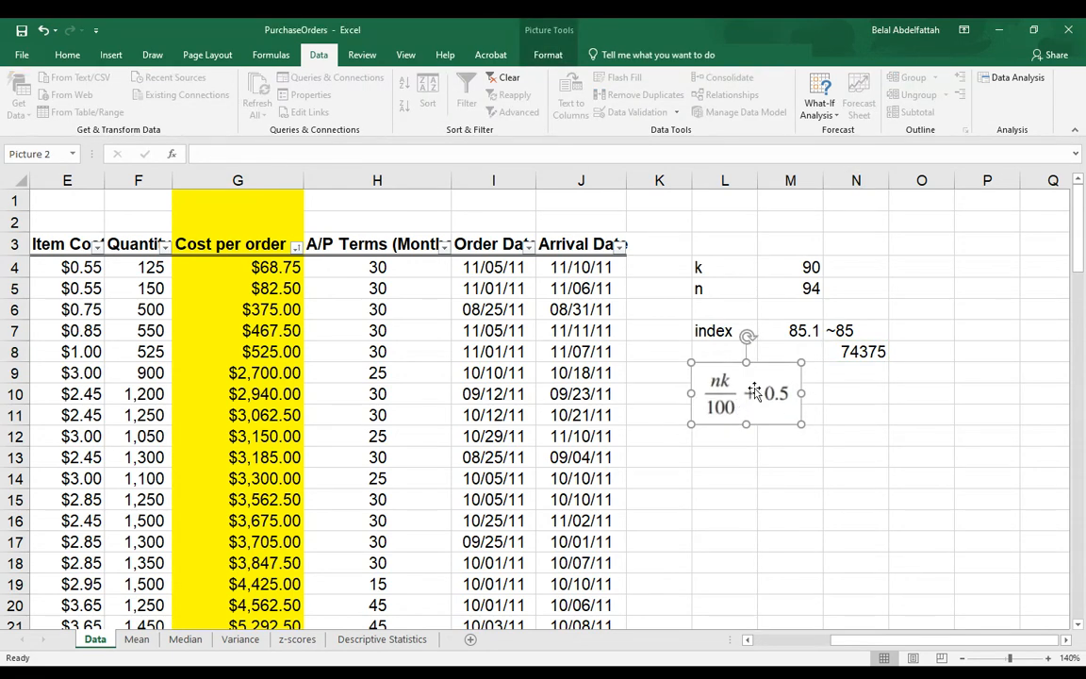
{"action": "left_click", "coordinate": [726, 500]}
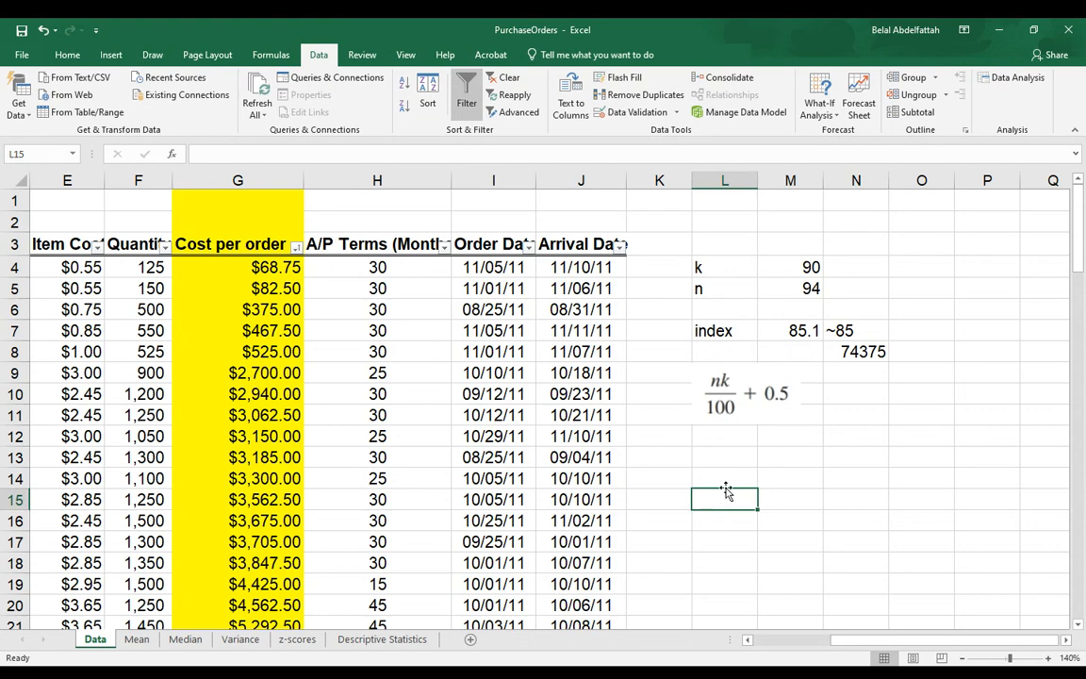
{"action": "mouse_move", "coordinate": [821, 530]}
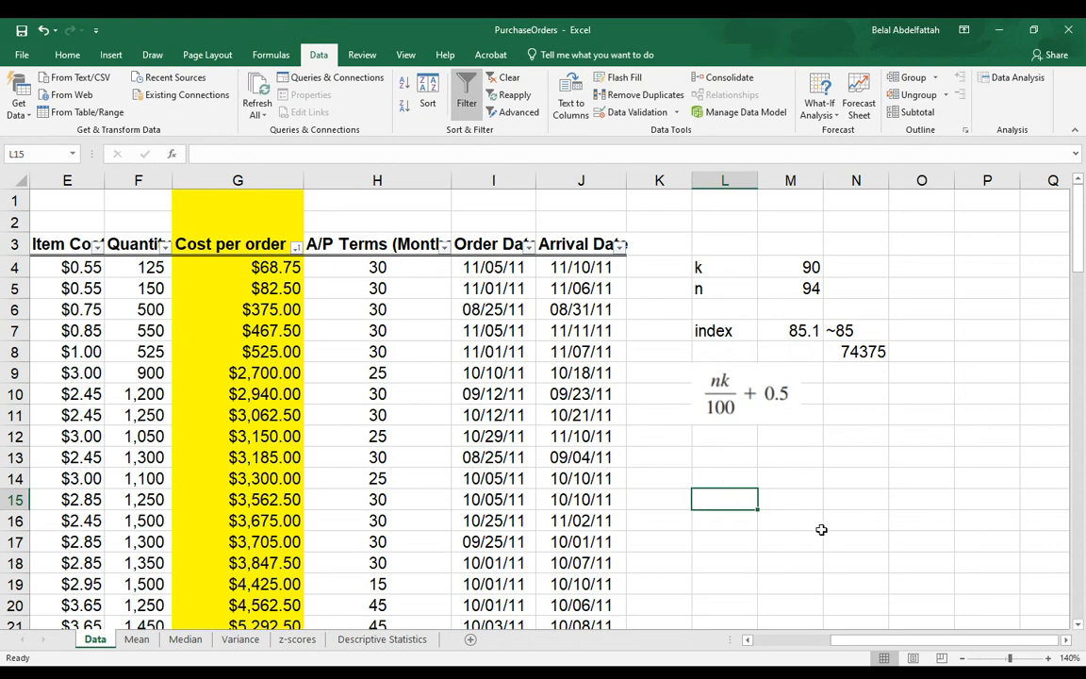
{"action": "scroll", "scroll_direction": "down", "scroll_amount": 3}
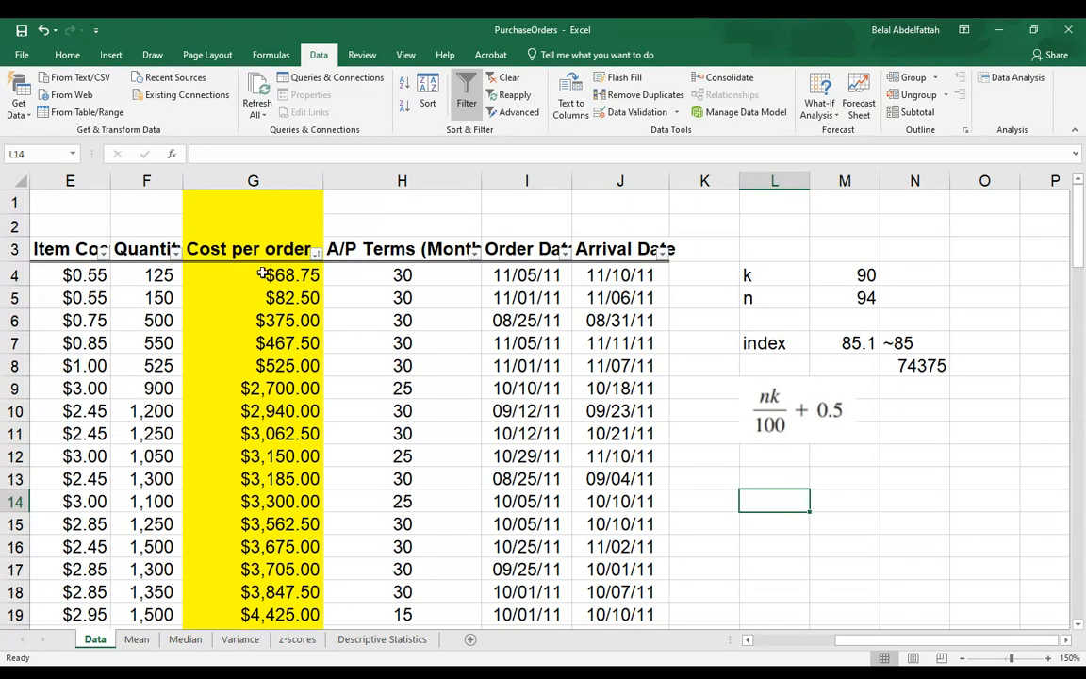
{"action": "mouse_move", "coordinate": [660, 528]}
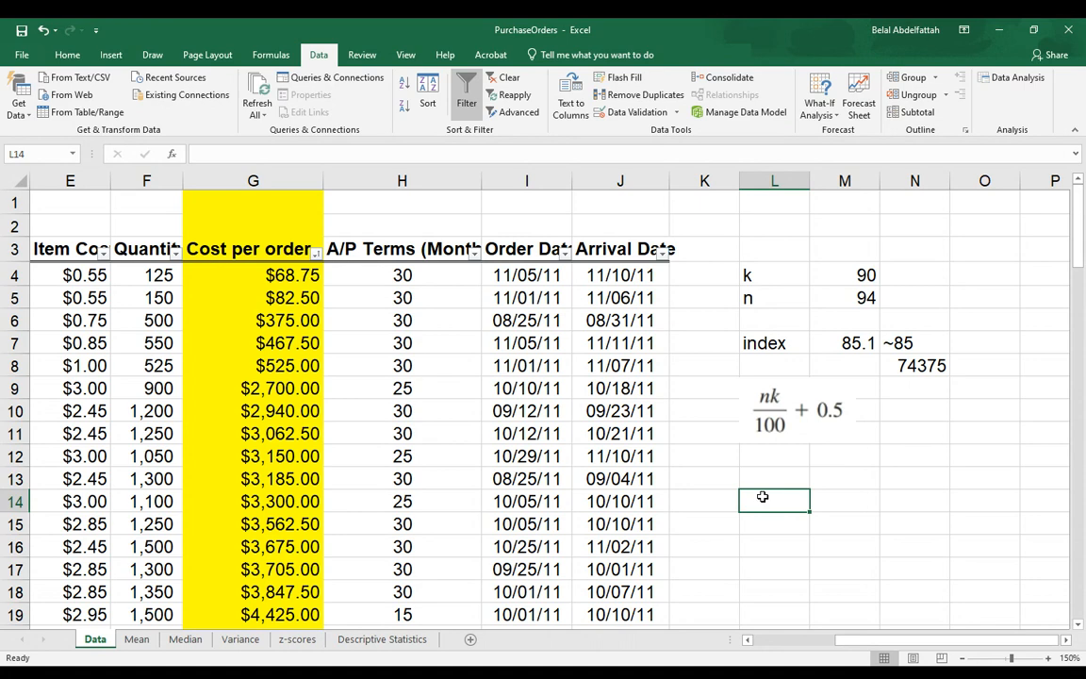
- Enter =PERCENTILE.INC(G4:G97,90%) in L14, returning 73738
{"action": "type", "text": "=p"}
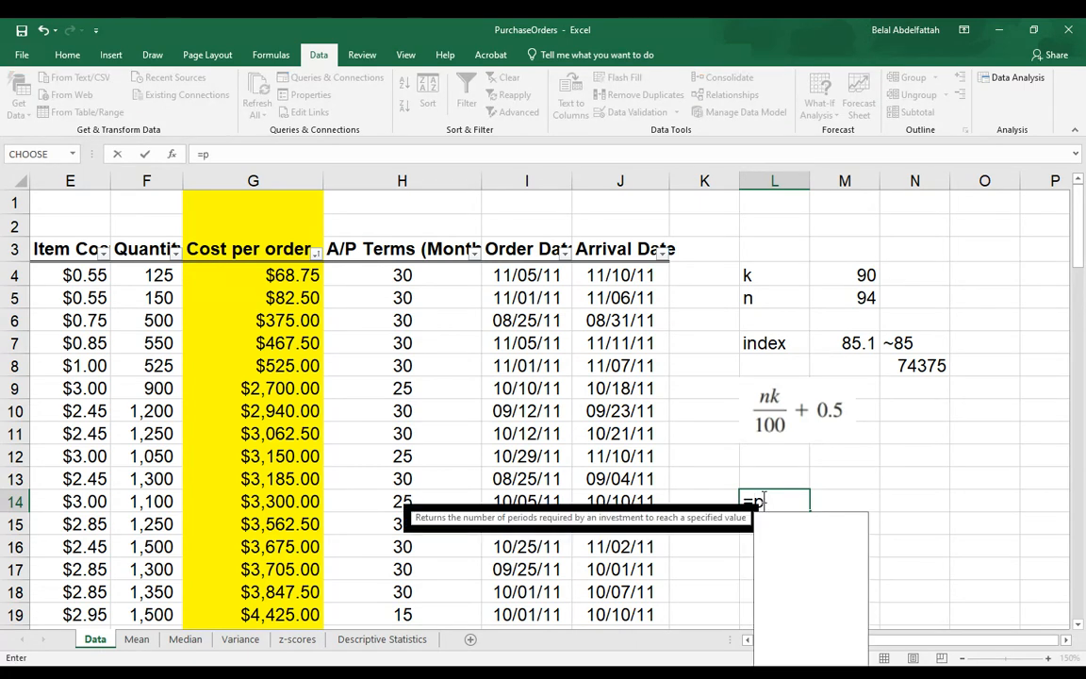
{"action": "type", "text": "er"}
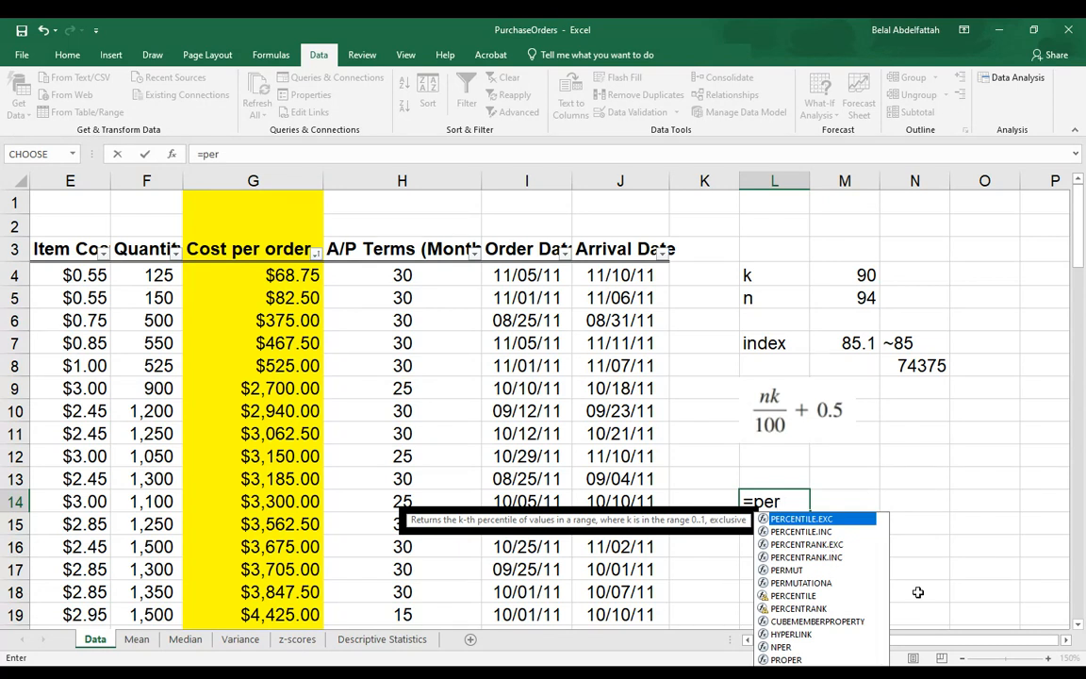
{"action": "mouse_move", "coordinate": [799, 502]}
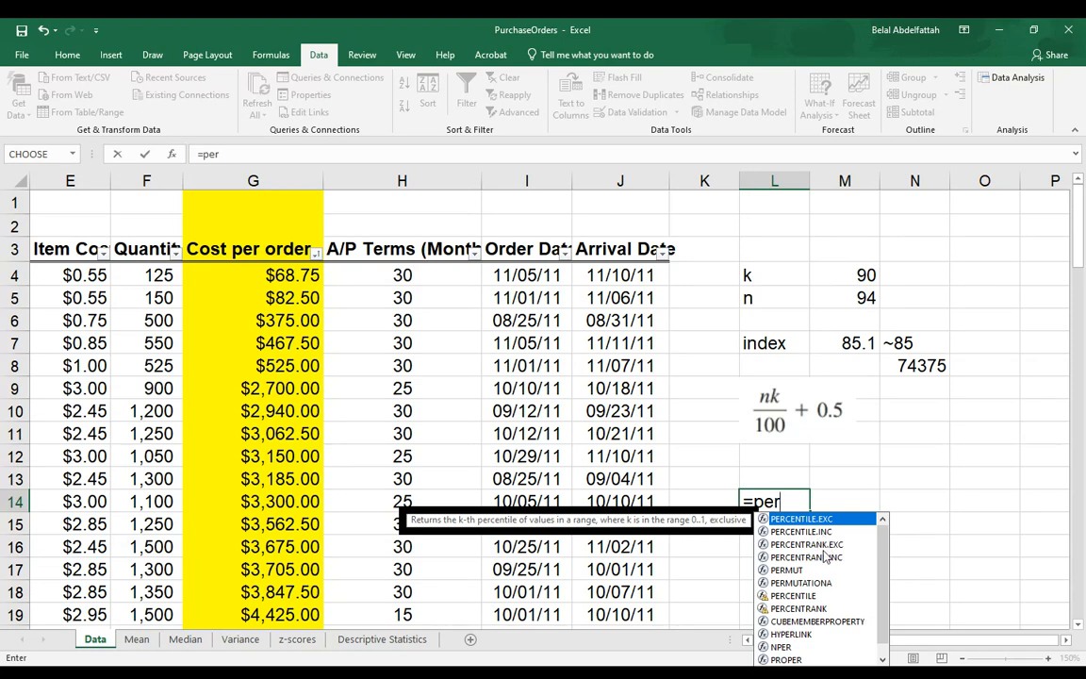
{"action": "mouse_move", "coordinate": [807, 536]}
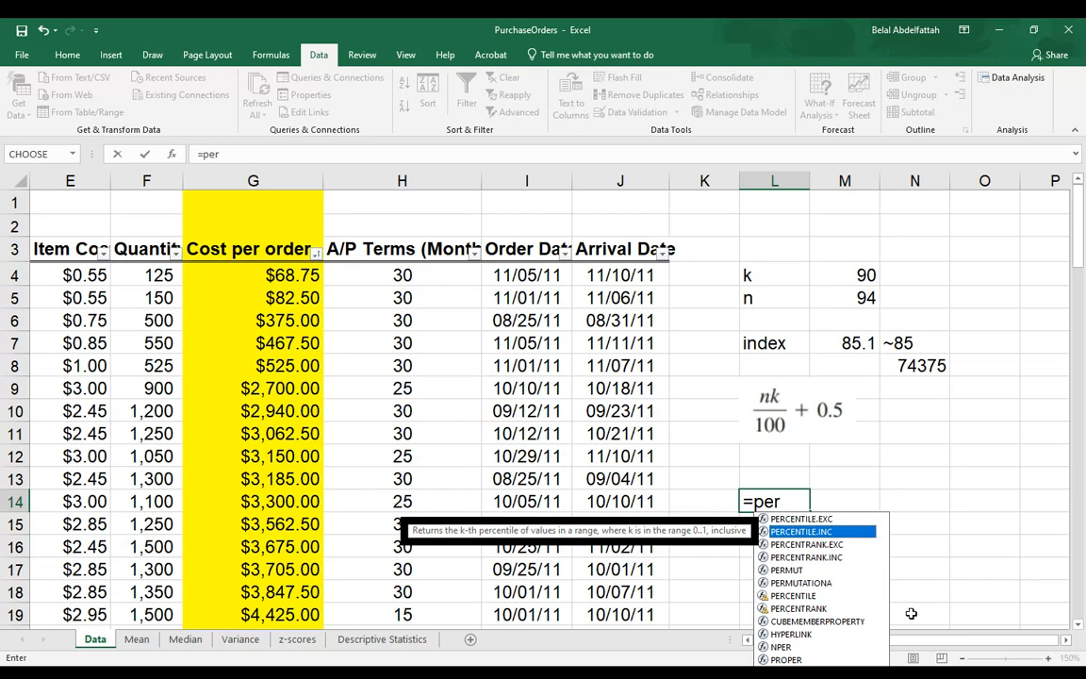
{"action": "mouse_move", "coordinate": [1022, 548]}
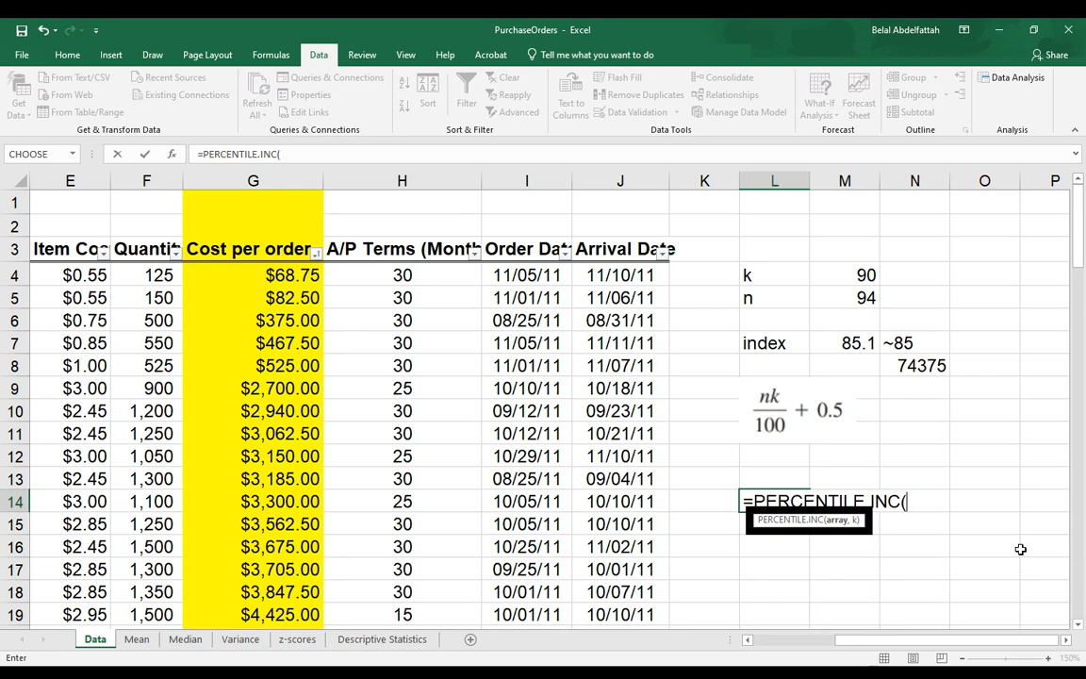
{"action": "mouse_move", "coordinate": [997, 527]}
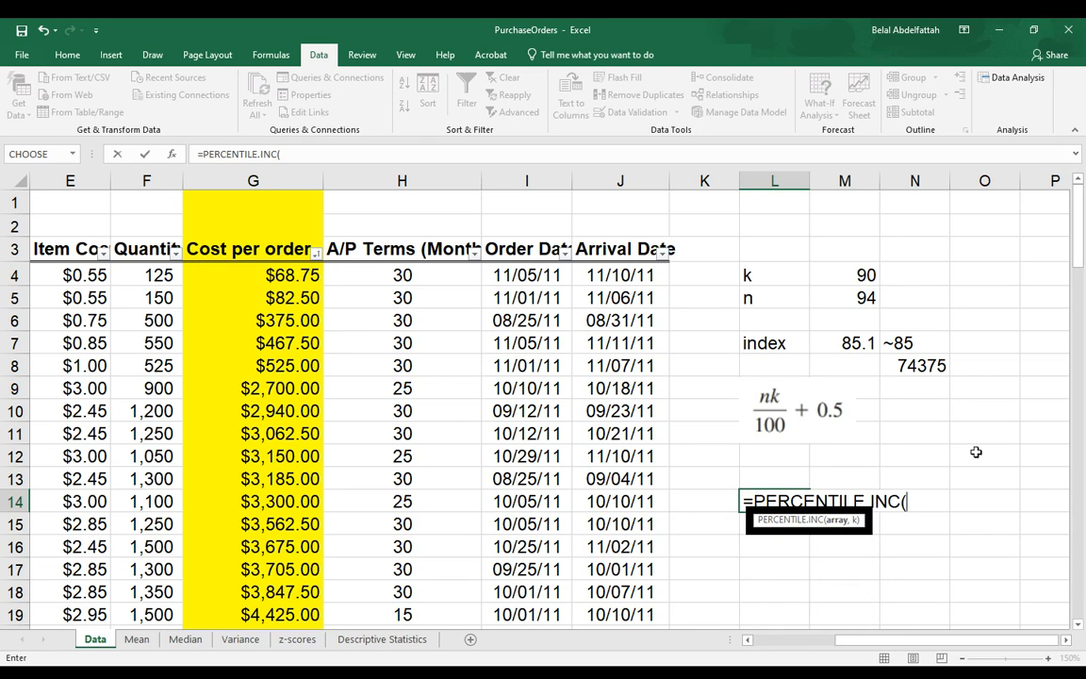
{"action": "left_click", "coordinate": [253, 275]}
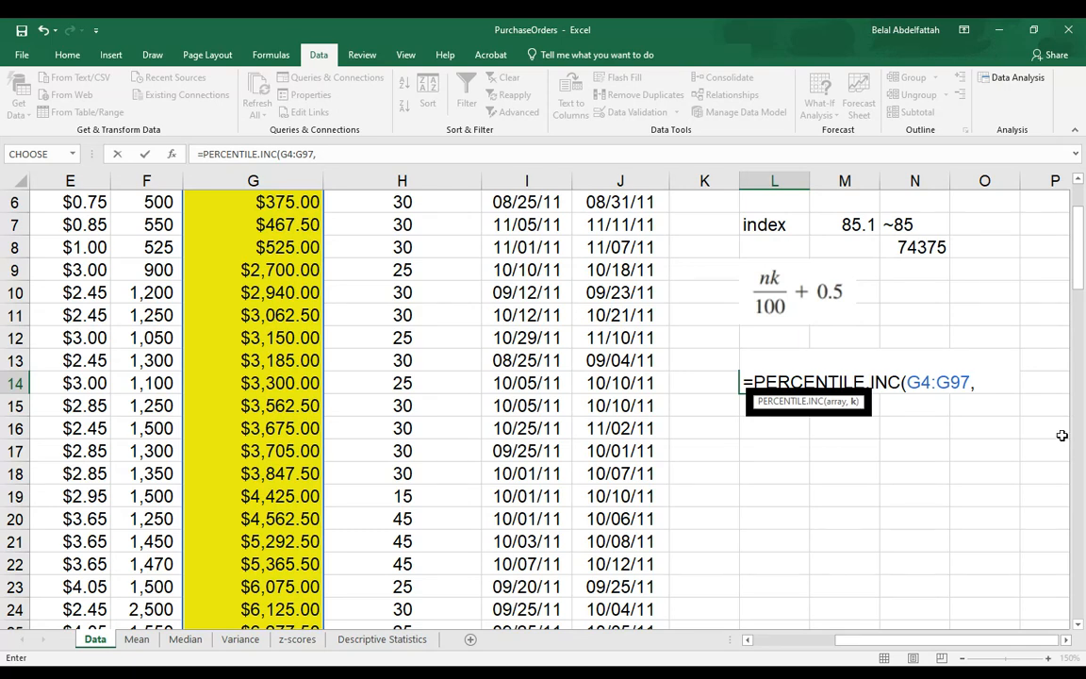
{"action": "mouse_move", "coordinate": [1050, 422]}
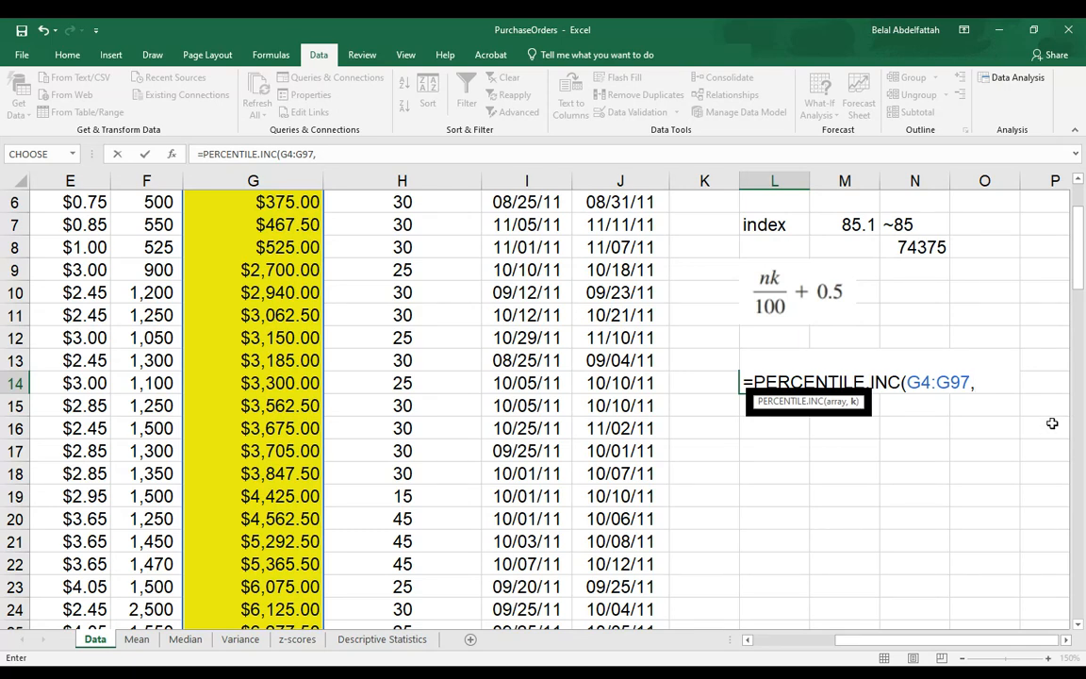
{"action": "type", "text": "90"}
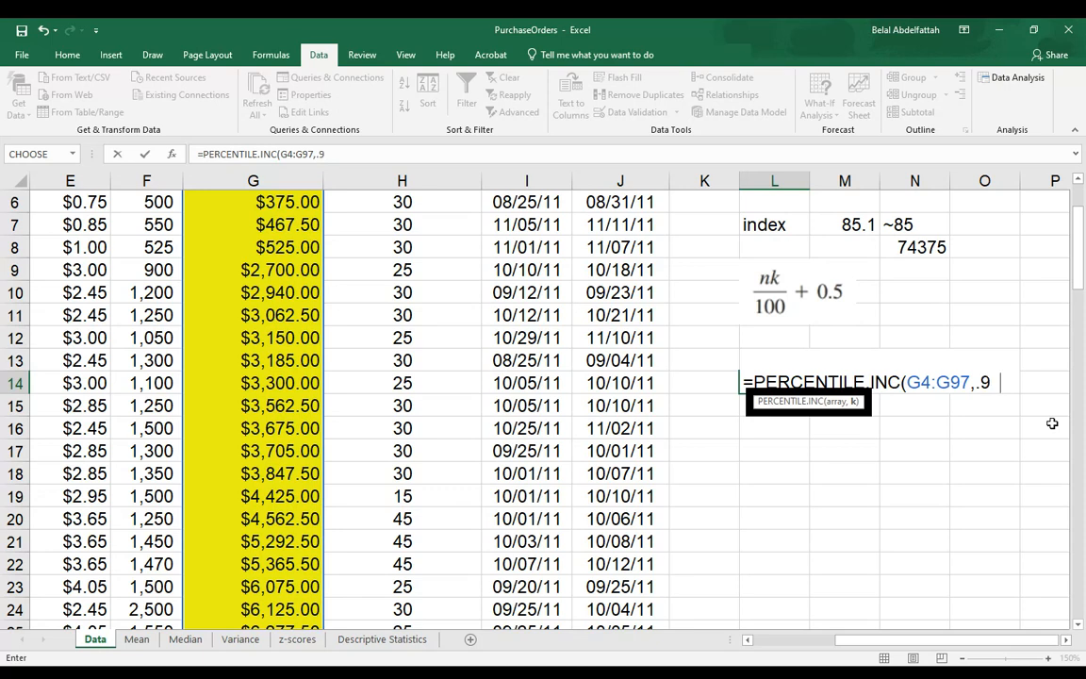
{"action": "key", "text": "Backspace"}
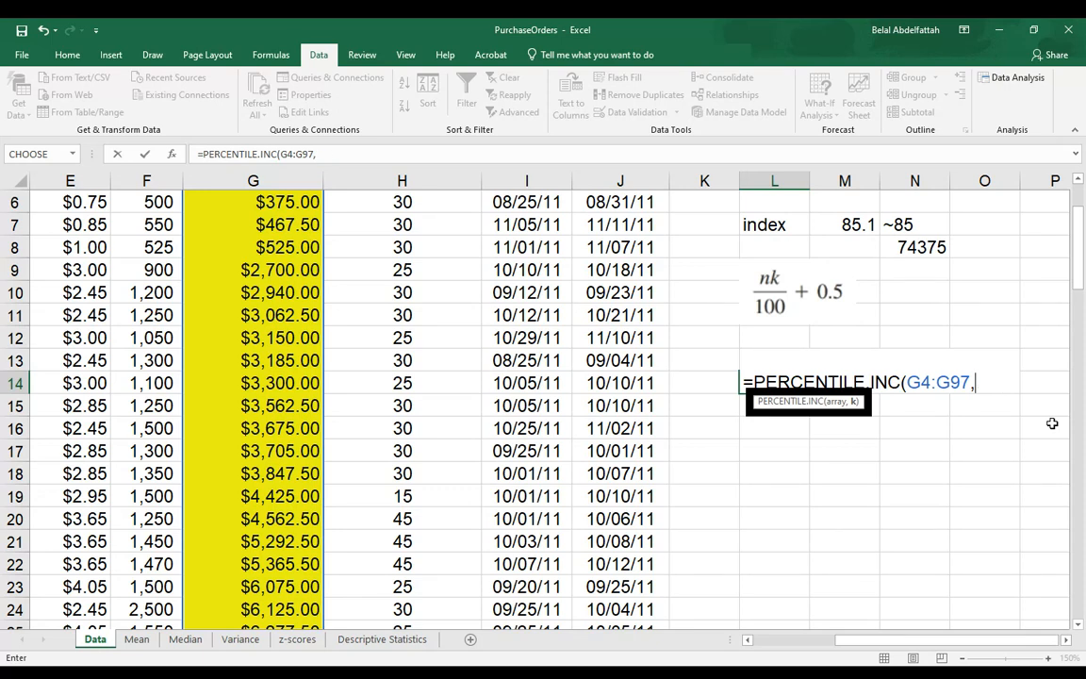
{"action": "type", "text": "90%"}
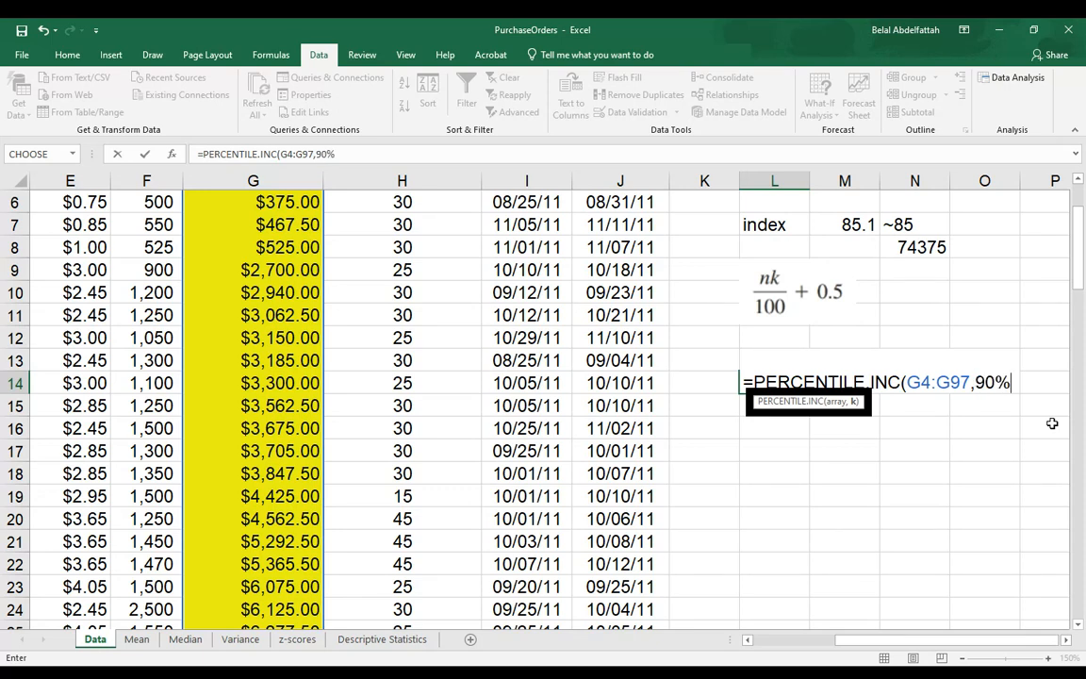
{"action": "type", "text": ")"}
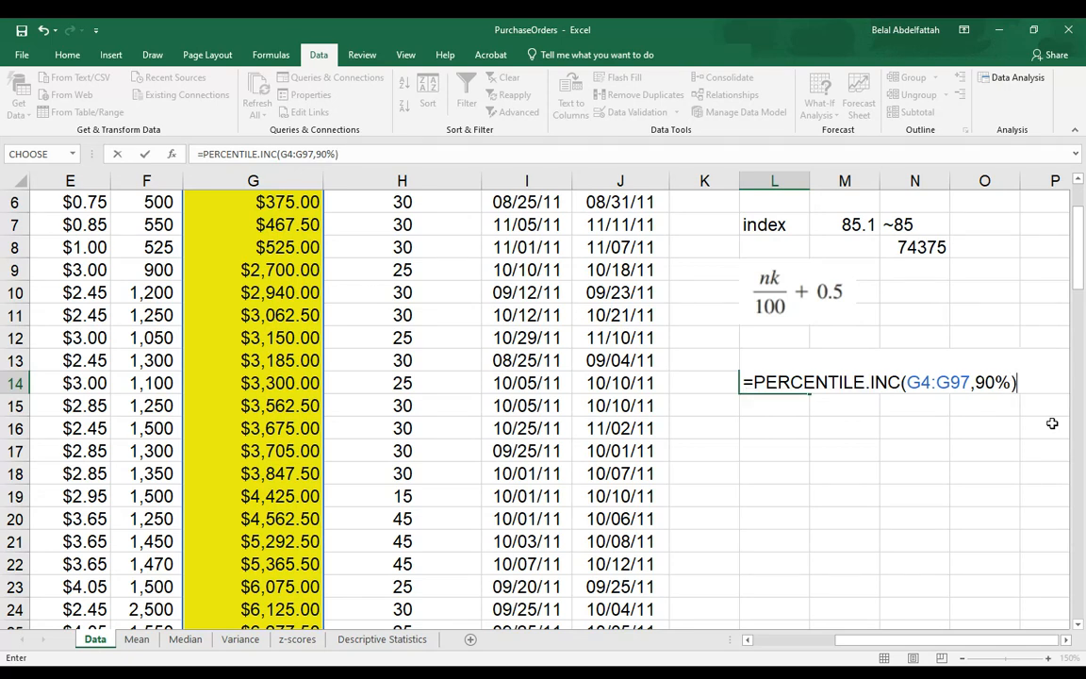
{"action": "key", "text": "Enter"}
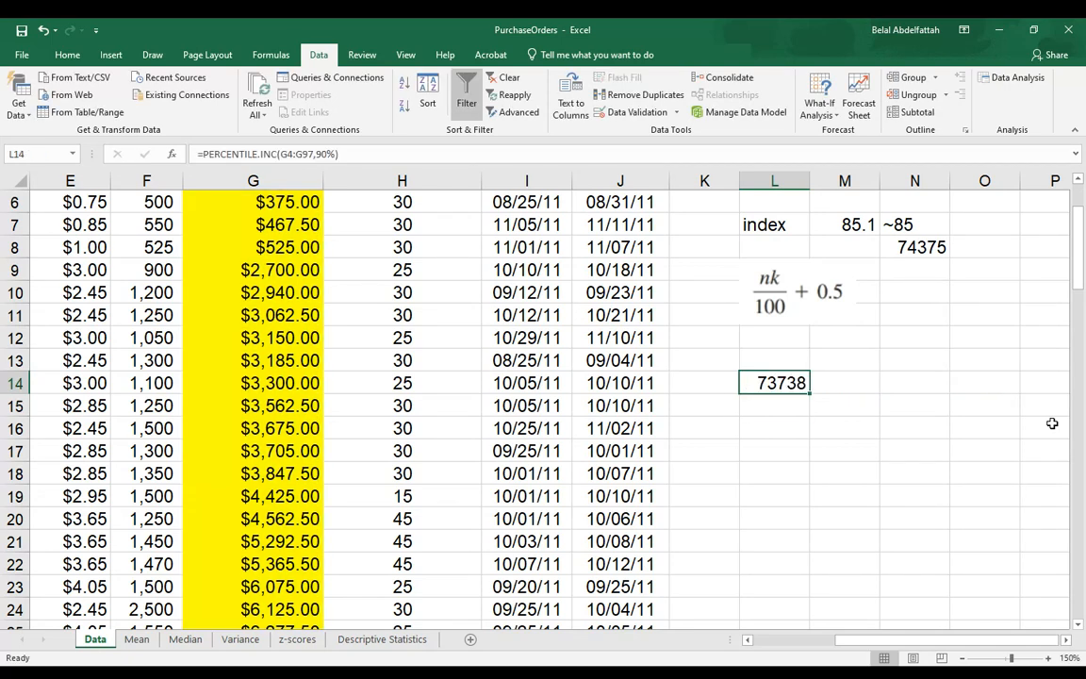
{"action": "mouse_move", "coordinate": [835, 395]}
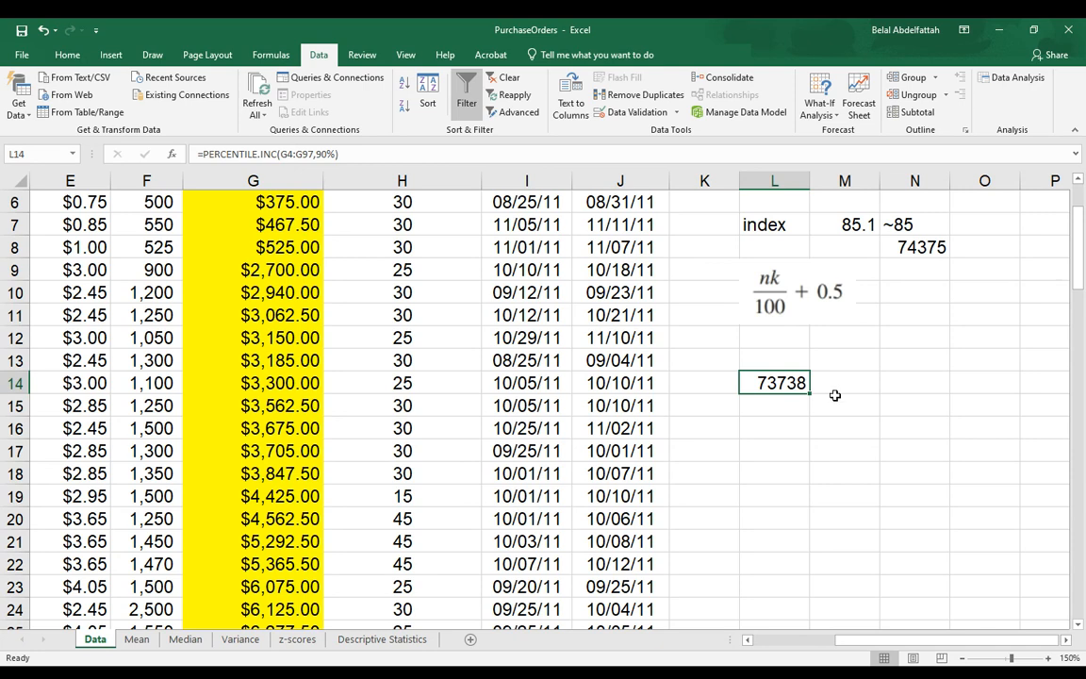
{"action": "mouse_move", "coordinate": [858, 436]}
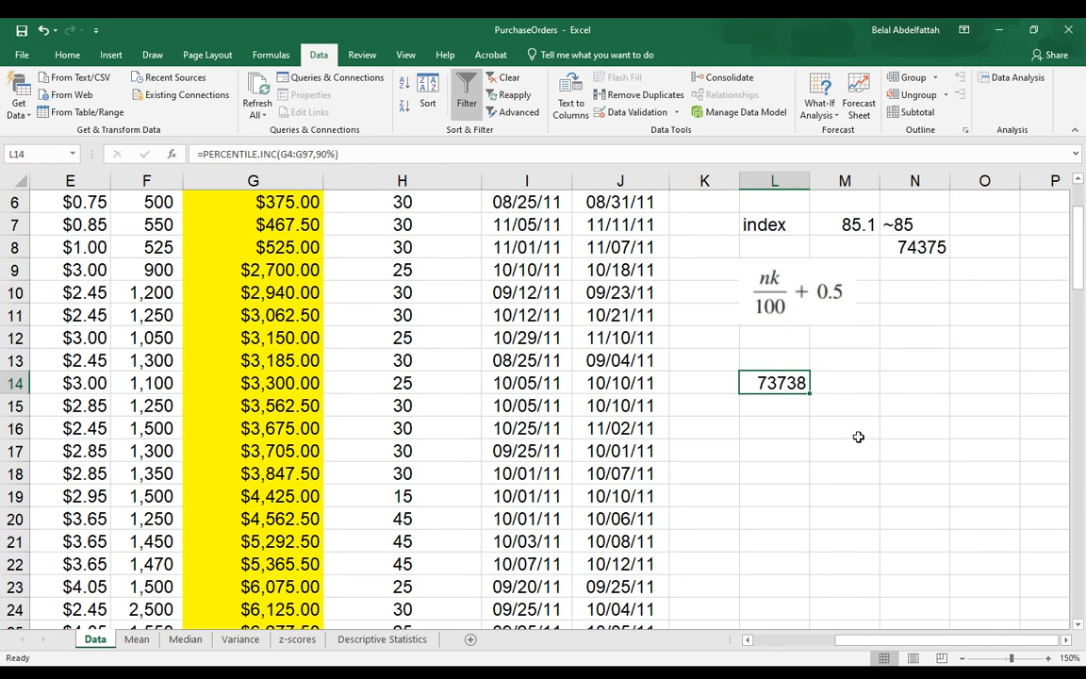
{"action": "mouse_move", "coordinate": [859, 430]}
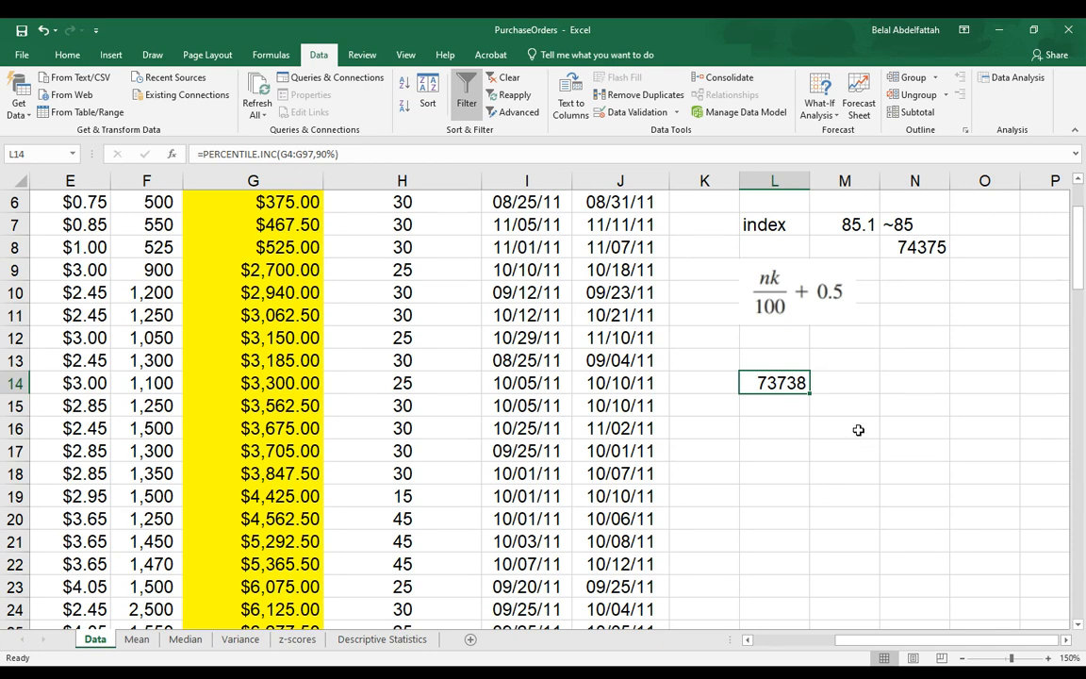
{"action": "mouse_move", "coordinate": [889, 449]}
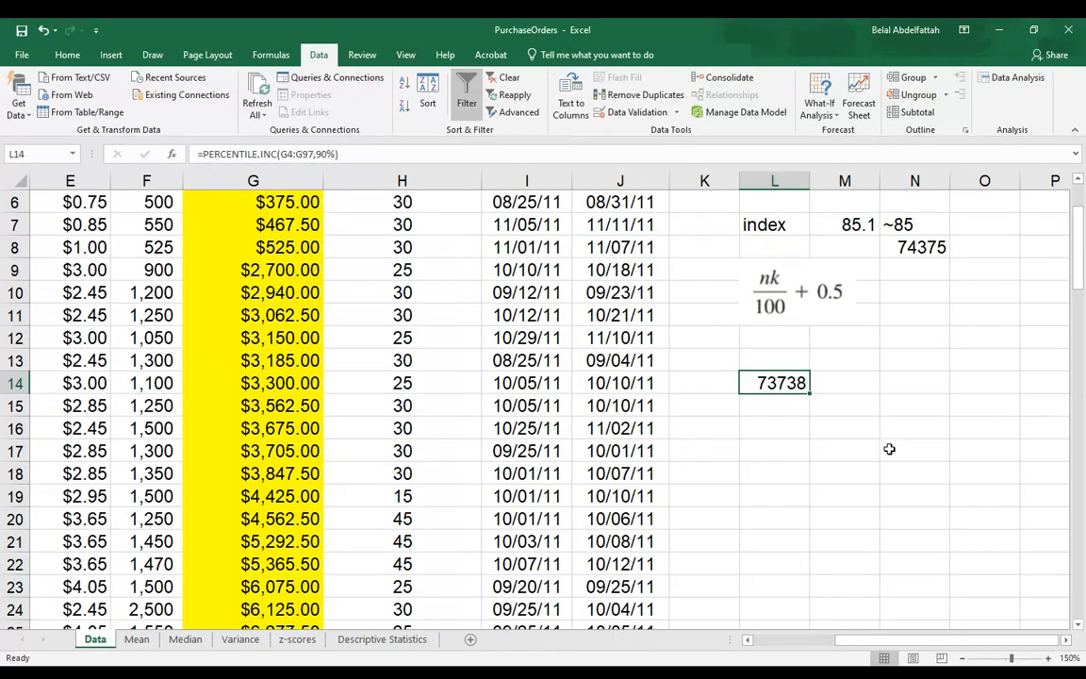
{"action": "mouse_move", "coordinate": [813, 437]}
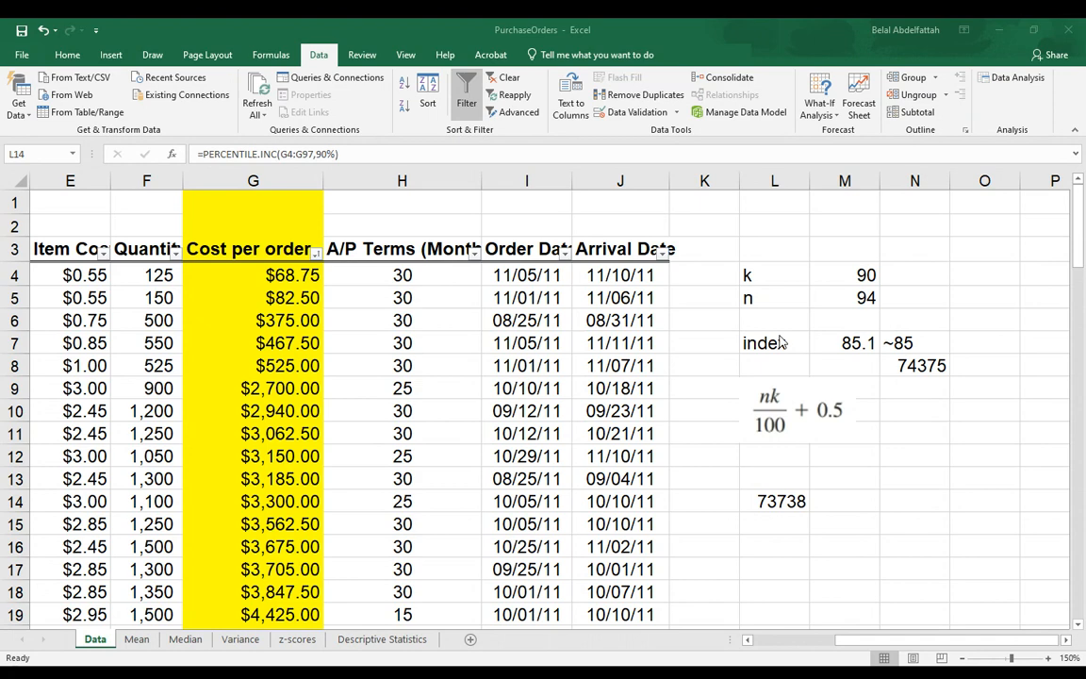
{"action": "mouse_move", "coordinate": [780, 514]}
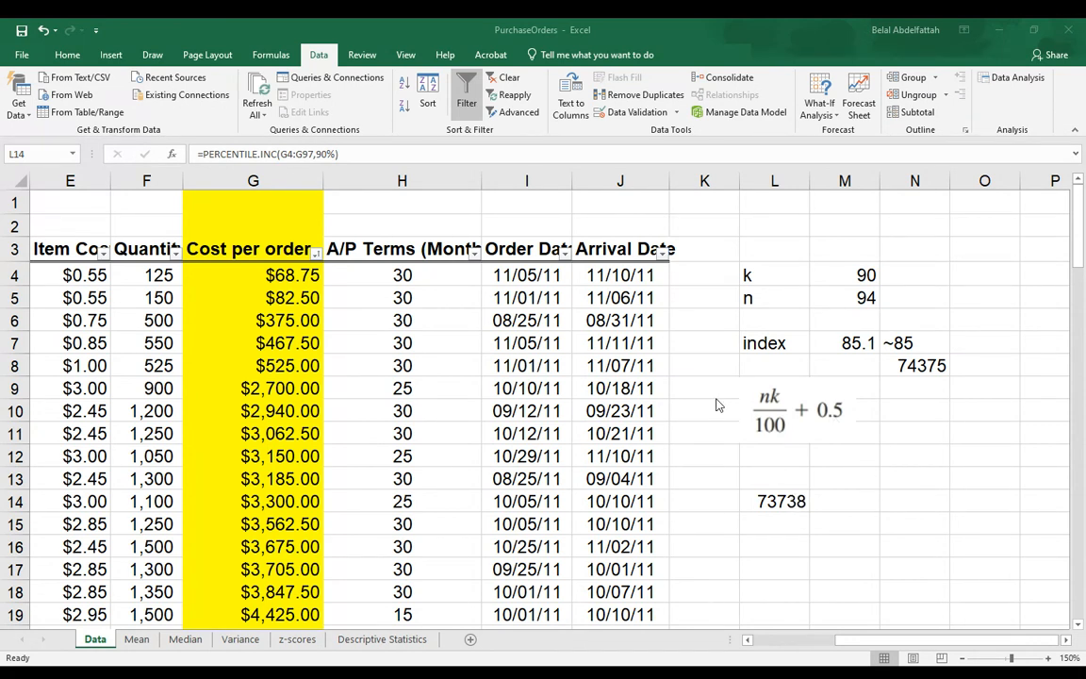
{"action": "mouse_move", "coordinate": [788, 516]}
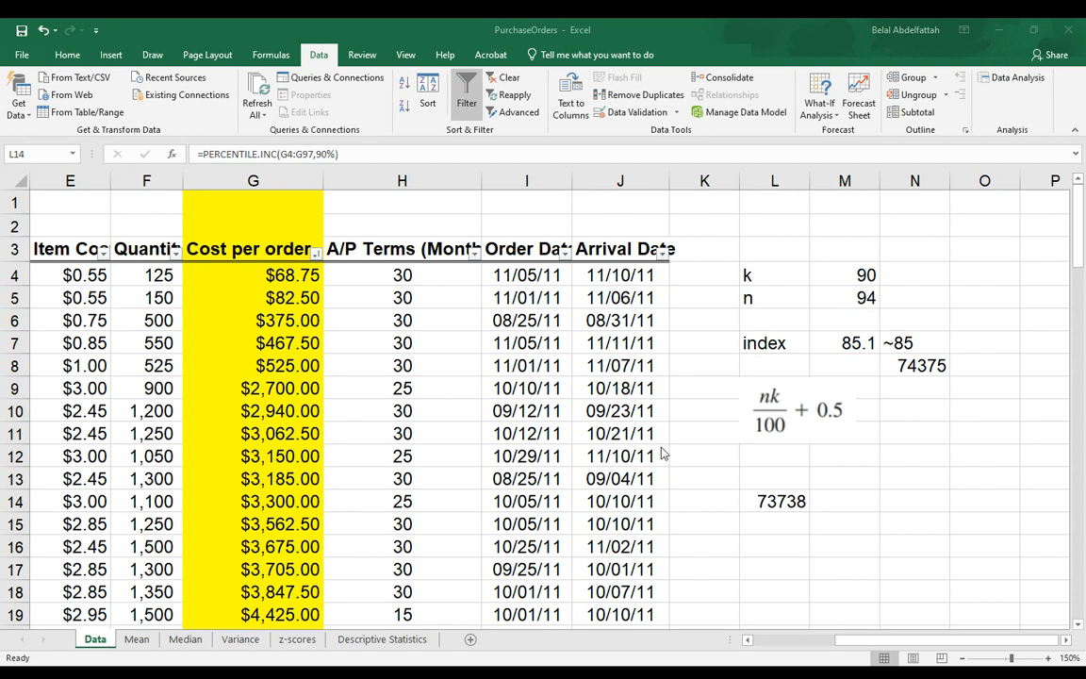
{"action": "mouse_move", "coordinate": [769, 515]}
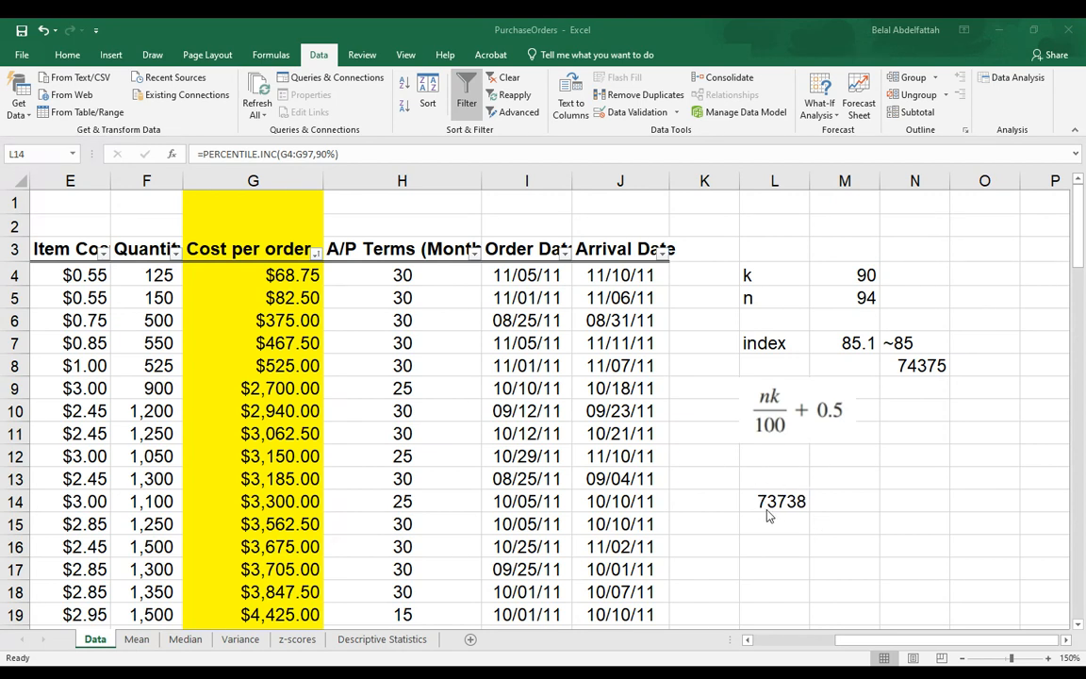
{"action": "mouse_move", "coordinate": [810, 512]}
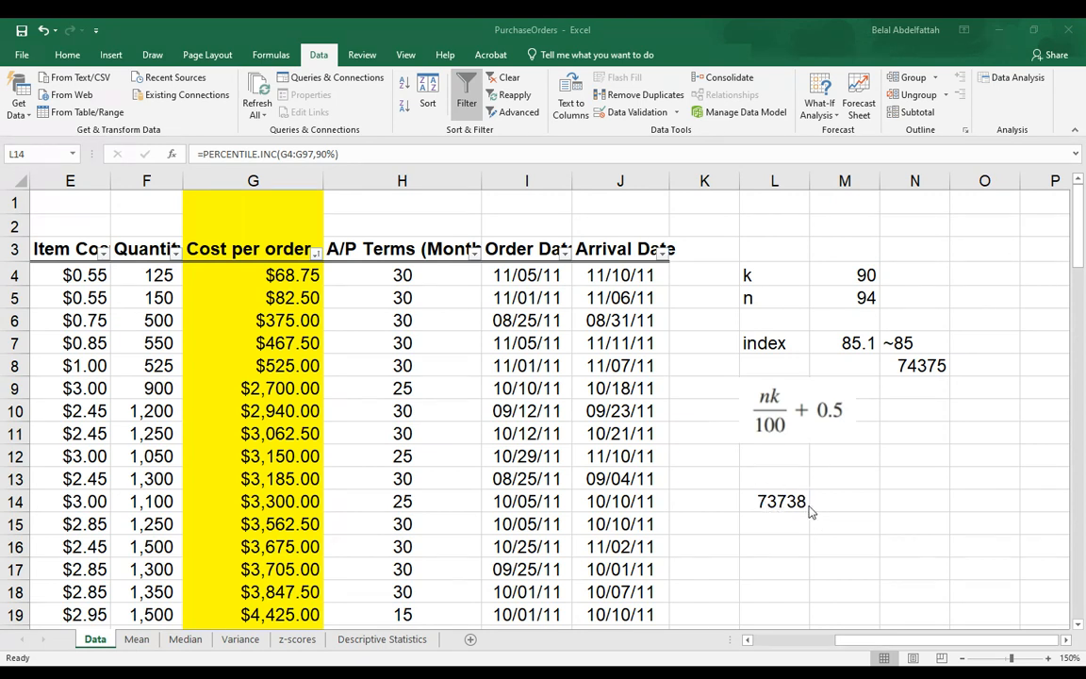
- Merge and centre L6:N6 as the heading MANUAL METHOD
{"action": "left_click", "coordinate": [776, 502]}
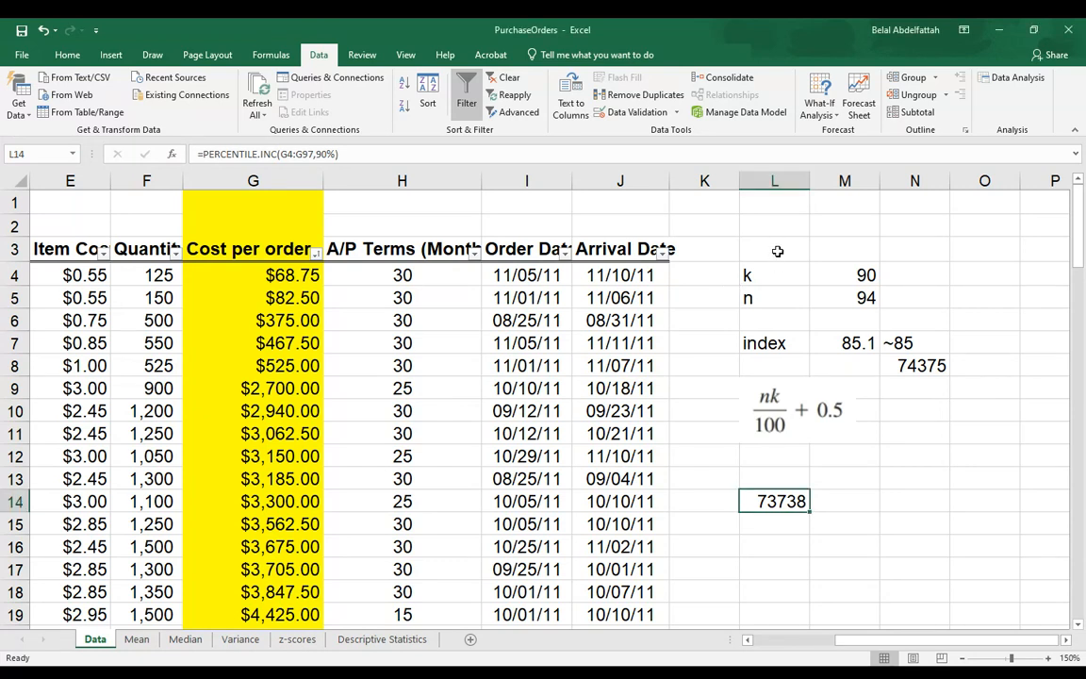
{"action": "left_click", "coordinate": [774, 319]}
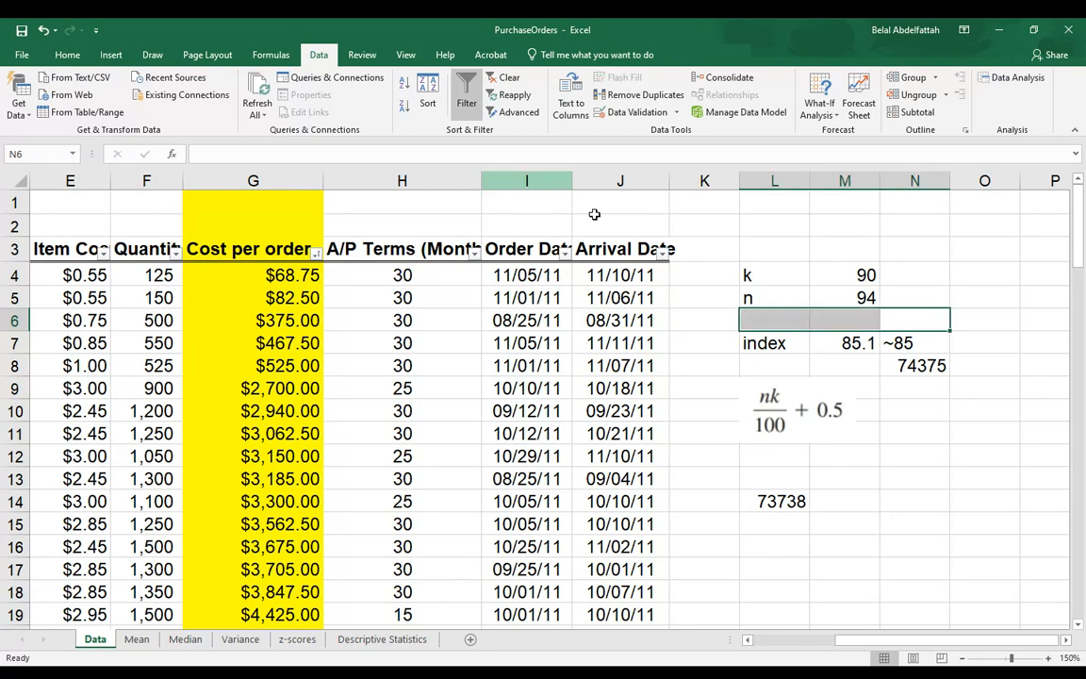
{"action": "left_click", "coordinate": [99, 53]}
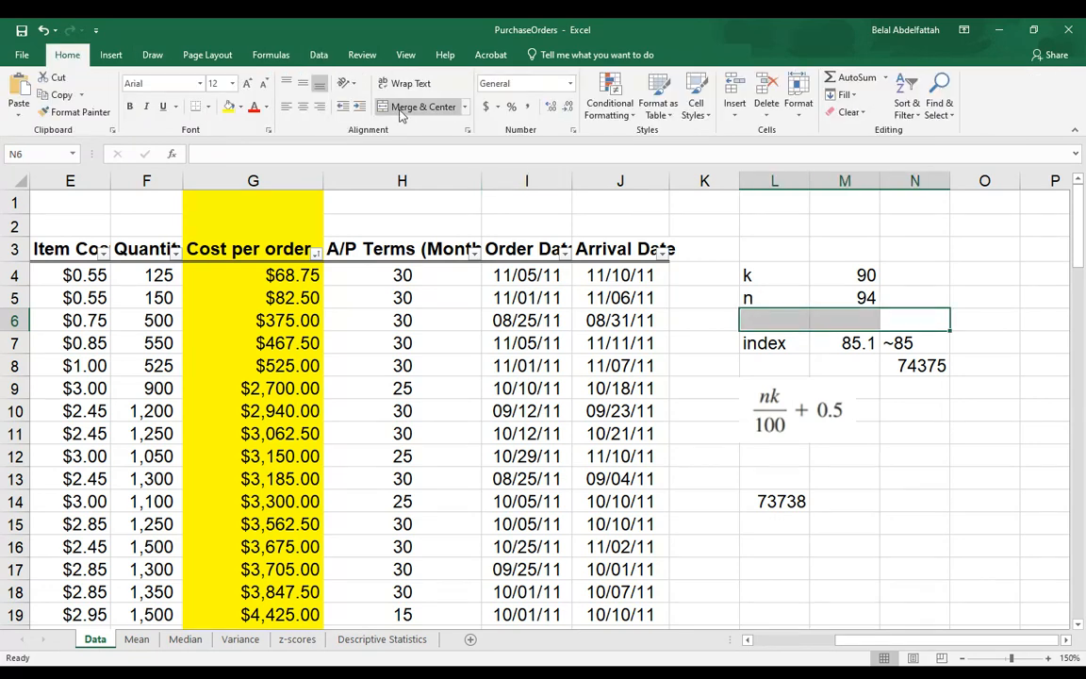
{"action": "type", "text": "M"}
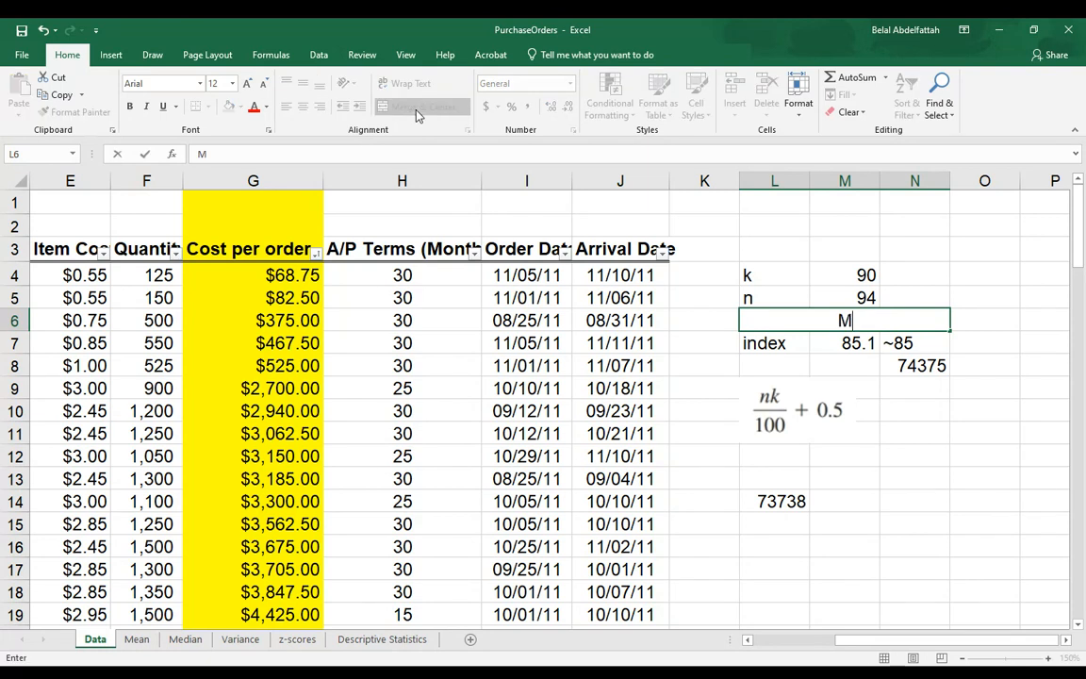
{"action": "type", "text": "ANUAL"}
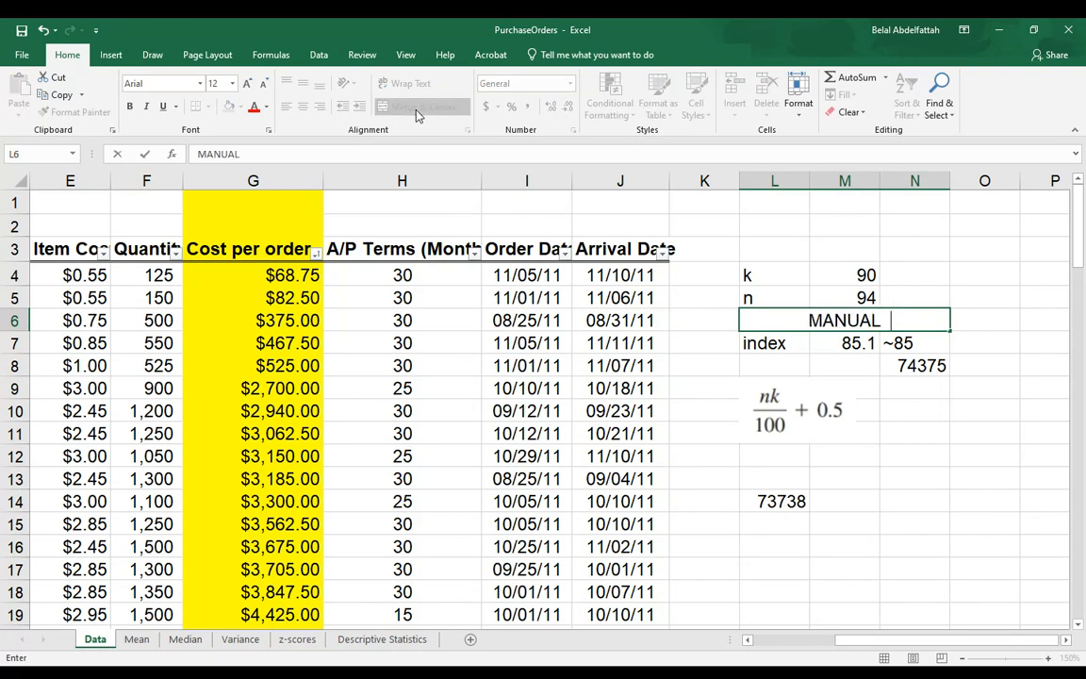
{"action": "type", "text": "METHOD"}
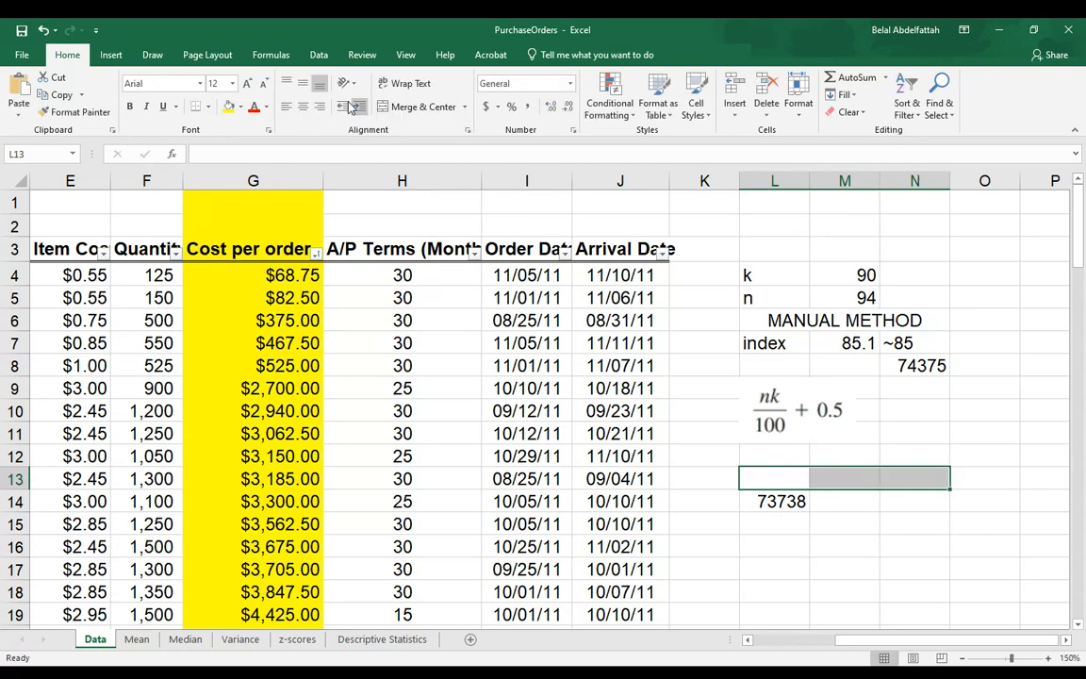
- Add the heading EXCEL'S PERCENTILE.INC() above the function result
{"action": "type", "text": "exc"}
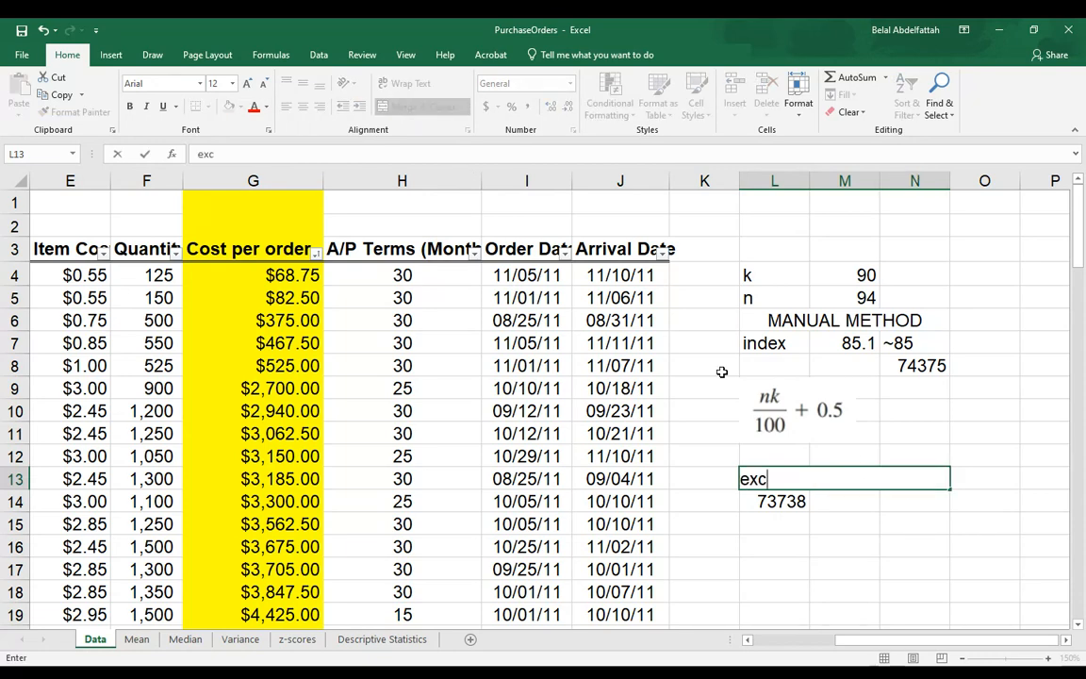
{"action": "type", "text": "EXCEL"}
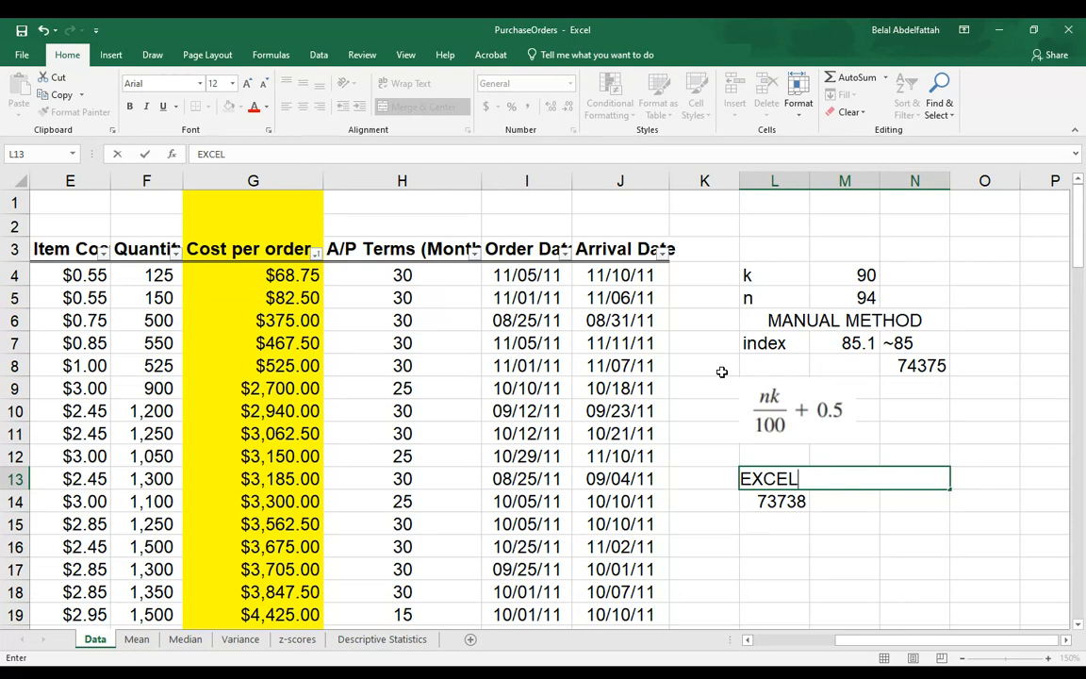
{"action": "type", "text": "'S P"}
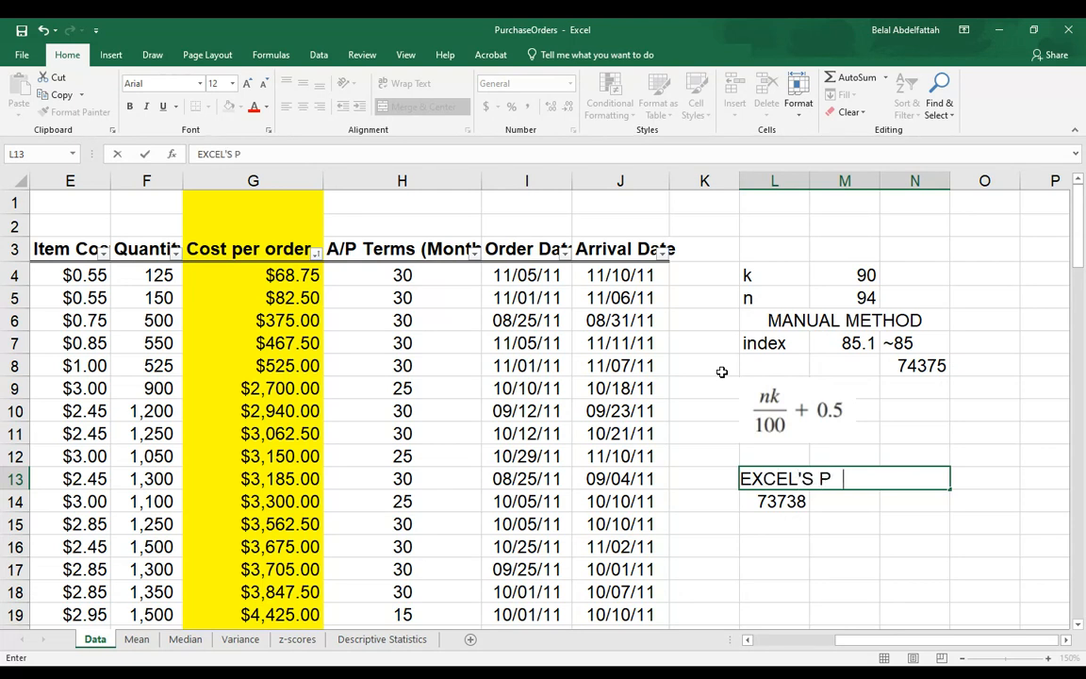
{"action": "type", "text": "ERCENTILE.INC("}
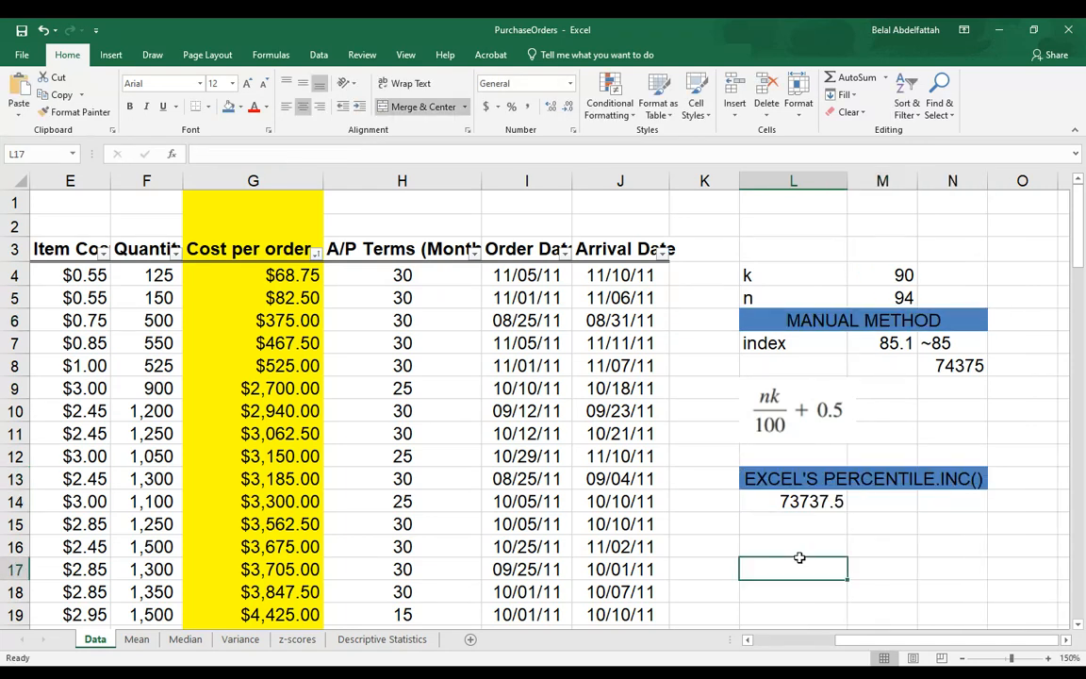
- Enter =QUARTILE.INC(G4:G97,1) in L18, returning 6757.8125
{"action": "scroll", "scroll_direction": "down", "scroll_amount": 3}
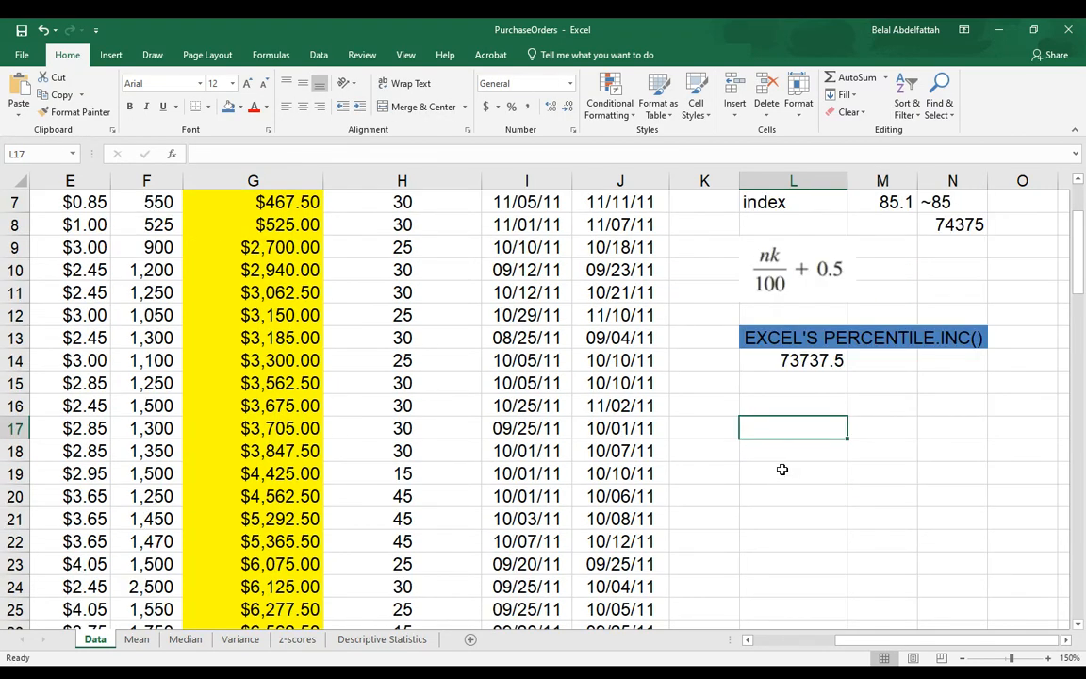
{"action": "left_click", "coordinate": [792, 450]}
{"action": "type", "text": "="}
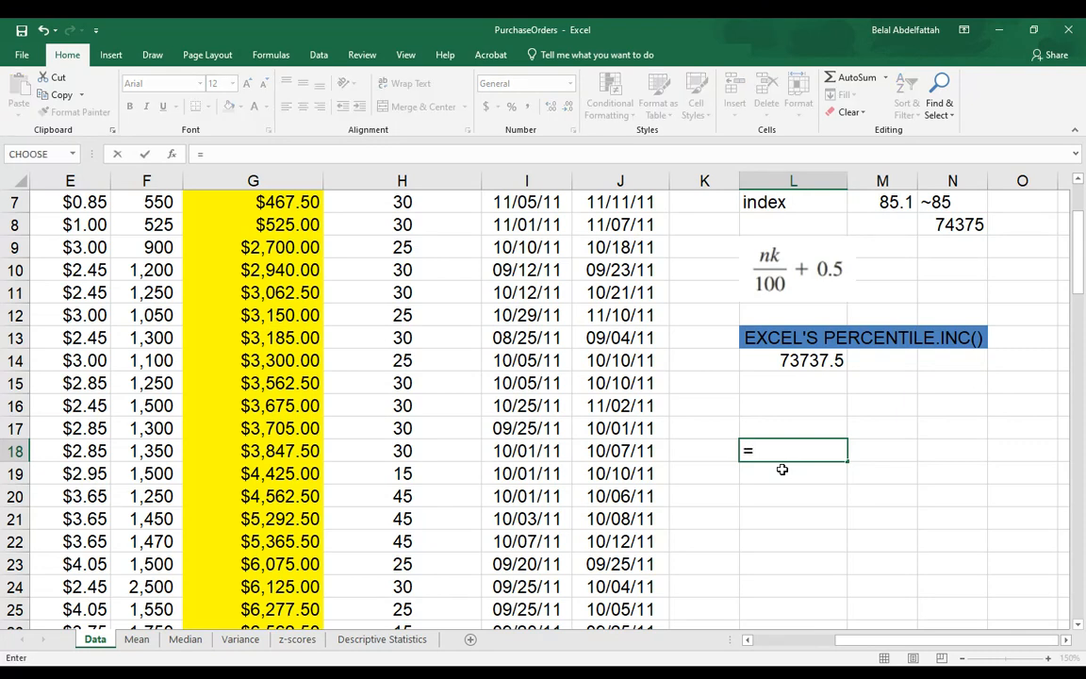
{"action": "type", "text": "QUARTILE.INC("}
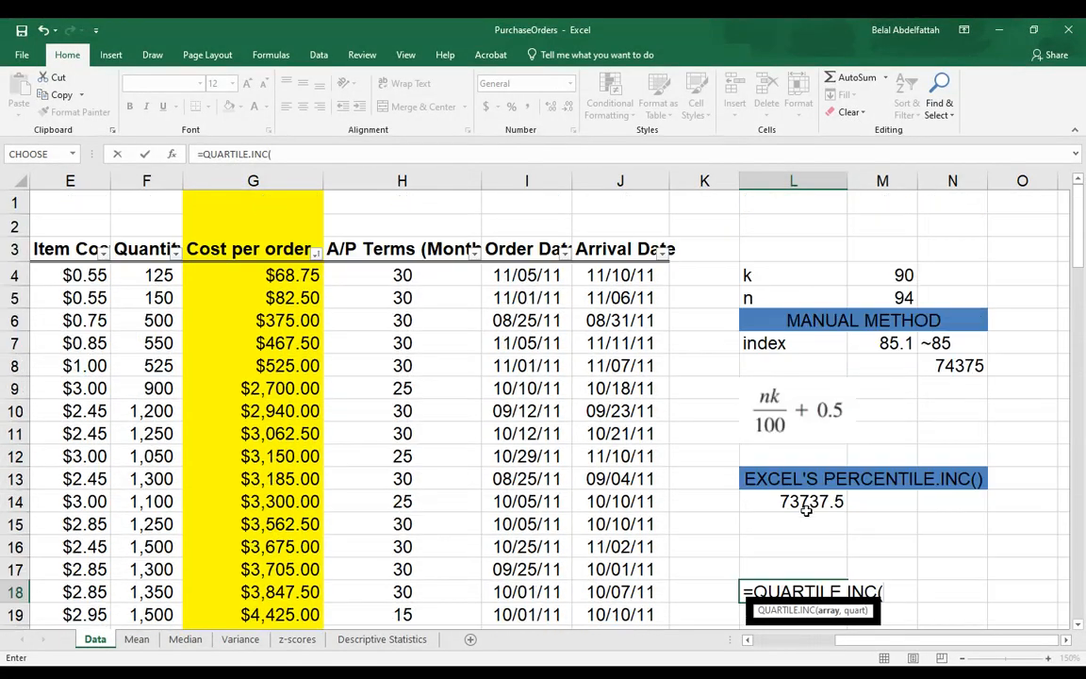
{"action": "left_click", "coordinate": [253, 274]}
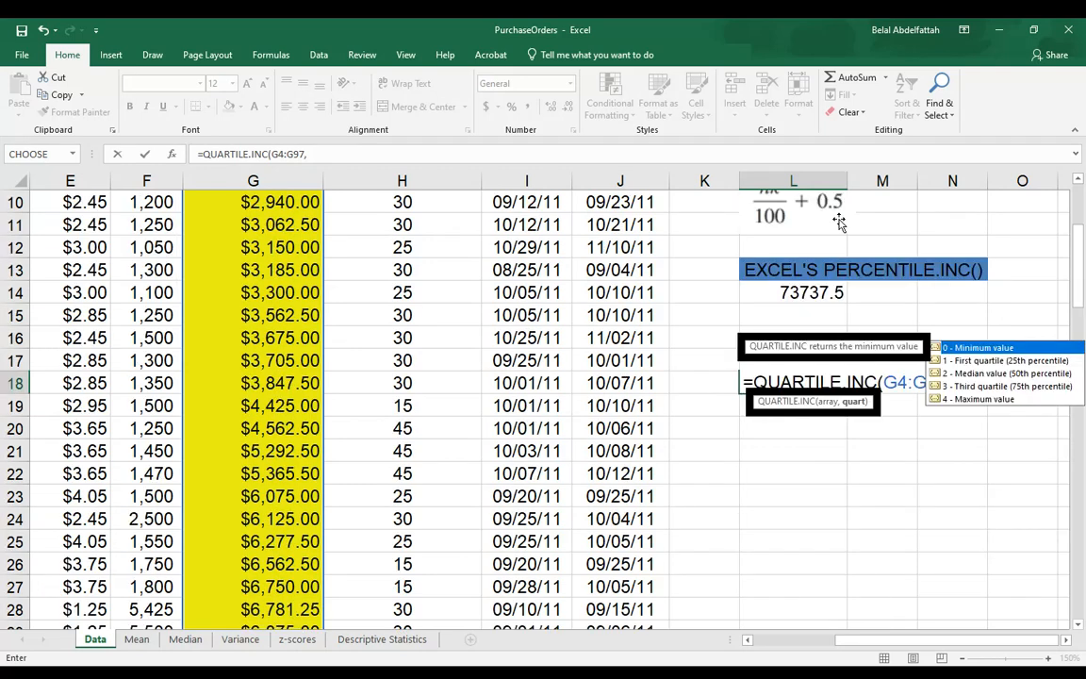
{"action": "mouse_move", "coordinate": [983, 425]}
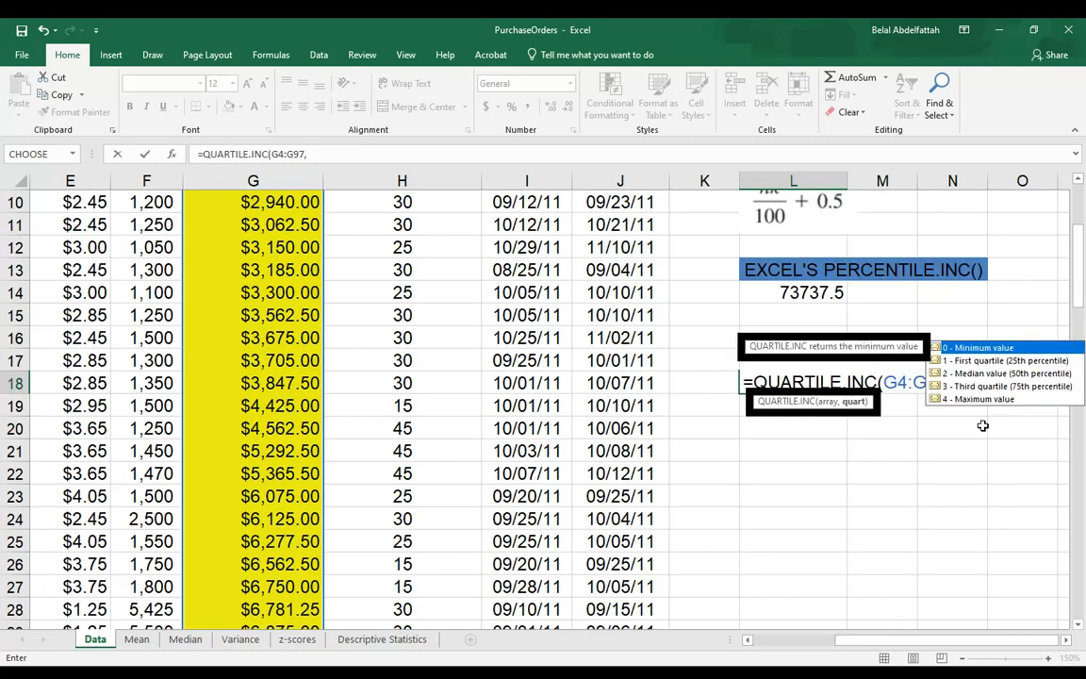
{"action": "mouse_move", "coordinate": [952, 387]}
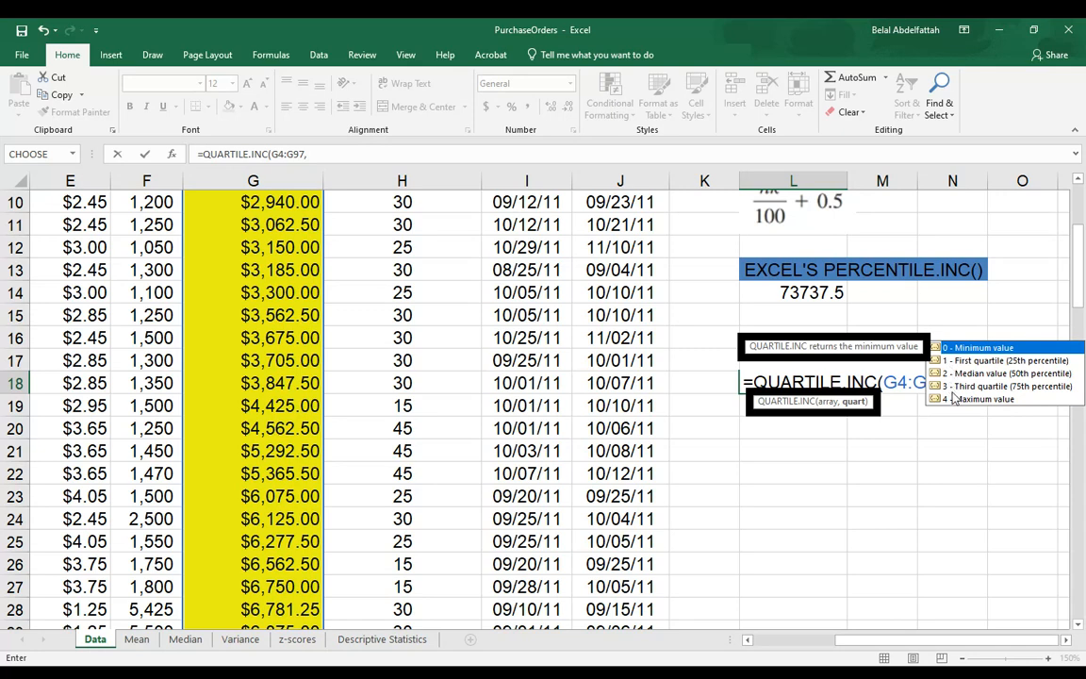
{"action": "mouse_move", "coordinate": [1065, 409]}
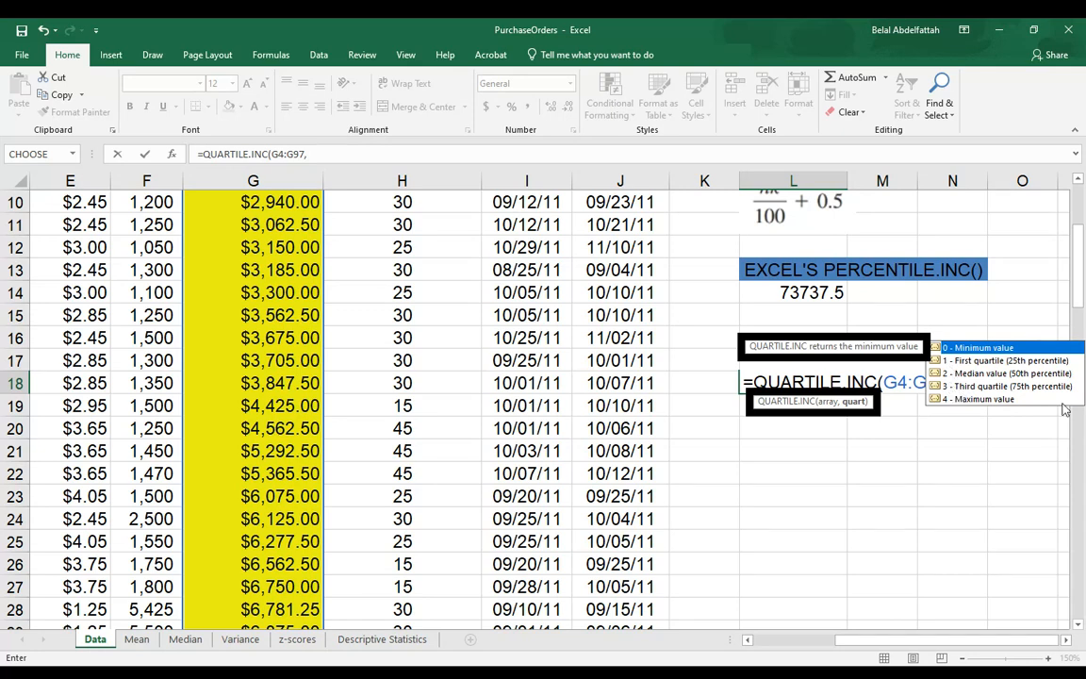
{"action": "mouse_move", "coordinate": [1046, 361]}
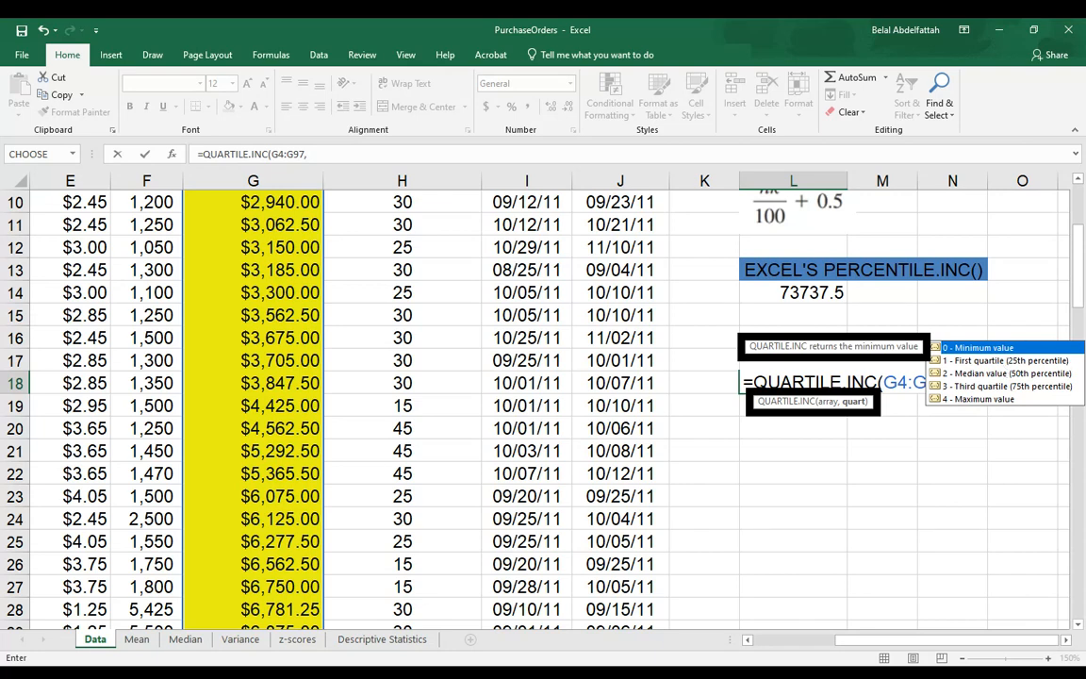
{"action": "type", "text": ",1)"}
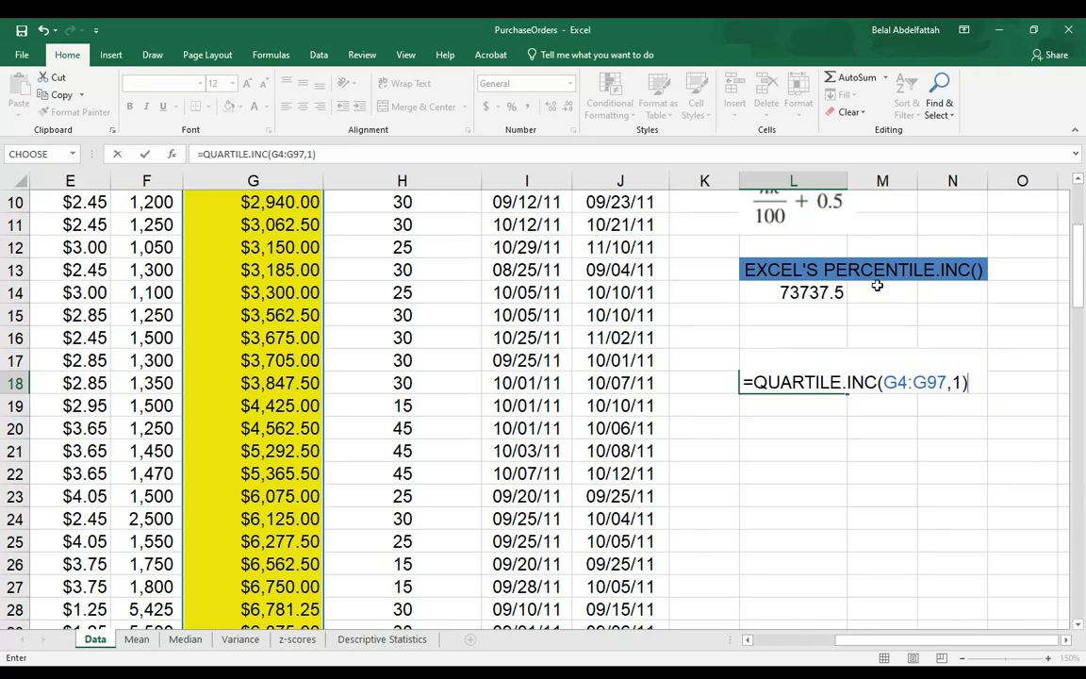
{"action": "key", "text": "Enter"}
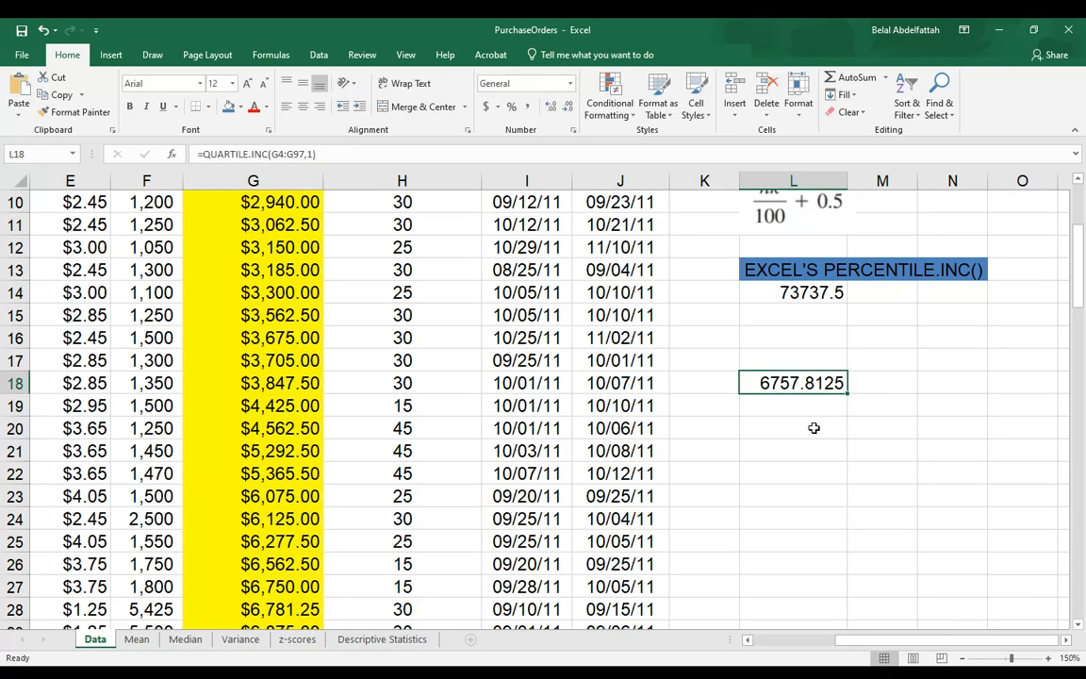
{"action": "mouse_move", "coordinate": [806, 386]}
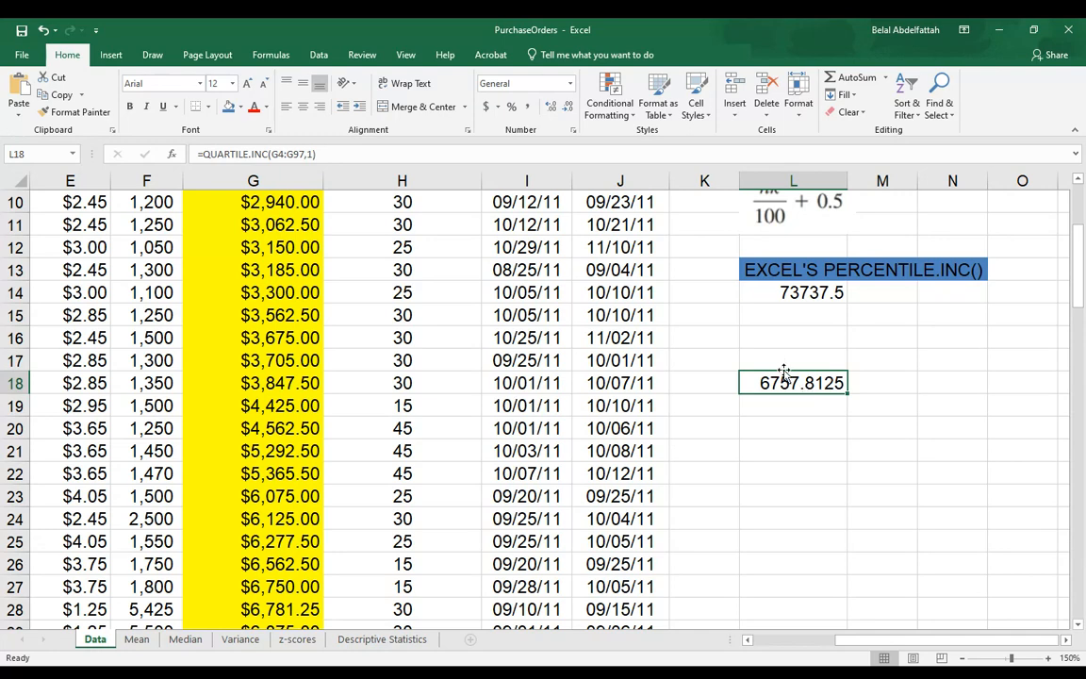
{"action": "mouse_move", "coordinate": [824, 409]}
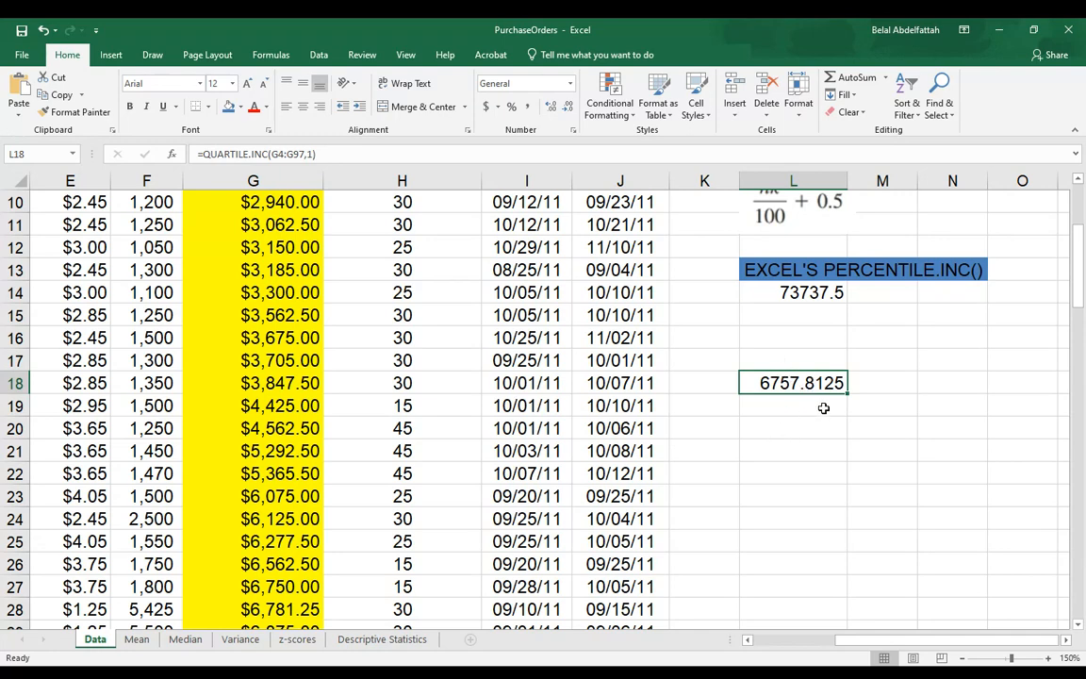
- Enter =PERCENTILE.INC(G4:G97,.25) in L19, matching the quartile's 6757.8125
{"action": "left_click", "coordinate": [792, 405]}
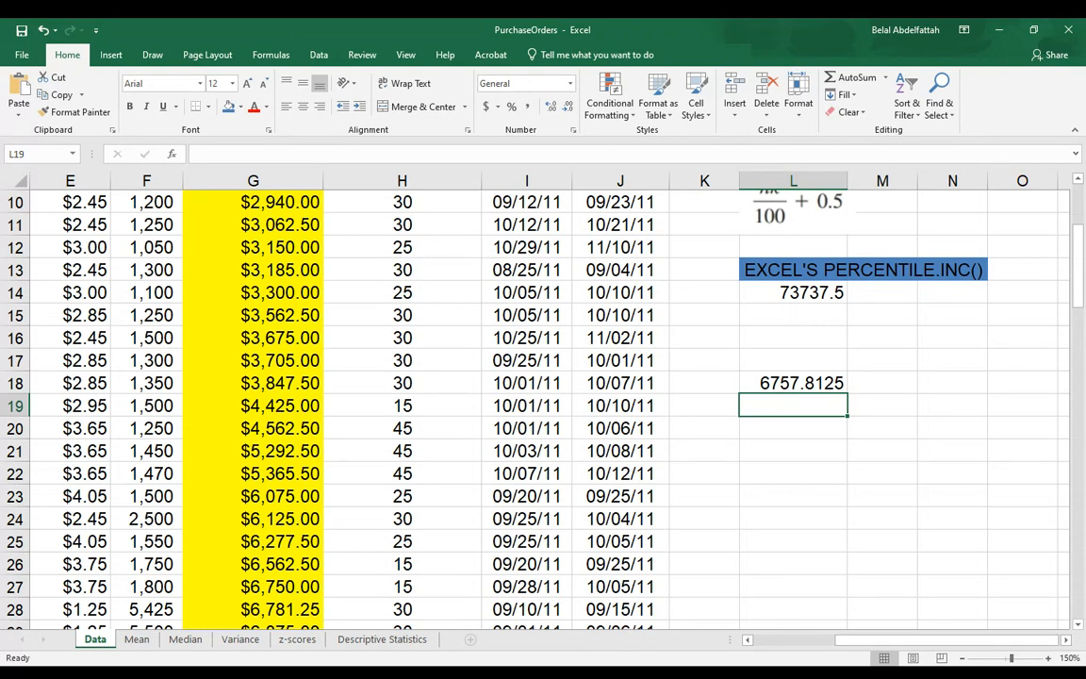
{"action": "type", "text": "=PERCENTILE.INC(G4:G97,"}
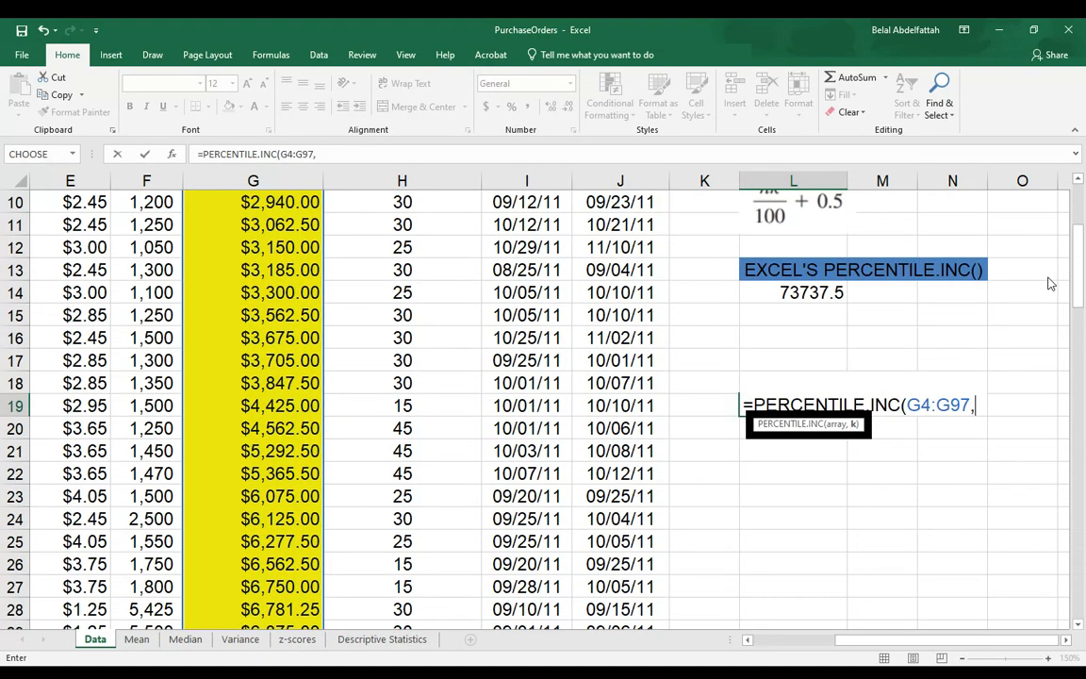
{"action": "type", "text": ".2"}
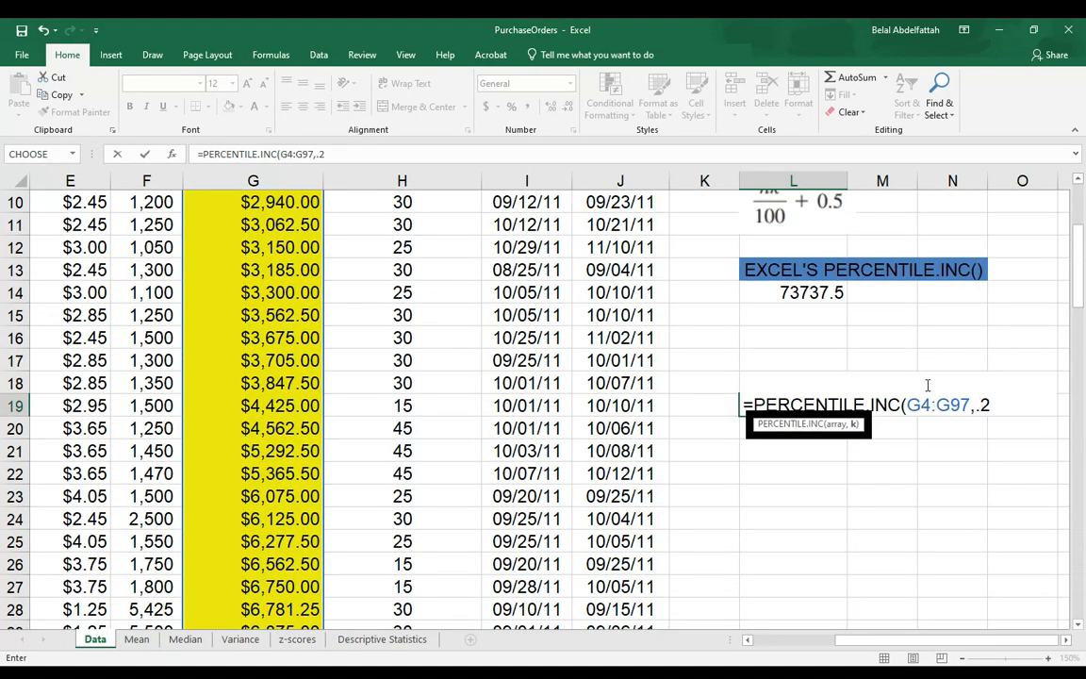
{"action": "type", "text": "5)"}
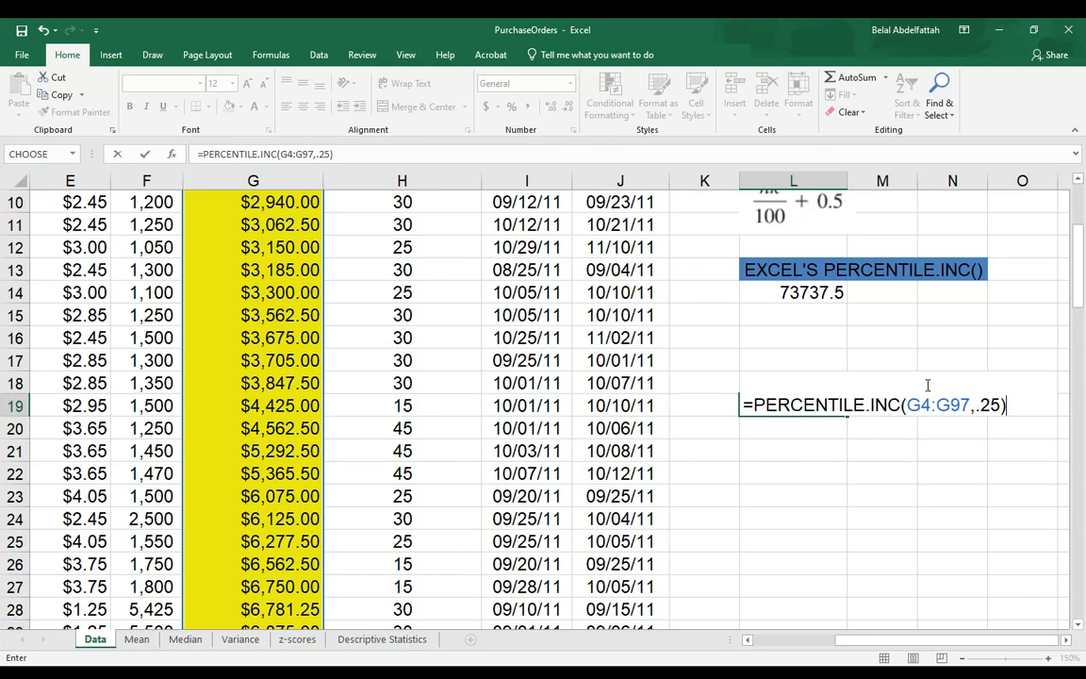
{"action": "key", "text": "Enter"}
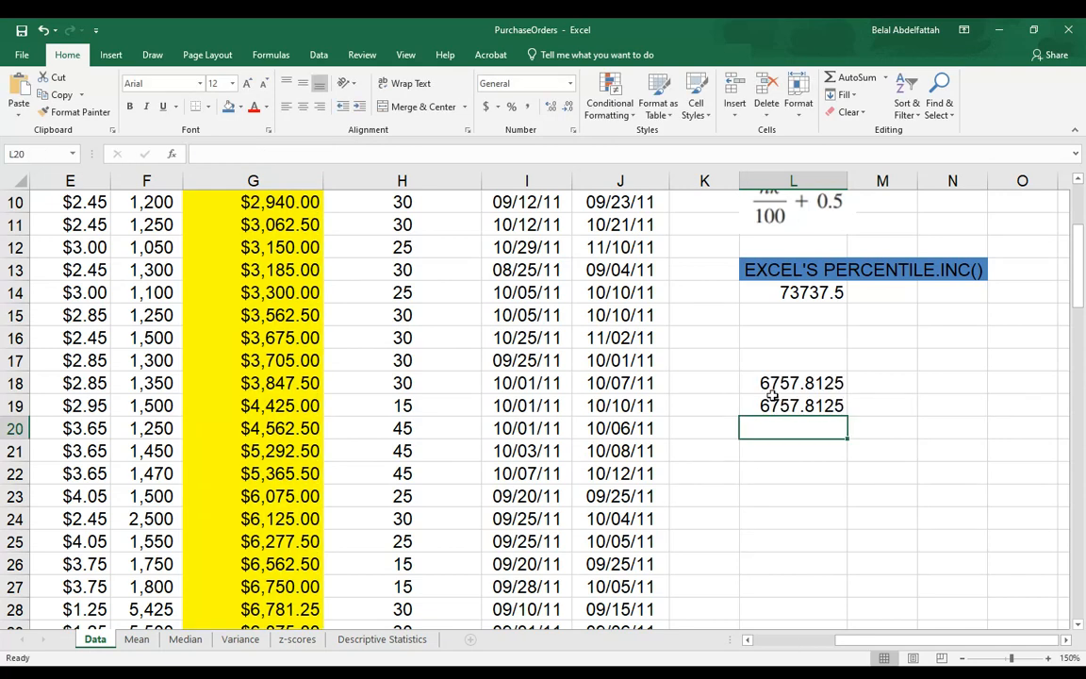
{"action": "left_click", "coordinate": [793, 383]}
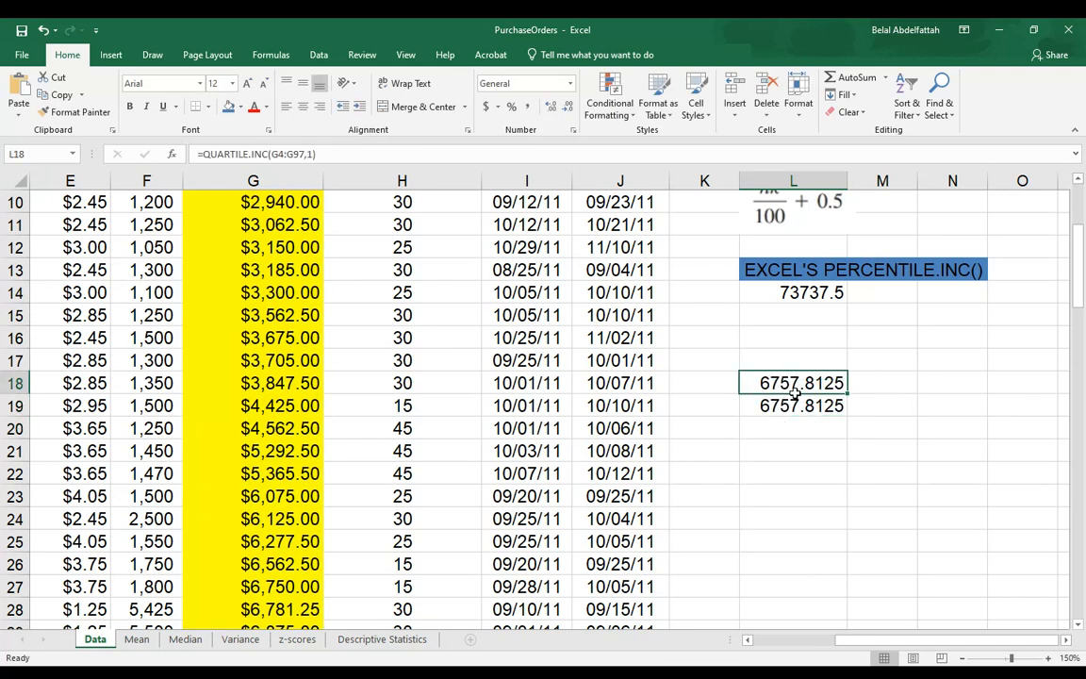
{"action": "mouse_move", "coordinate": [794, 384]}
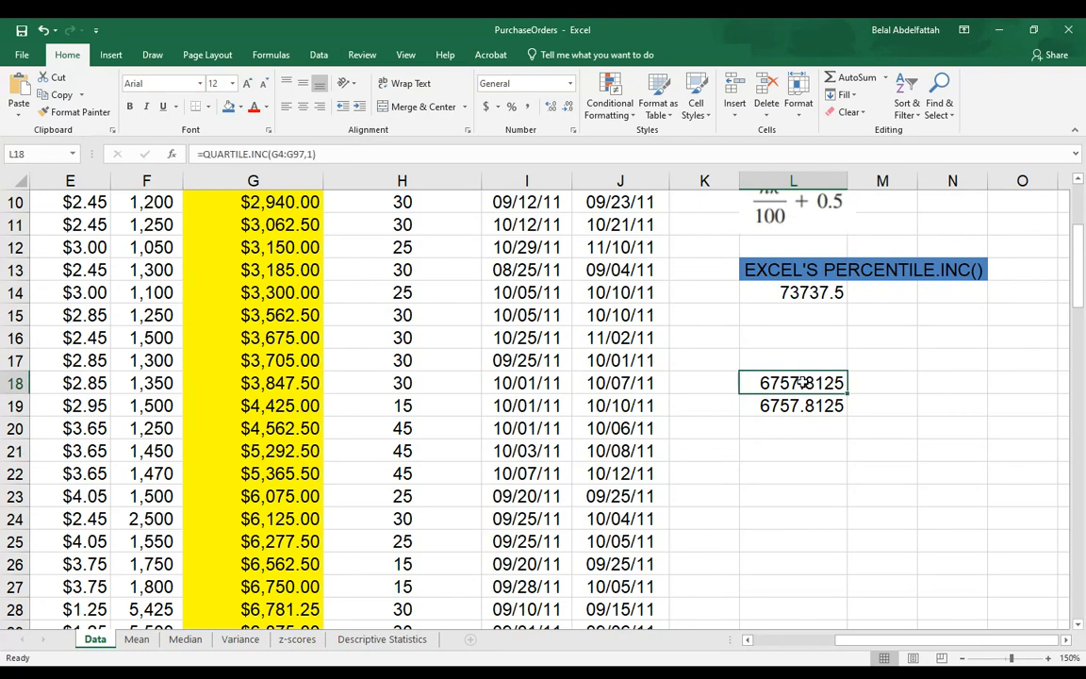
{"action": "left_click", "coordinate": [793, 406]}
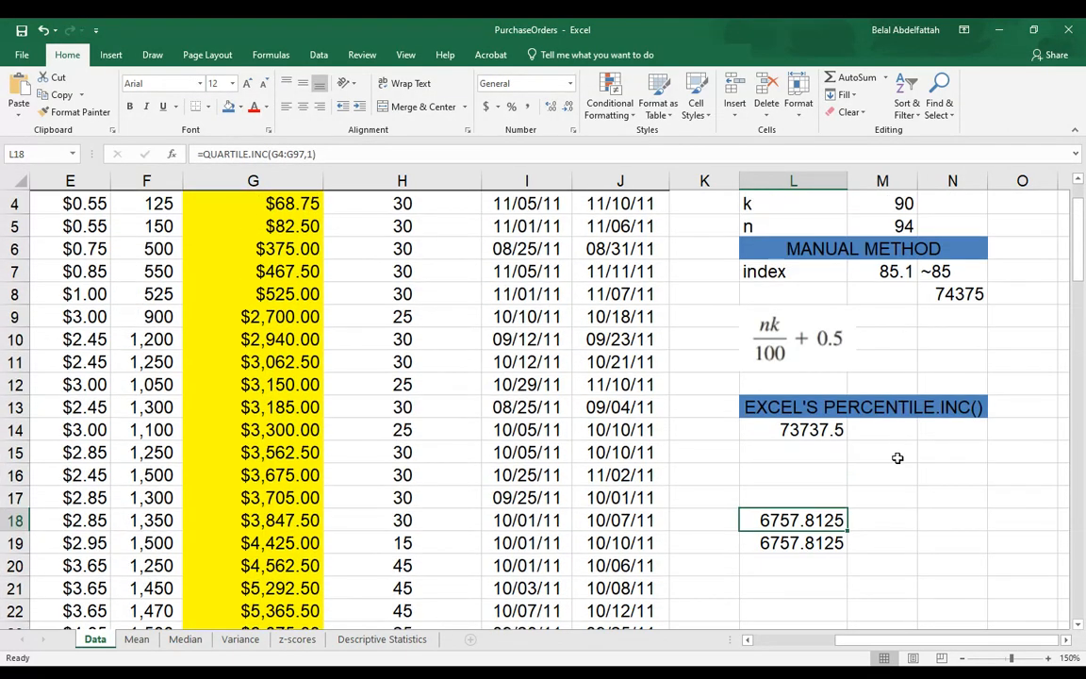
{"action": "scroll", "scroll_direction": "down", "scroll_amount": 3}
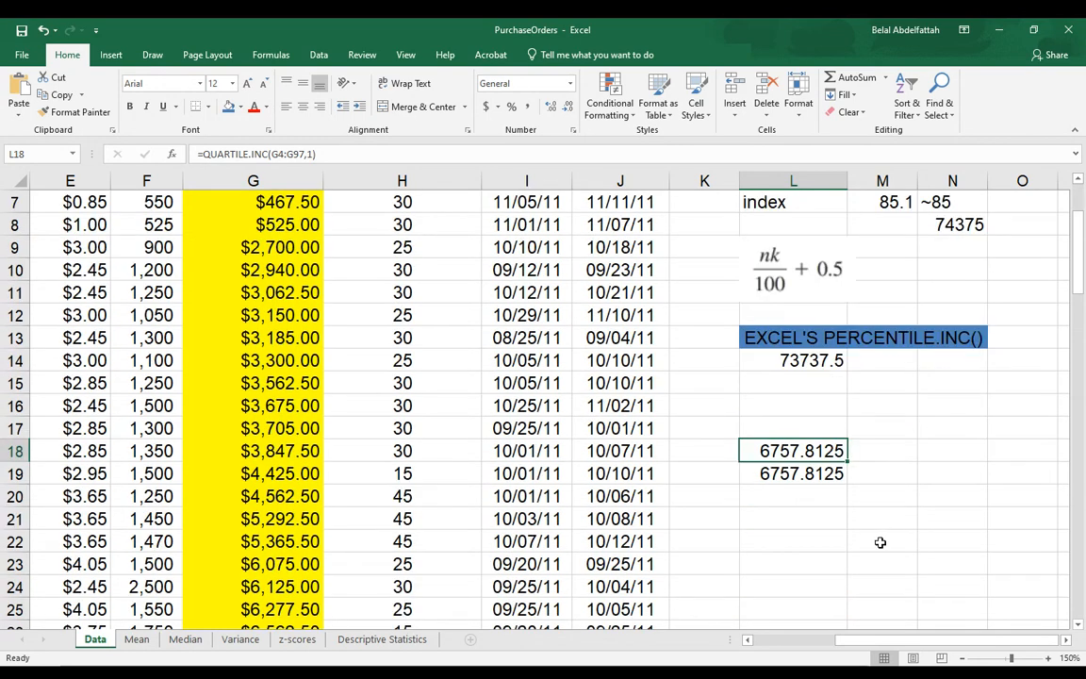
{"action": "mouse_move", "coordinate": [861, 502]}
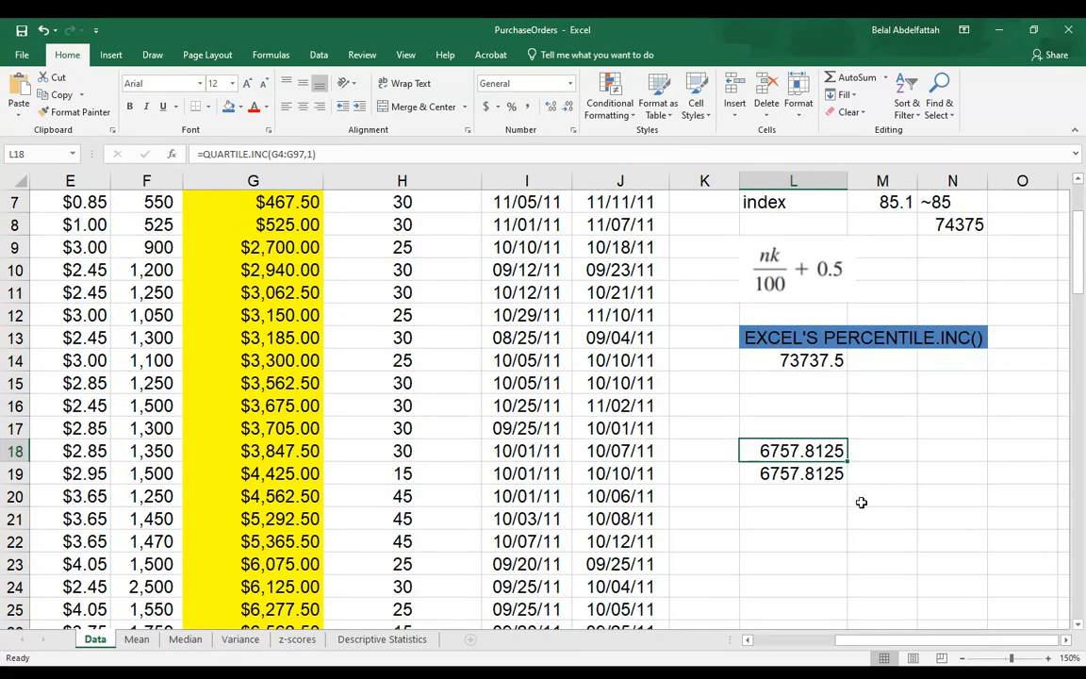
{"action": "mouse_move", "coordinate": [867, 512]}
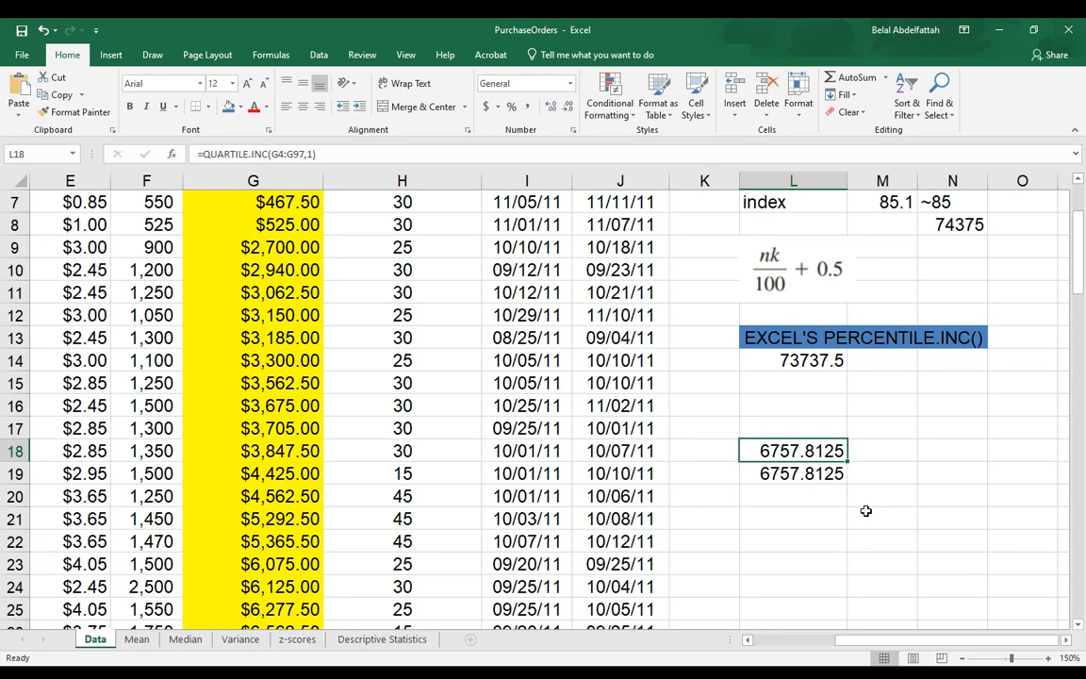
{"action": "mouse_move", "coordinate": [849, 521]}
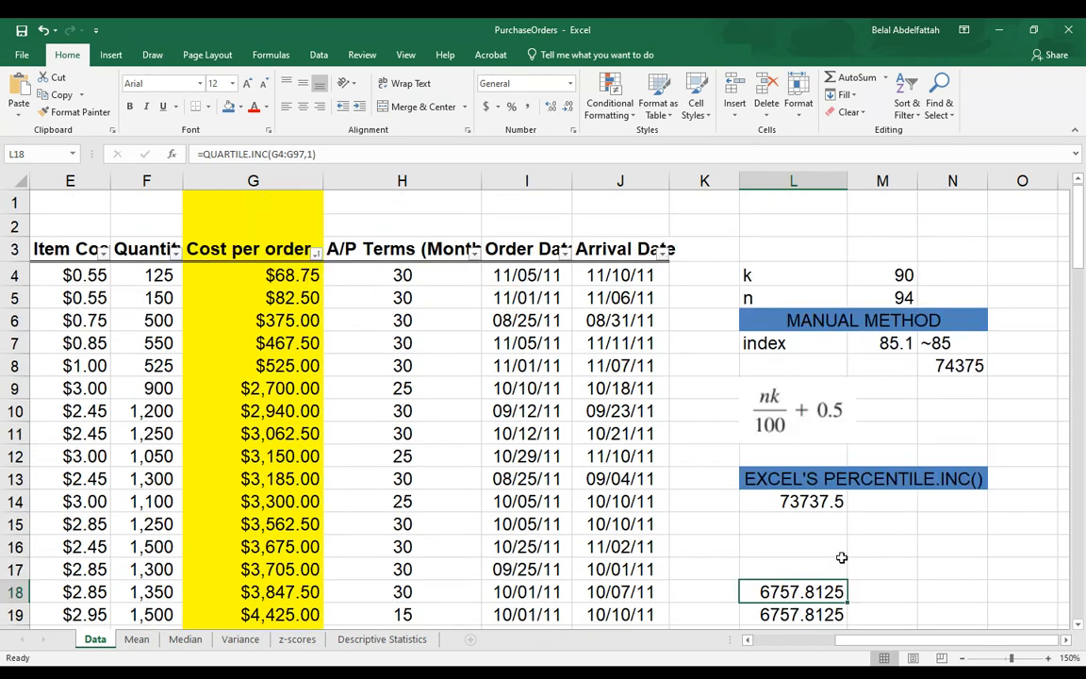
{"action": "mouse_move", "coordinate": [887, 528]}
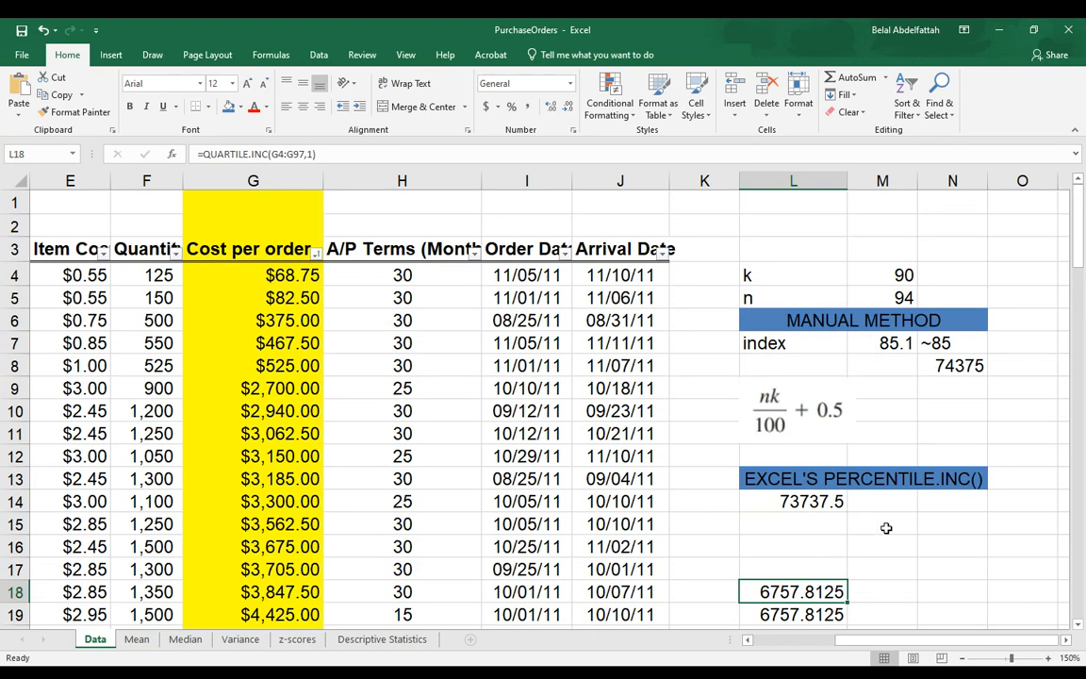
{"action": "mouse_move", "coordinate": [399, 194]}
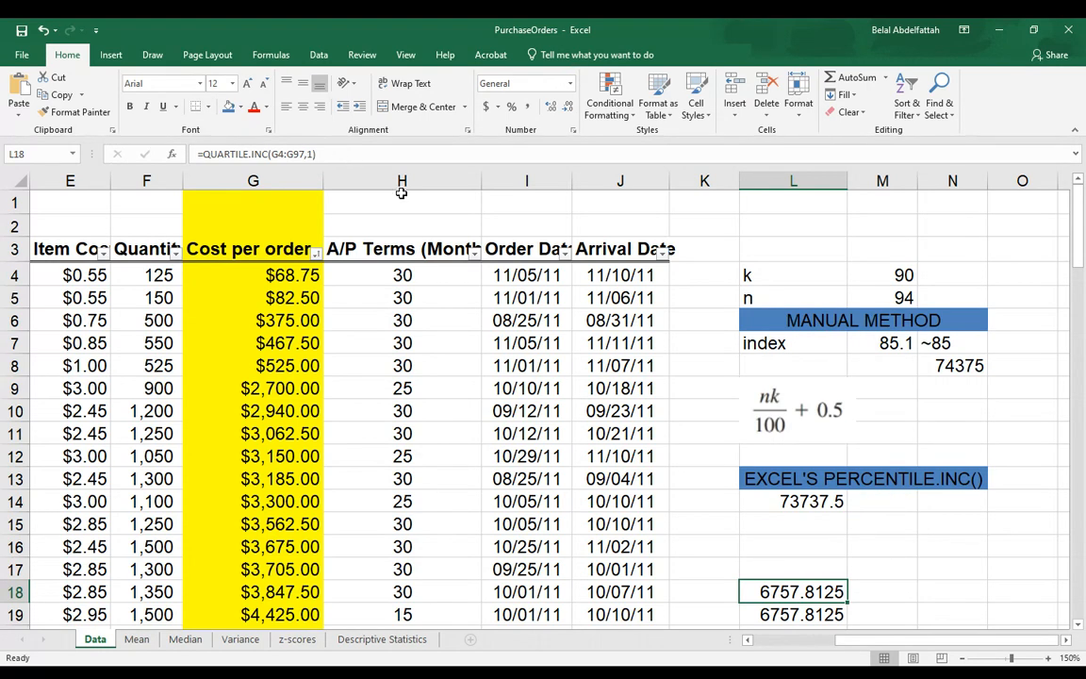
{"action": "mouse_move", "coordinate": [846, 450]}
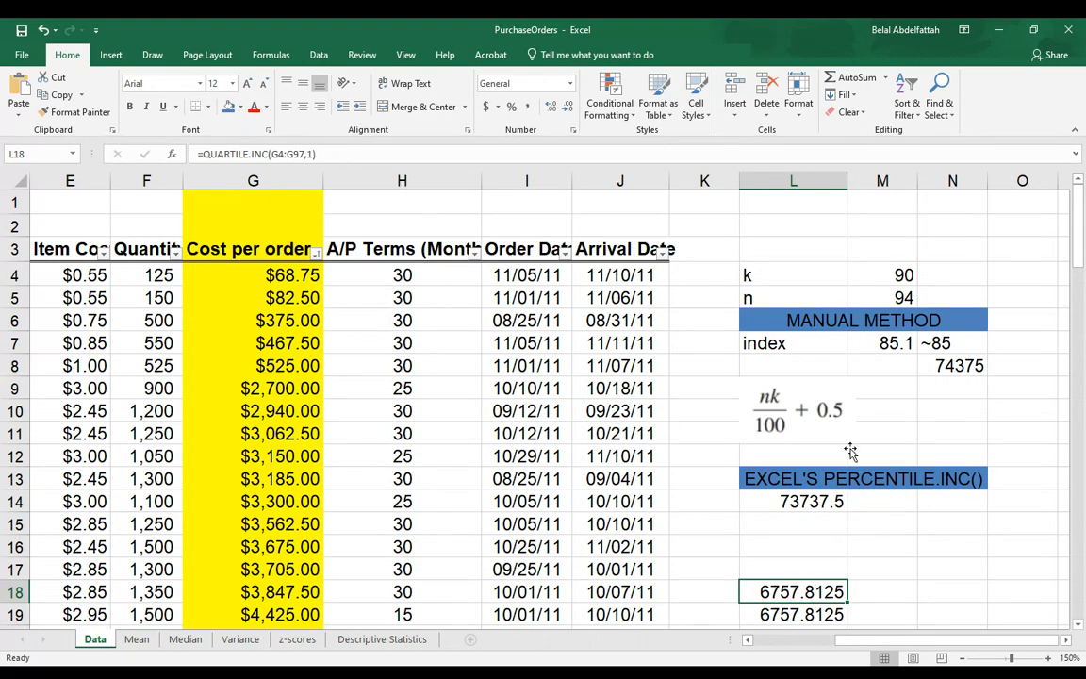
{"action": "mouse_move", "coordinate": [127, 58]}
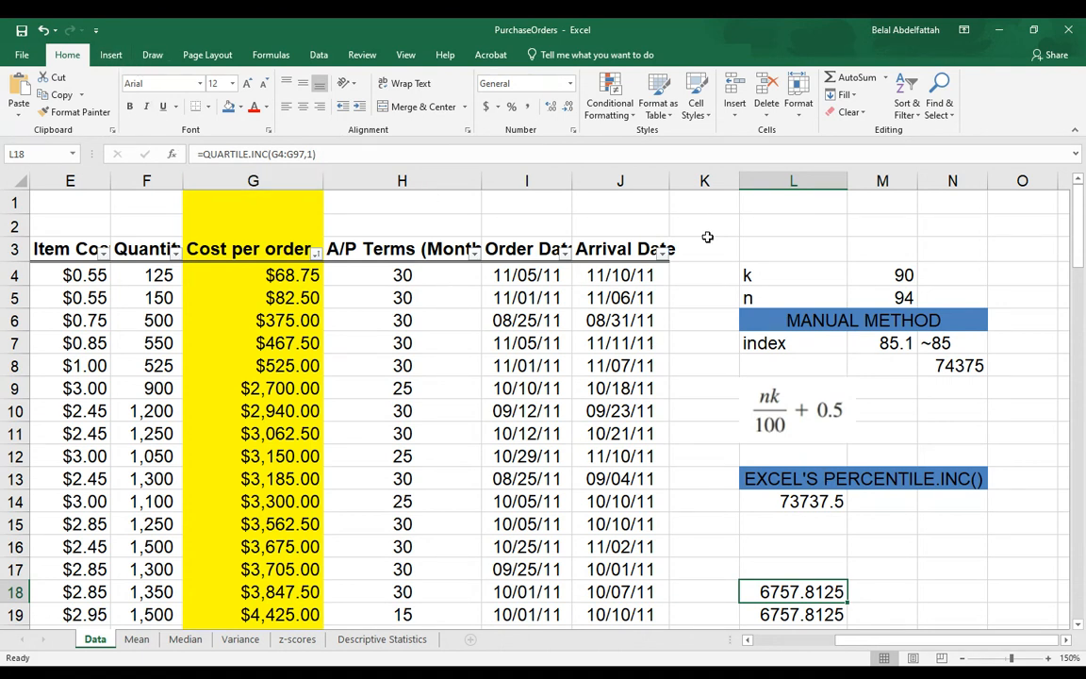
{"action": "mouse_move", "coordinate": [420, 115]}
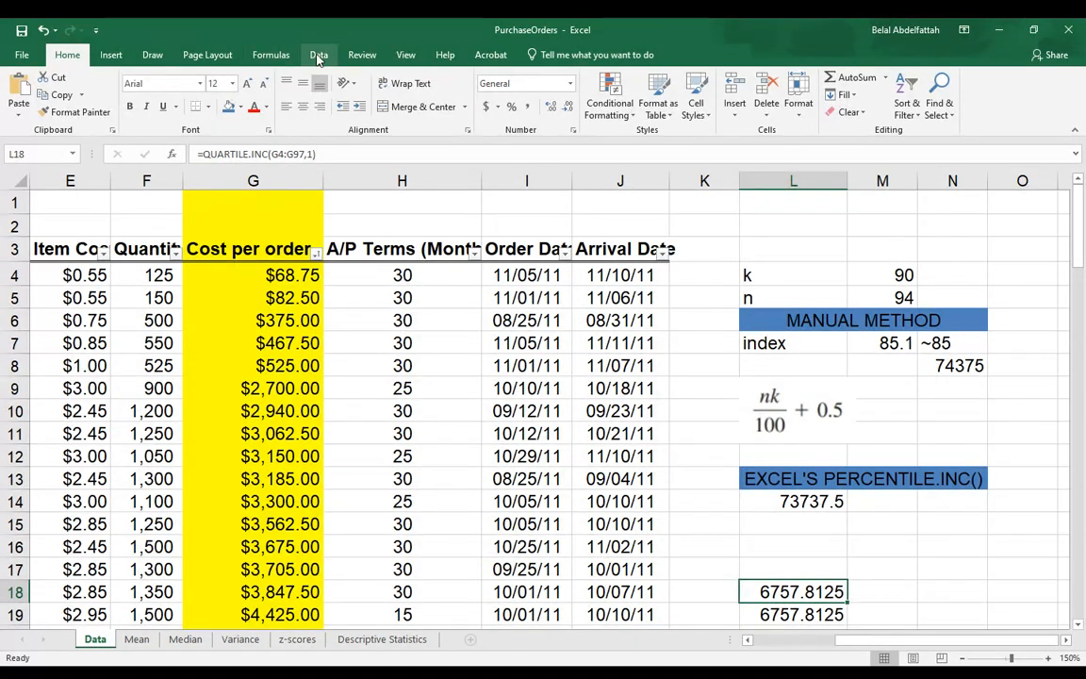
- Run Rank and Percentile on $G$4:$G$97, outputting the table to a new worksheet
{"action": "left_click", "coordinate": [318, 54]}
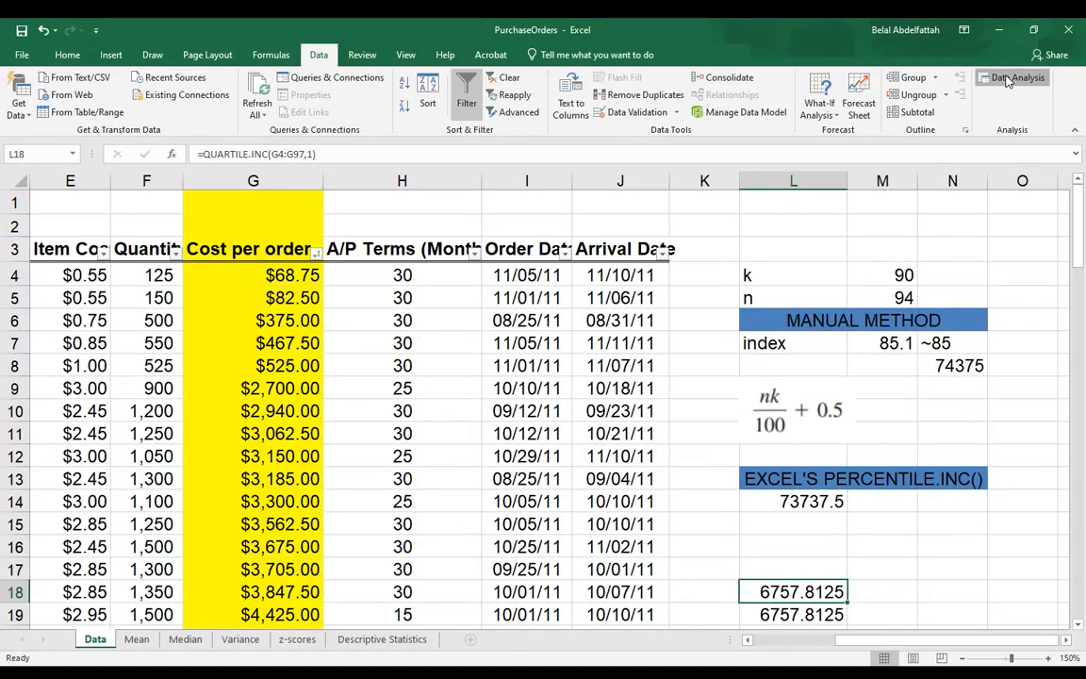
{"action": "left_click", "coordinate": [1018, 77]}
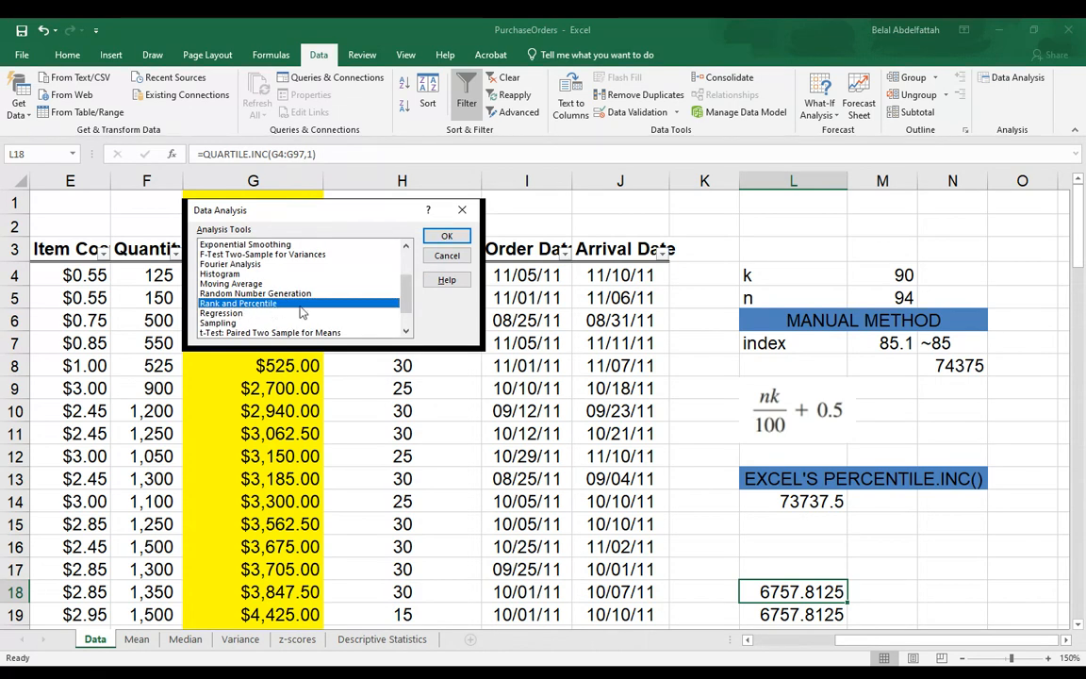
{"action": "left_click", "coordinate": [446, 235]}
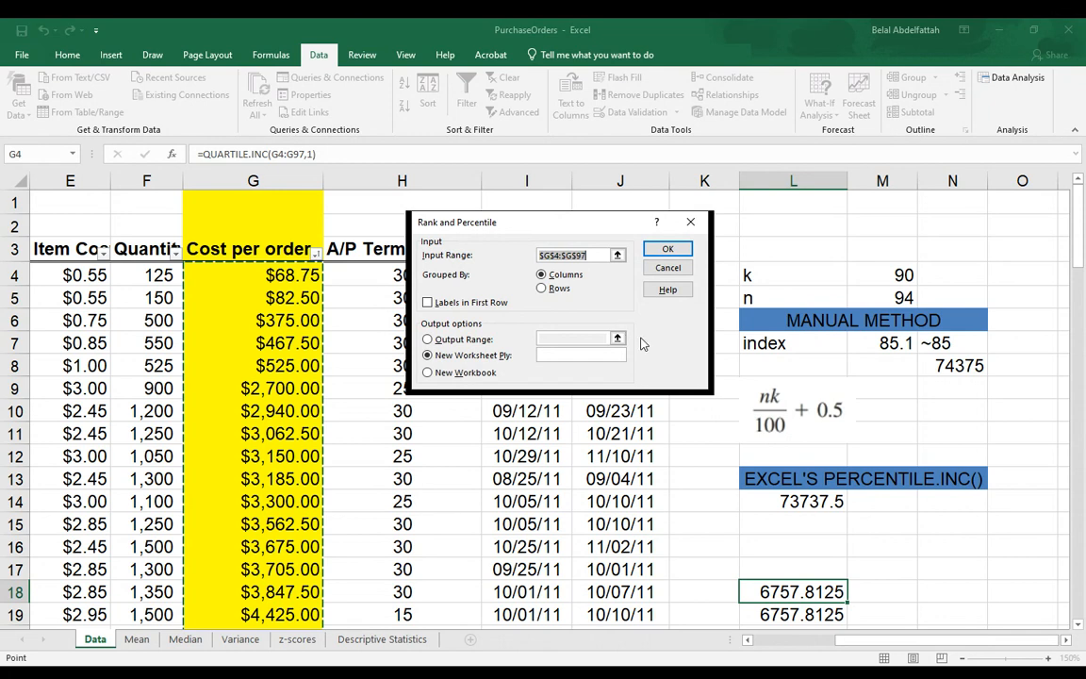
{"action": "mouse_move", "coordinate": [213, 278]}
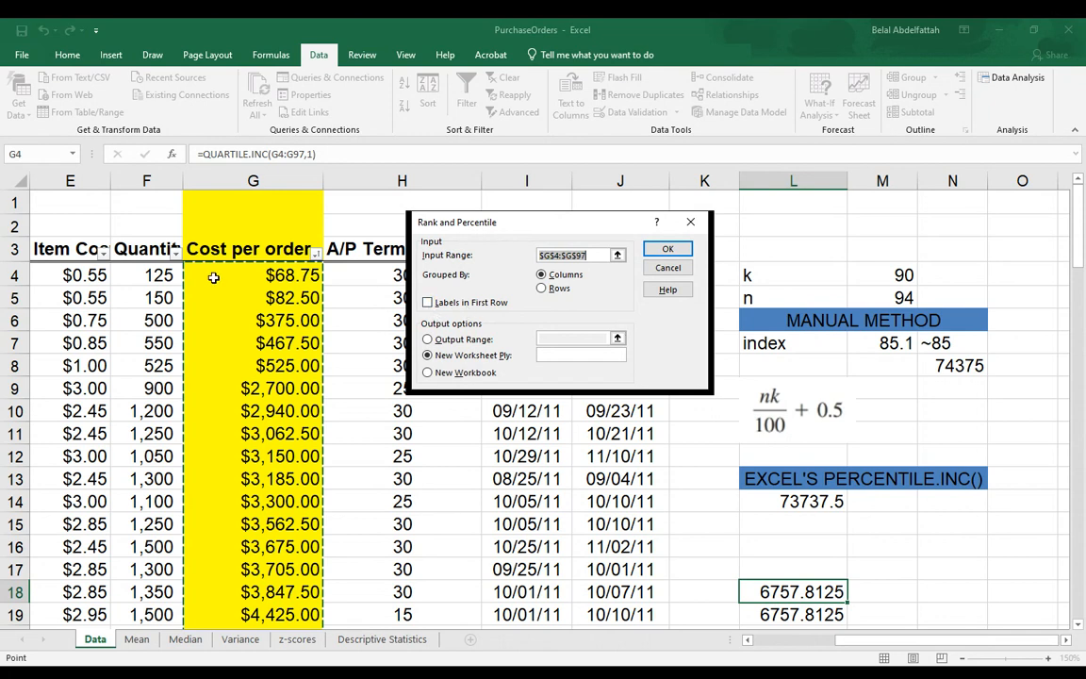
{"action": "left_click", "coordinate": [668, 267]}
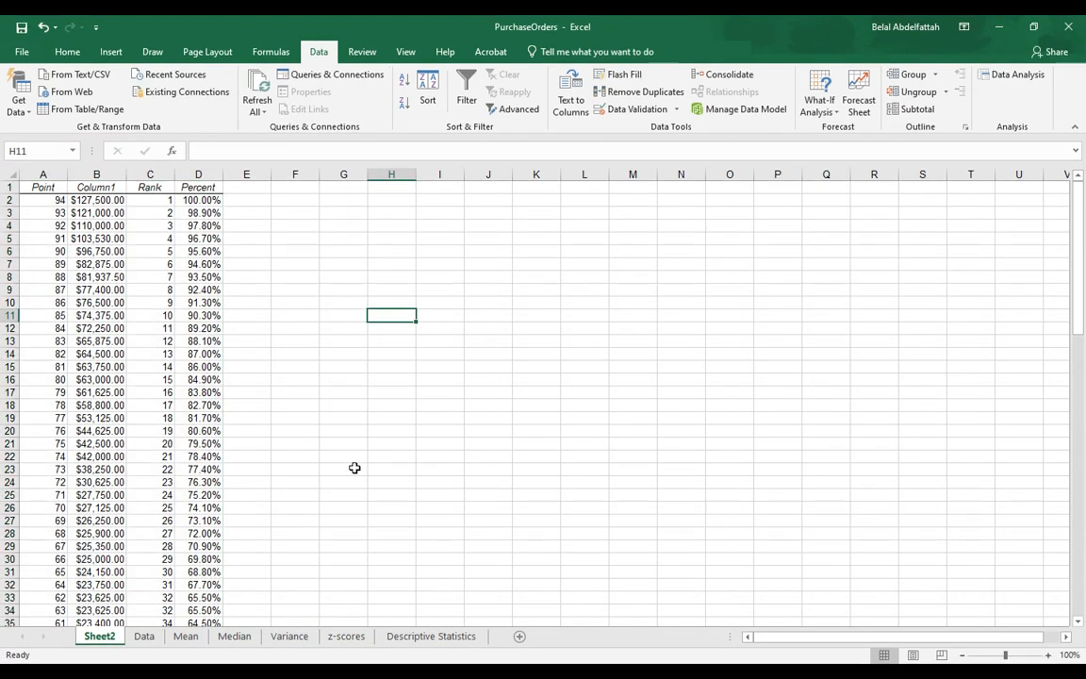
{"action": "left_click", "coordinate": [149, 329]}
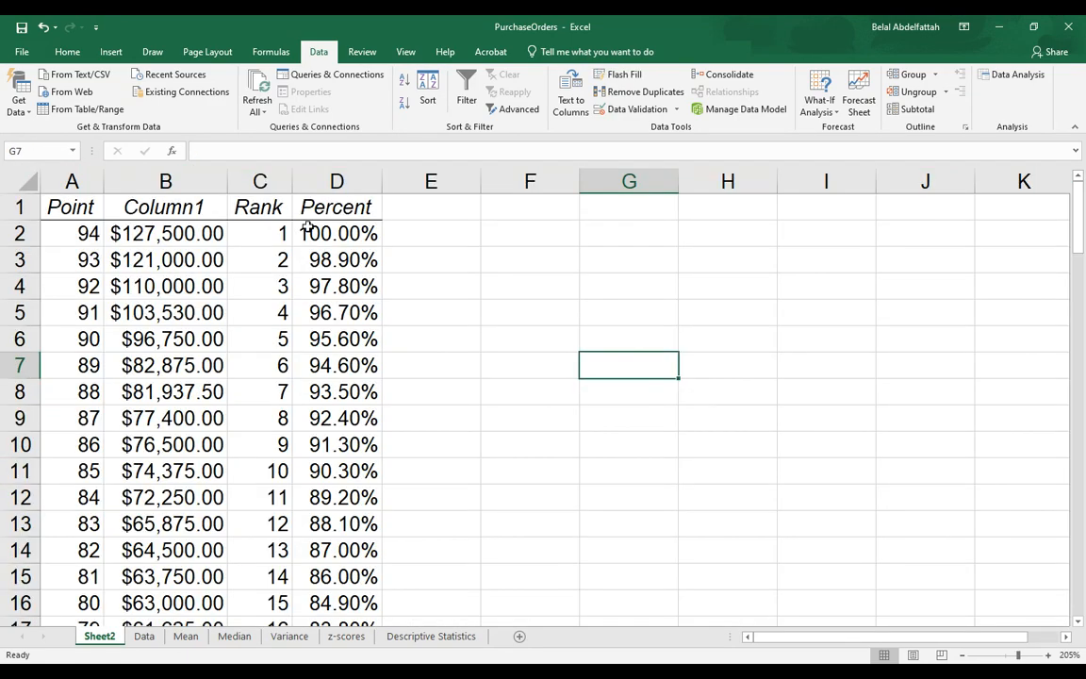
{"action": "left_click", "coordinate": [336, 180]}
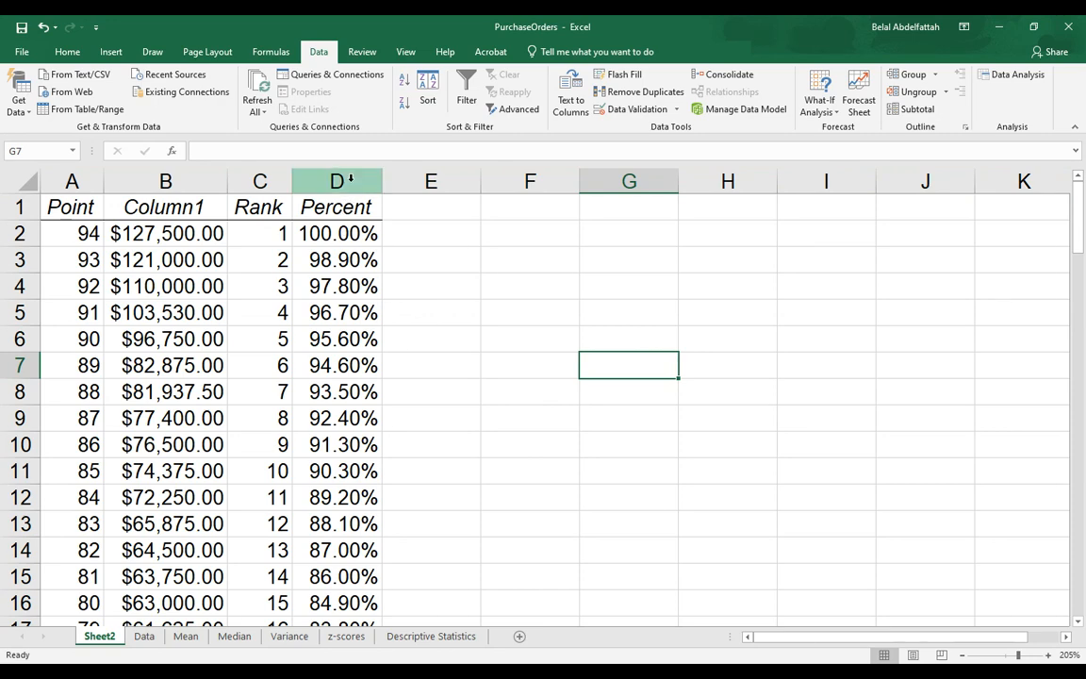
{"action": "left_click", "coordinate": [336, 180]}
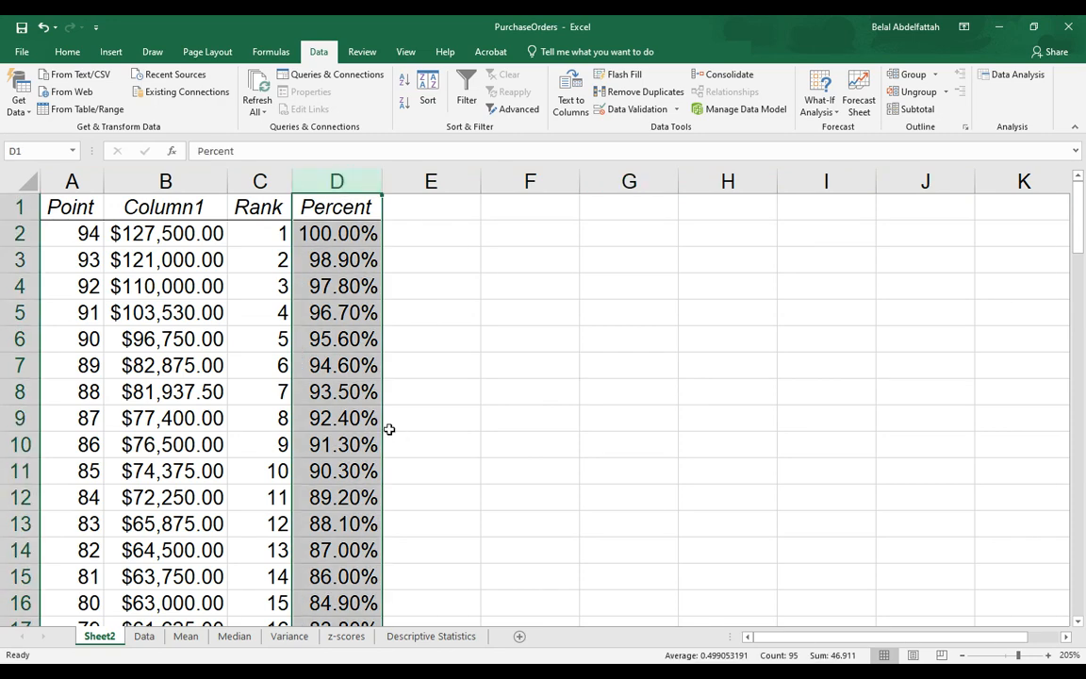
{"action": "left_click", "coordinate": [165, 181]}
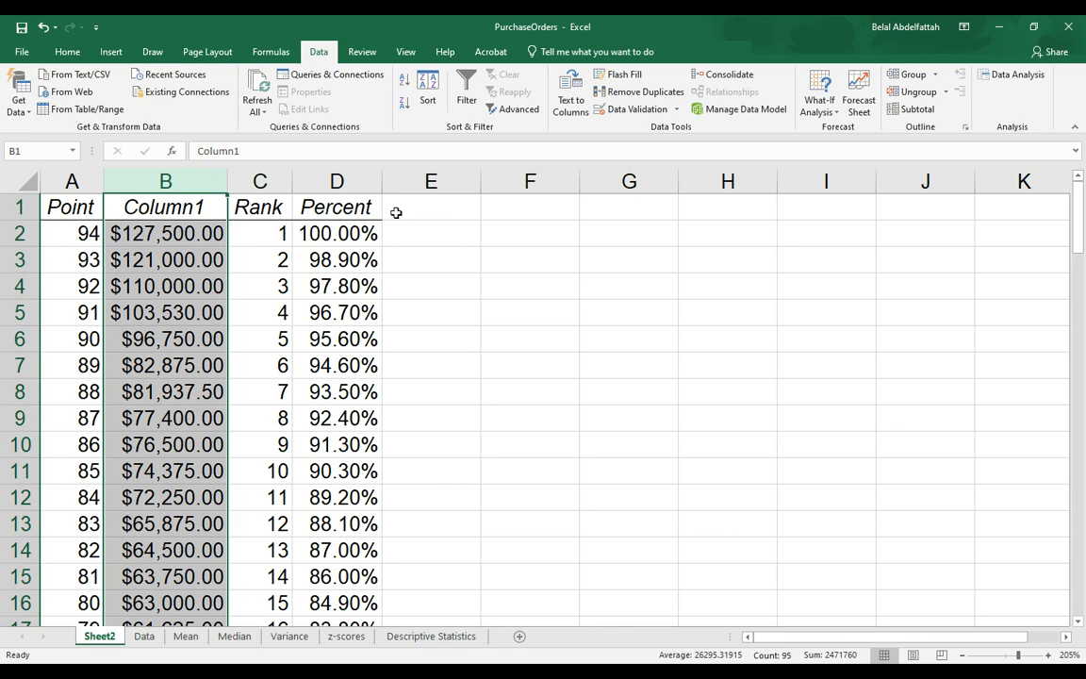
{"action": "left_click", "coordinate": [335, 180]}
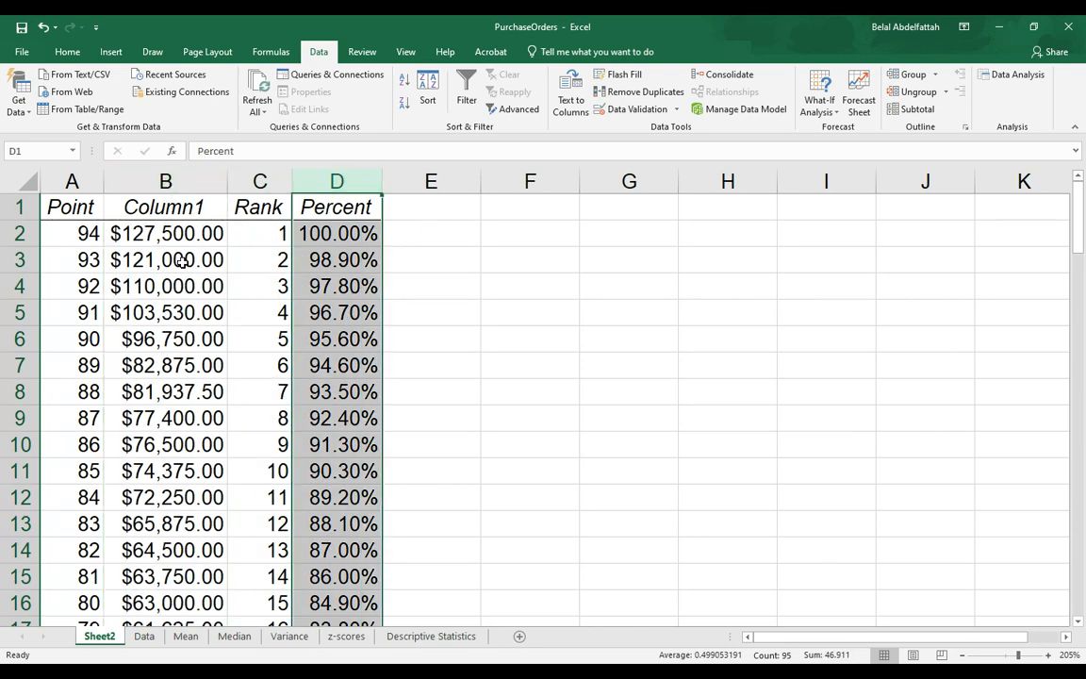
{"action": "scroll", "scroll_direction": "down", "scroll_amount": 3}
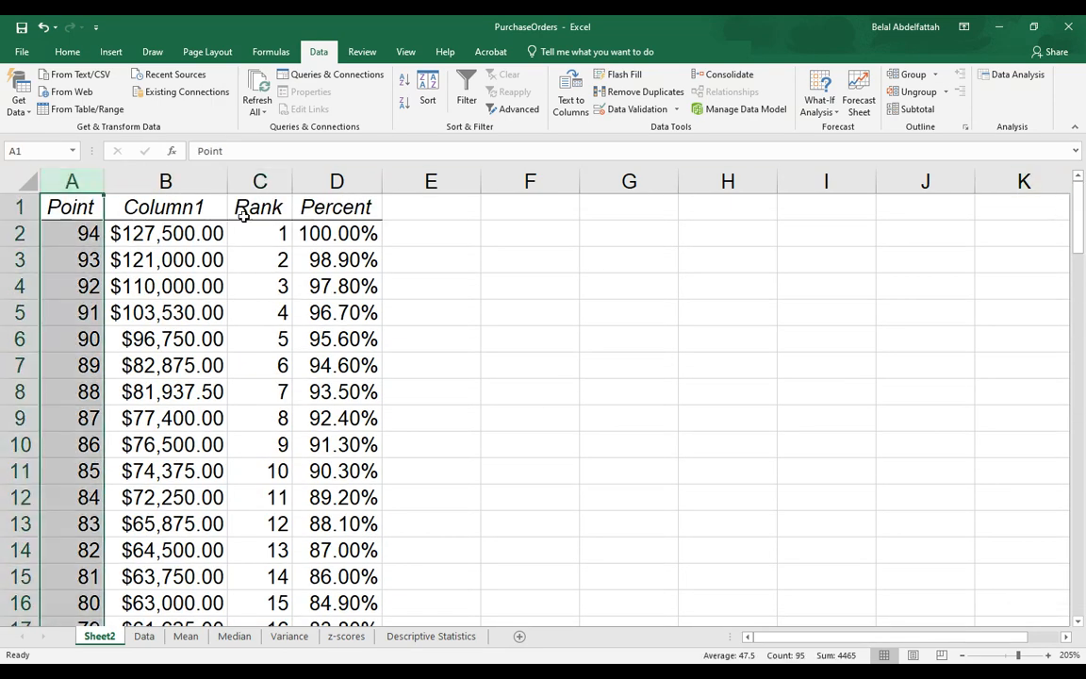
{"action": "left_click", "coordinate": [70, 241]}
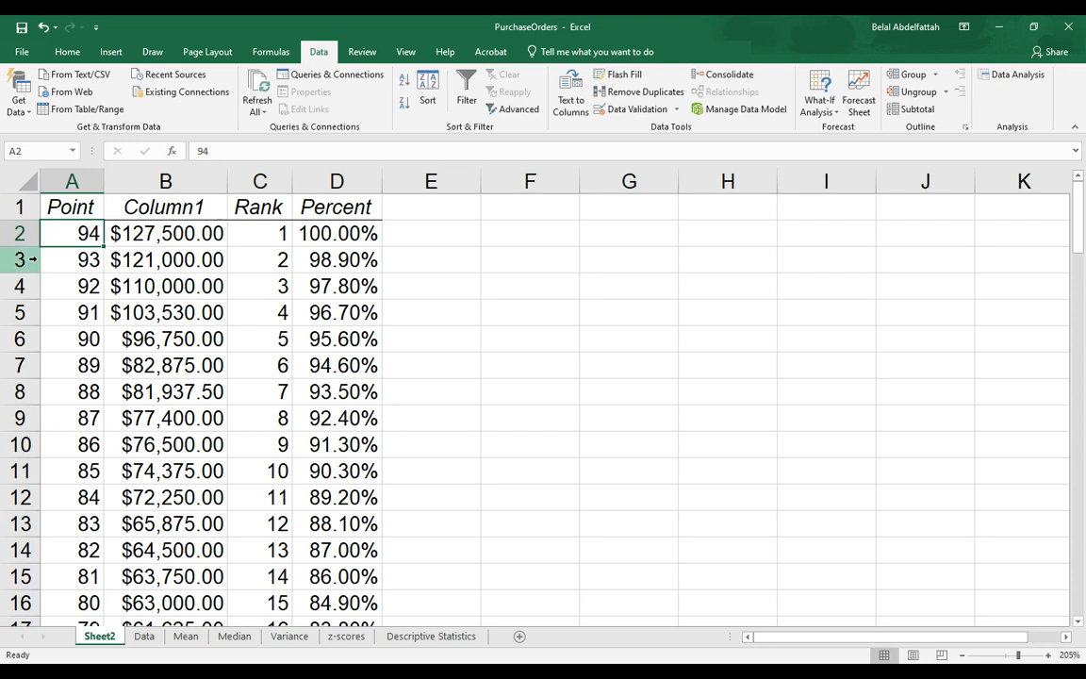
{"action": "left_click", "coordinate": [167, 232]}
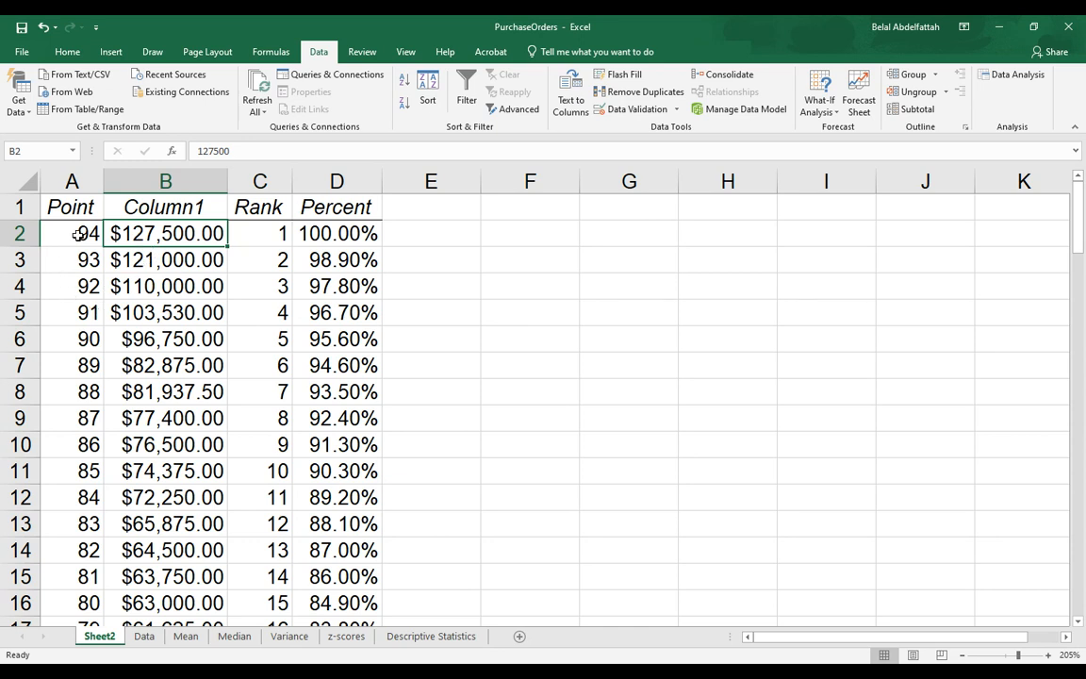
{"action": "left_click", "coordinate": [79, 232]}
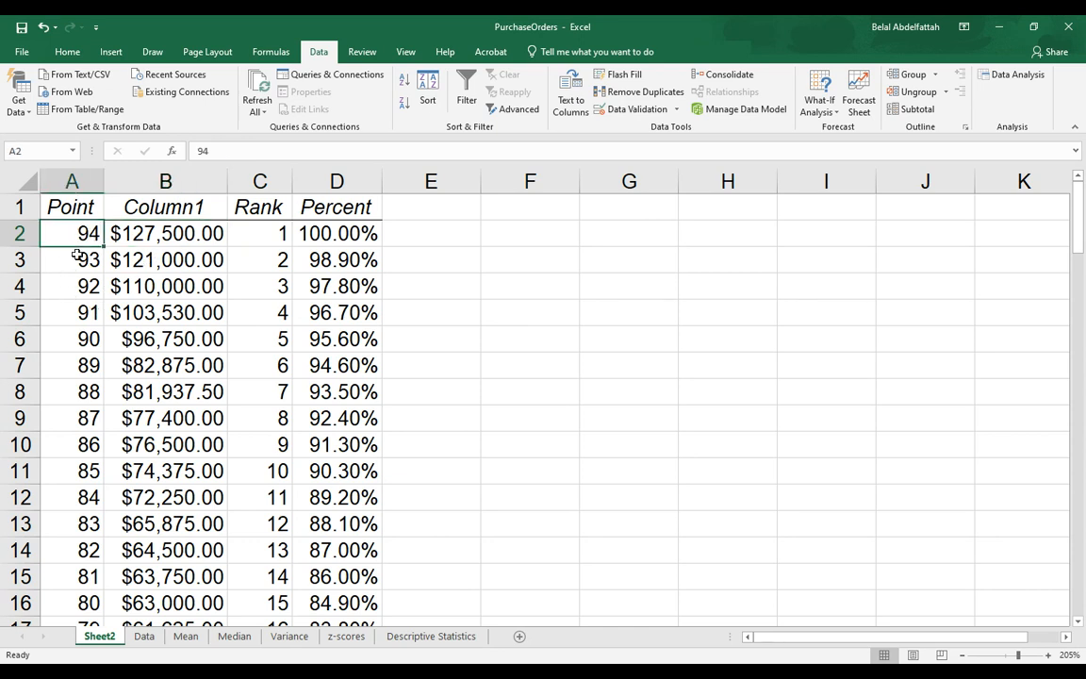
{"action": "left_click", "coordinate": [71, 181]}
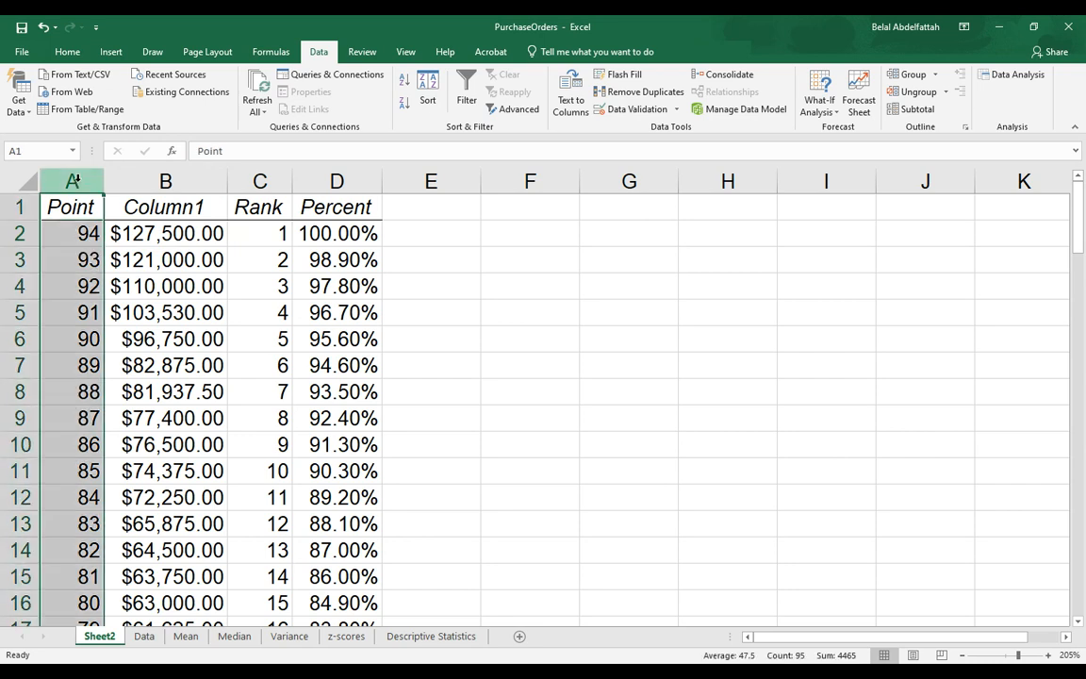
{"action": "left_click", "coordinate": [71, 234]}
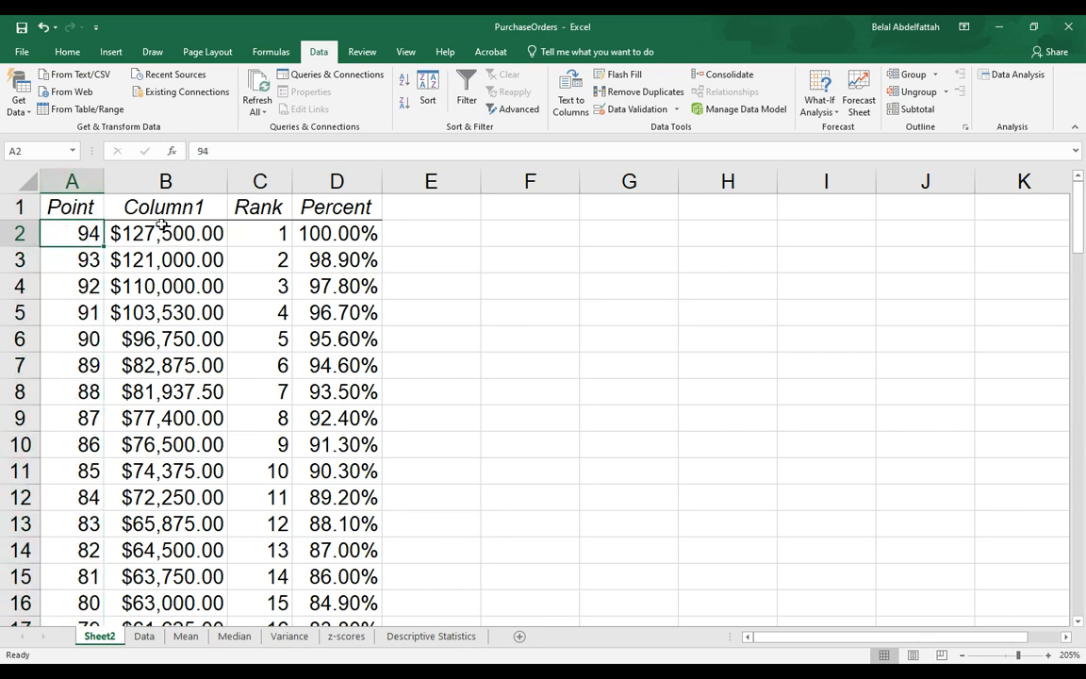
{"action": "left_click", "coordinate": [165, 232]}
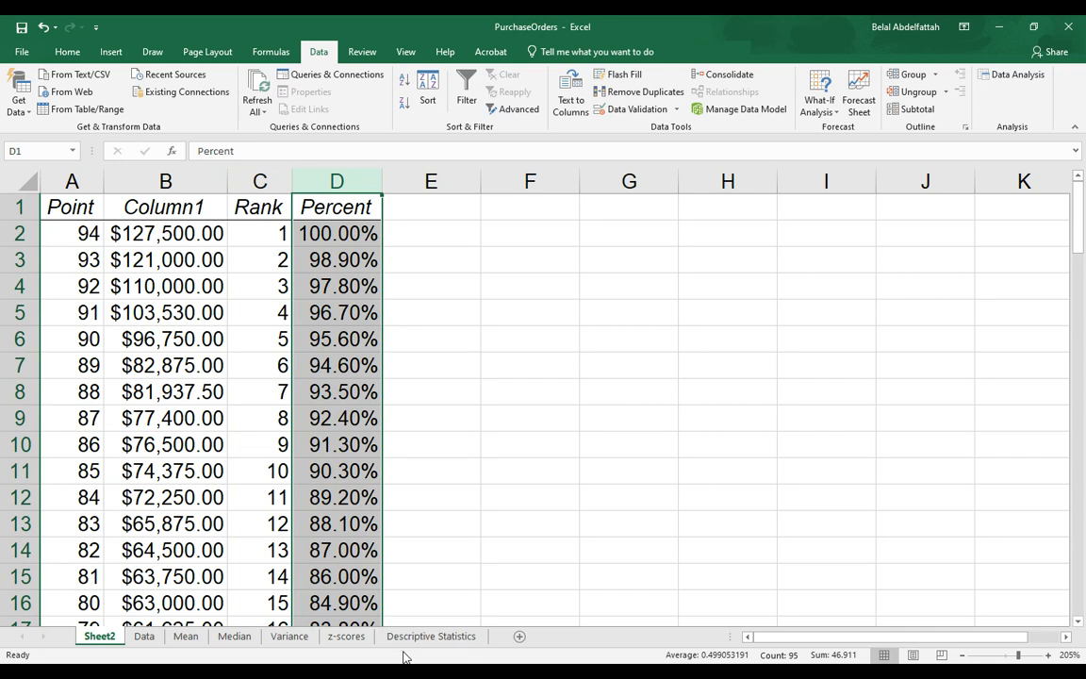
{"action": "mouse_move", "coordinate": [407, 576]}
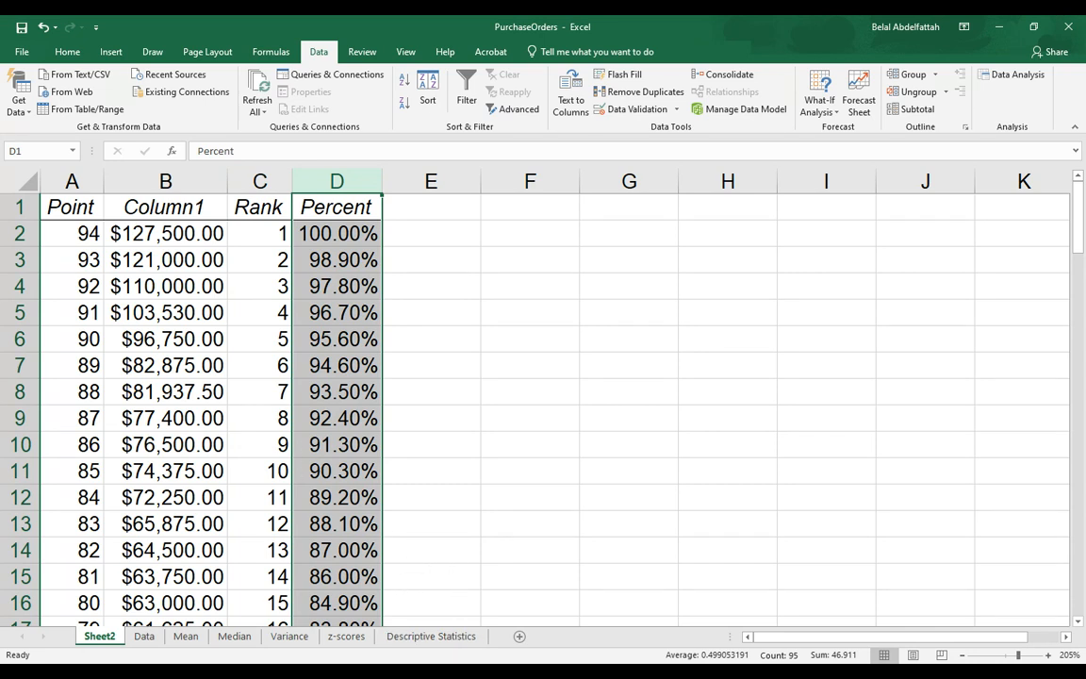
{"action": "mouse_move", "coordinate": [568, 388]}
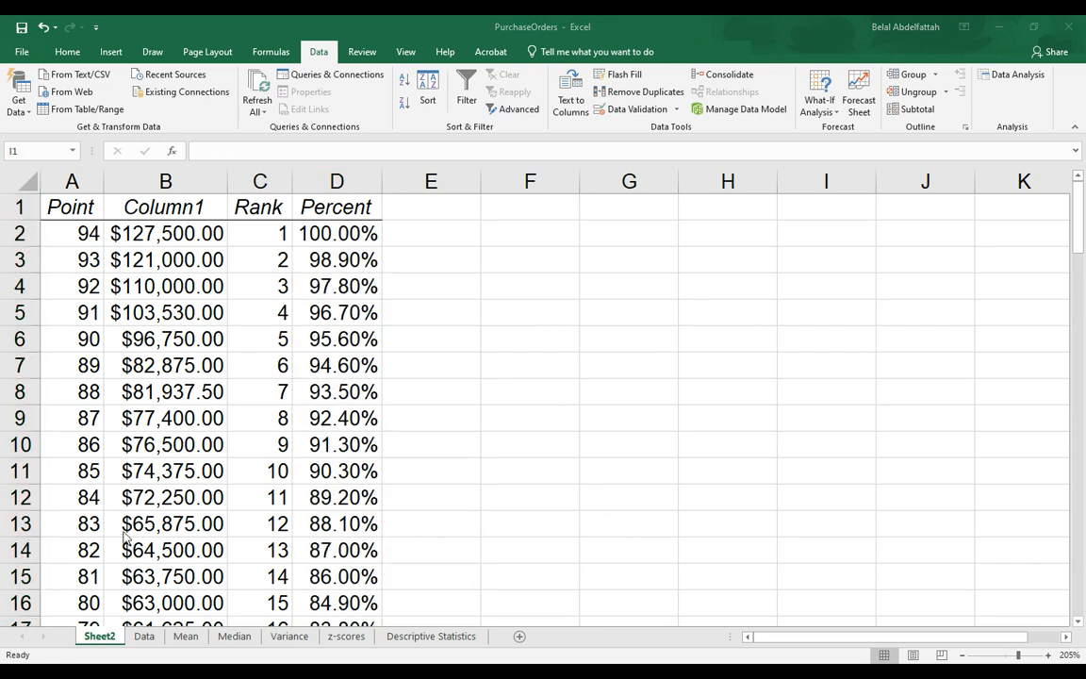
{"action": "mouse_move", "coordinate": [411, 514]}
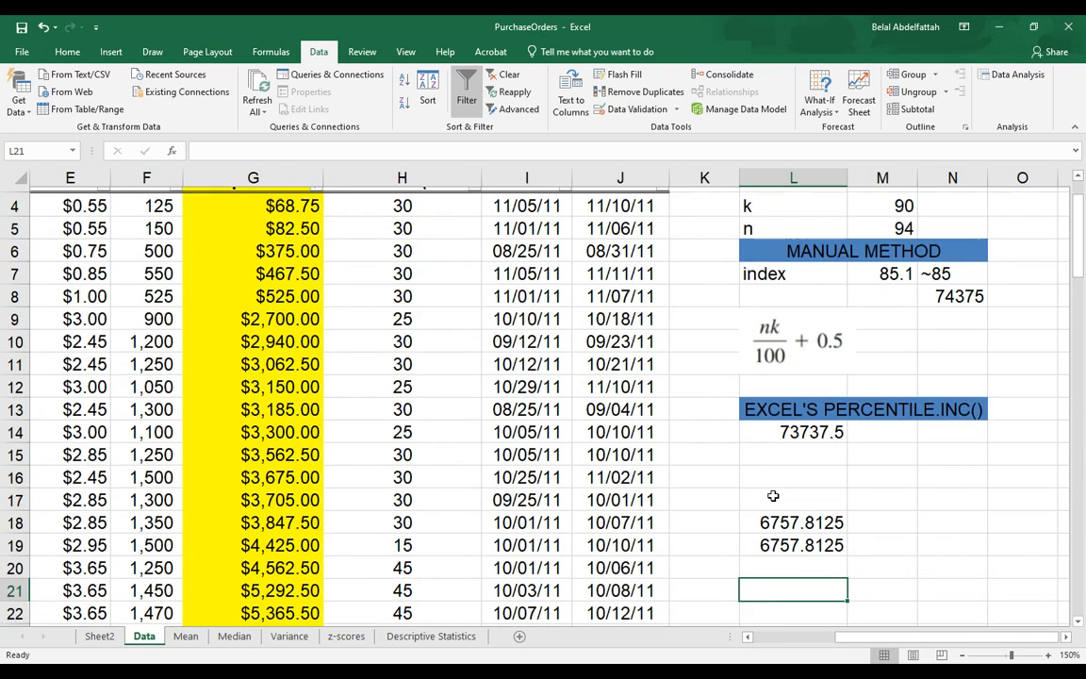
- Check the PERCENTILE.INC formula behind 73737.5 in L14 and select empty M14 beside it
{"action": "scroll", "scroll_direction": "down", "scroll_amount": 3}
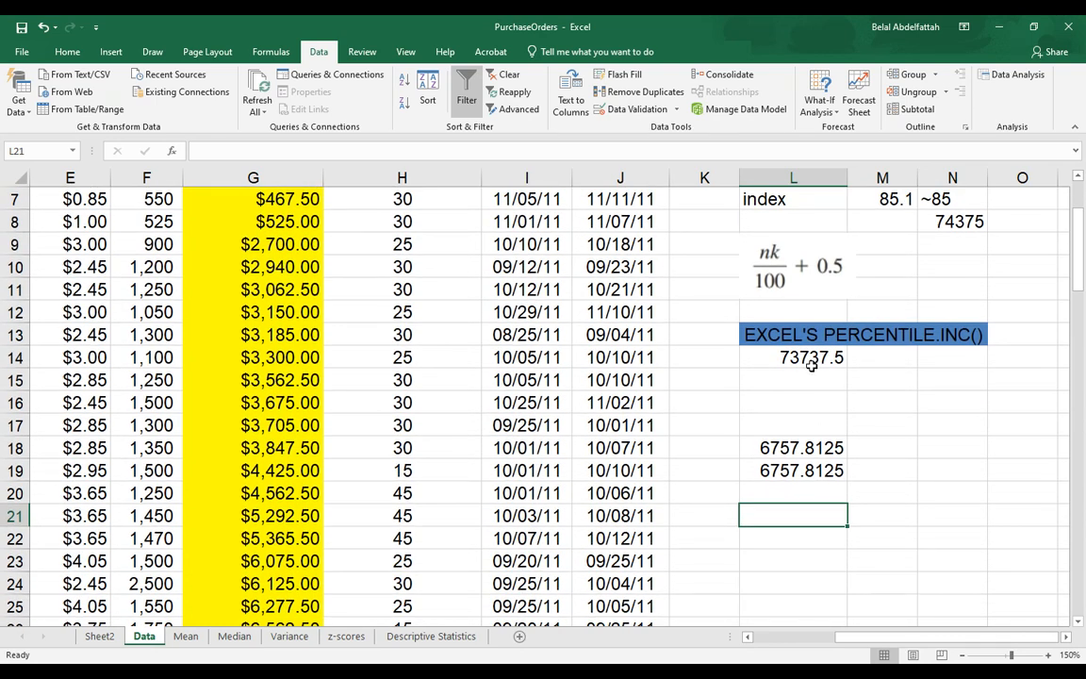
{"action": "left_click", "coordinate": [793, 358]}
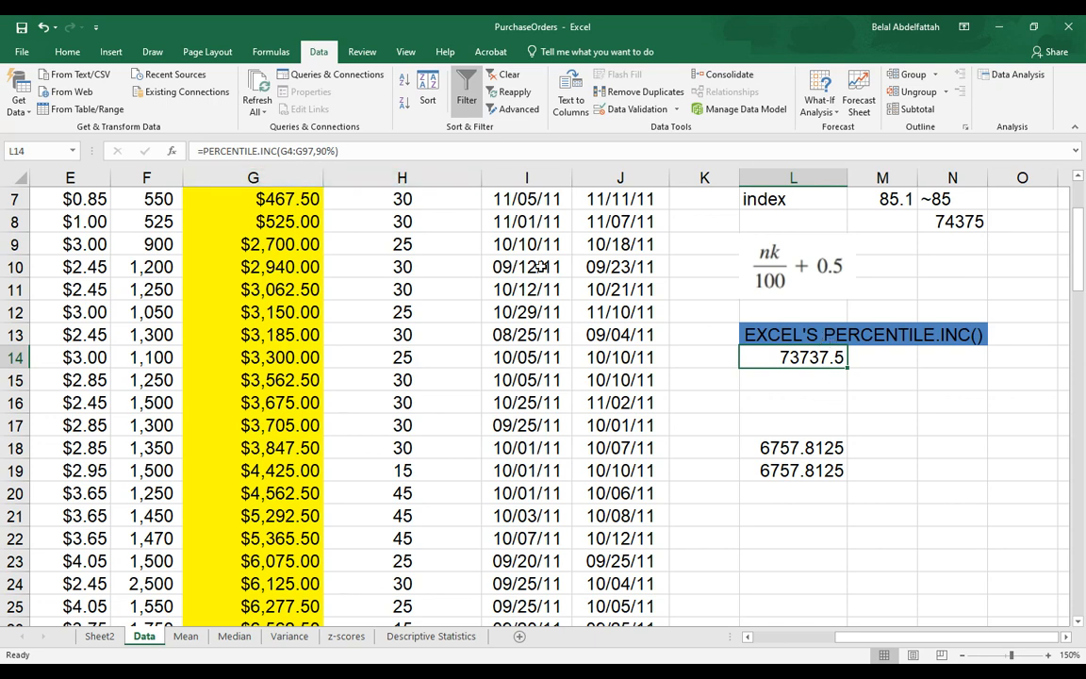
{"action": "left_click", "coordinate": [882, 358]}
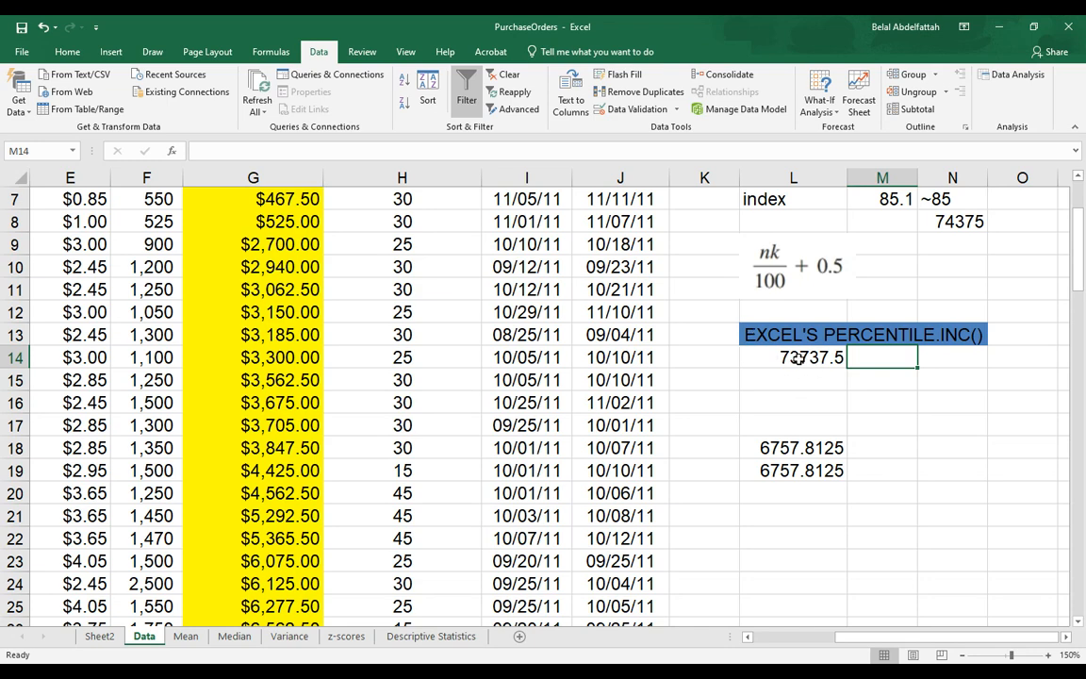
{"action": "mouse_move", "coordinate": [864, 370]}
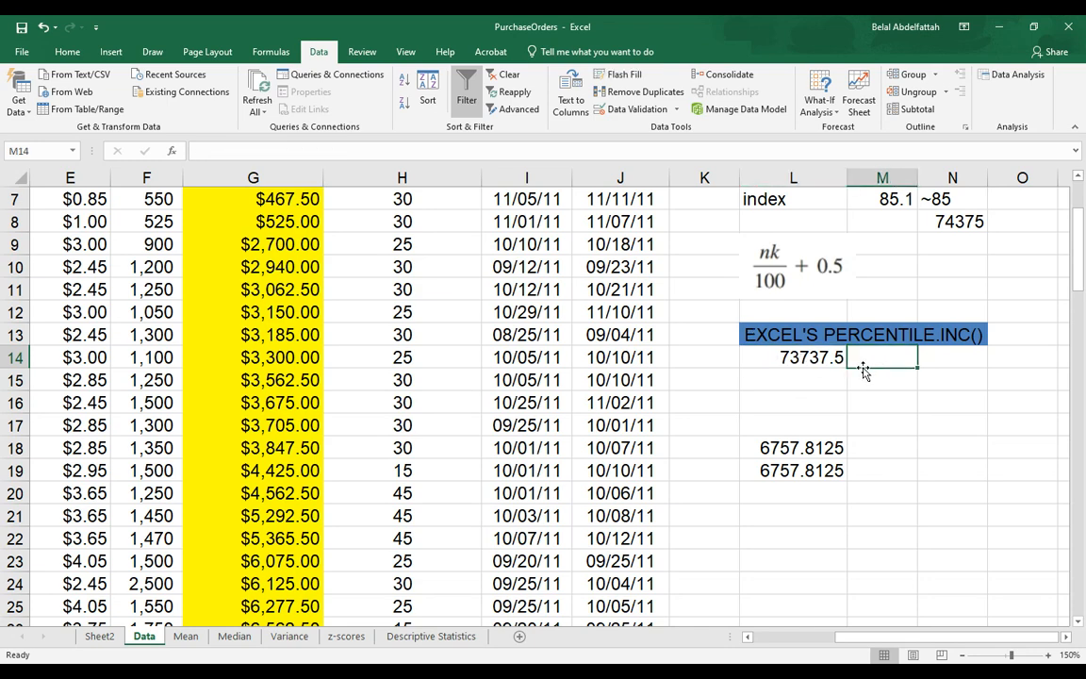
{"action": "left_click", "coordinate": [793, 357]}
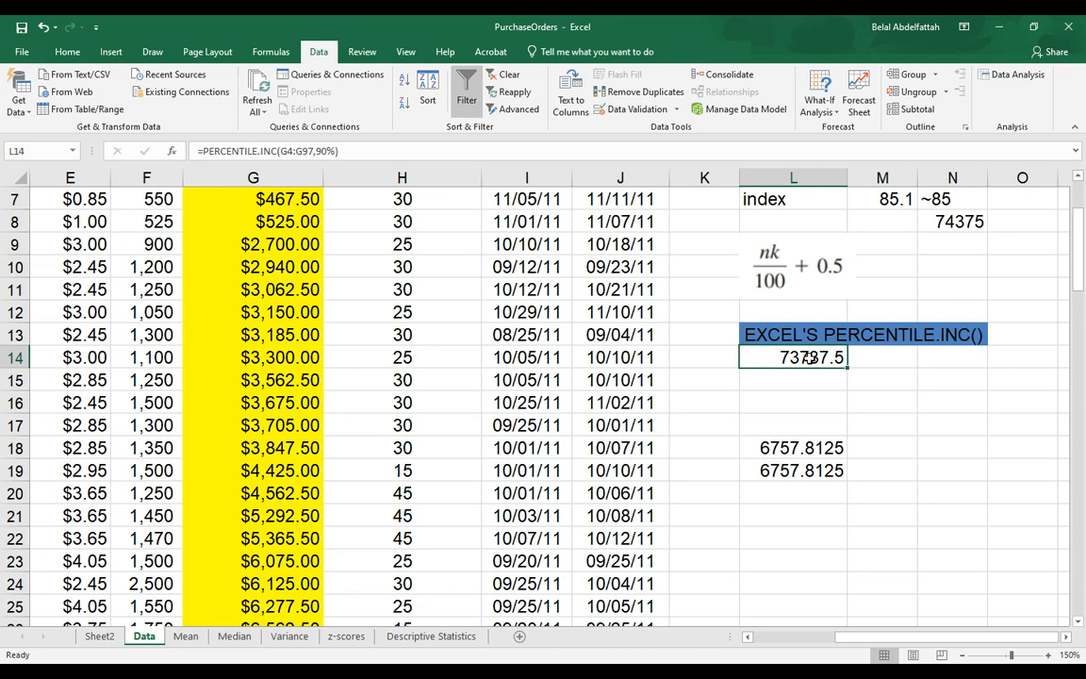
{"action": "mouse_move", "coordinate": [854, 426]}
{"action": "type", "text": "="}
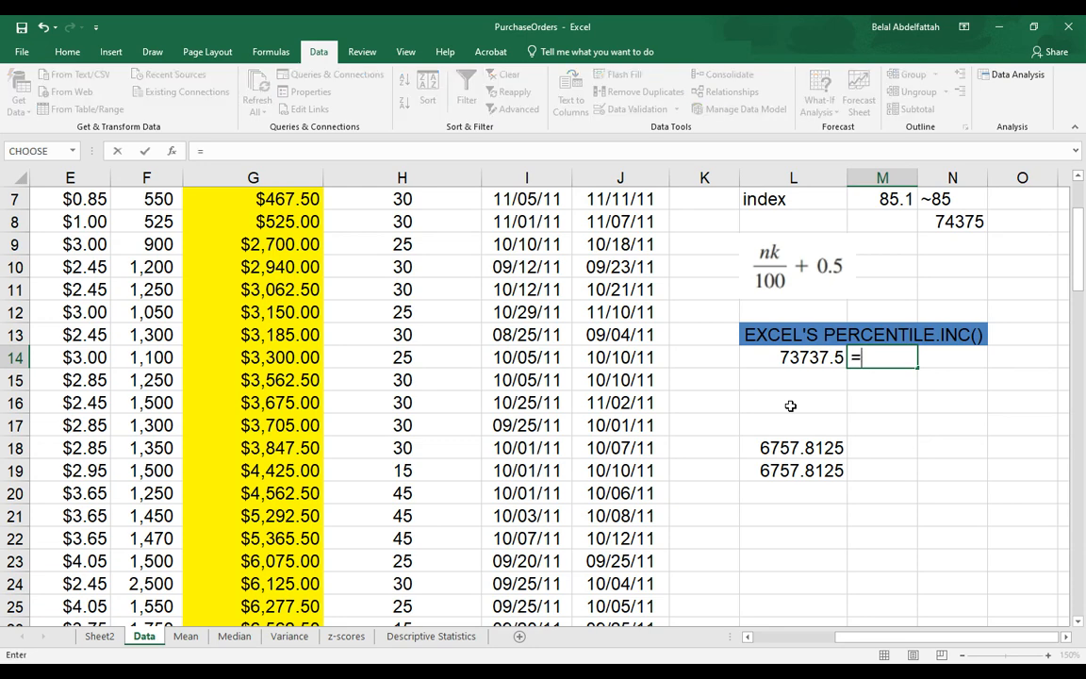
- Enter =PERCENTRANK.INC(G4:G97,L14) in M14, returning 0.9, and review it
{"action": "type", "text": "PER"}
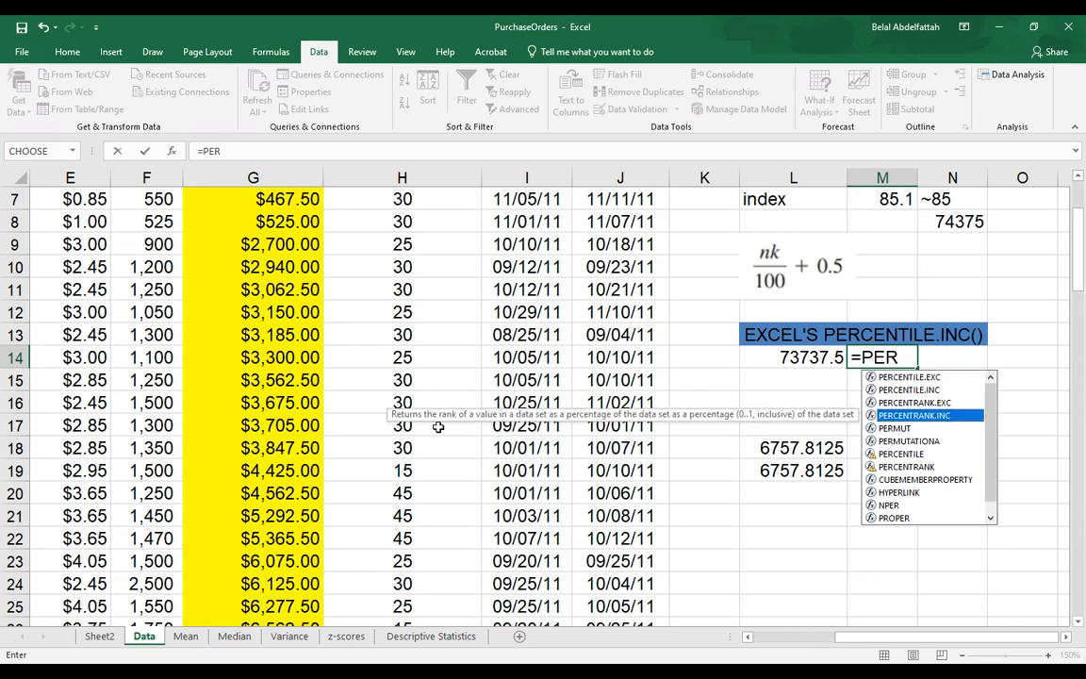
{"action": "mouse_move", "coordinate": [479, 426]}
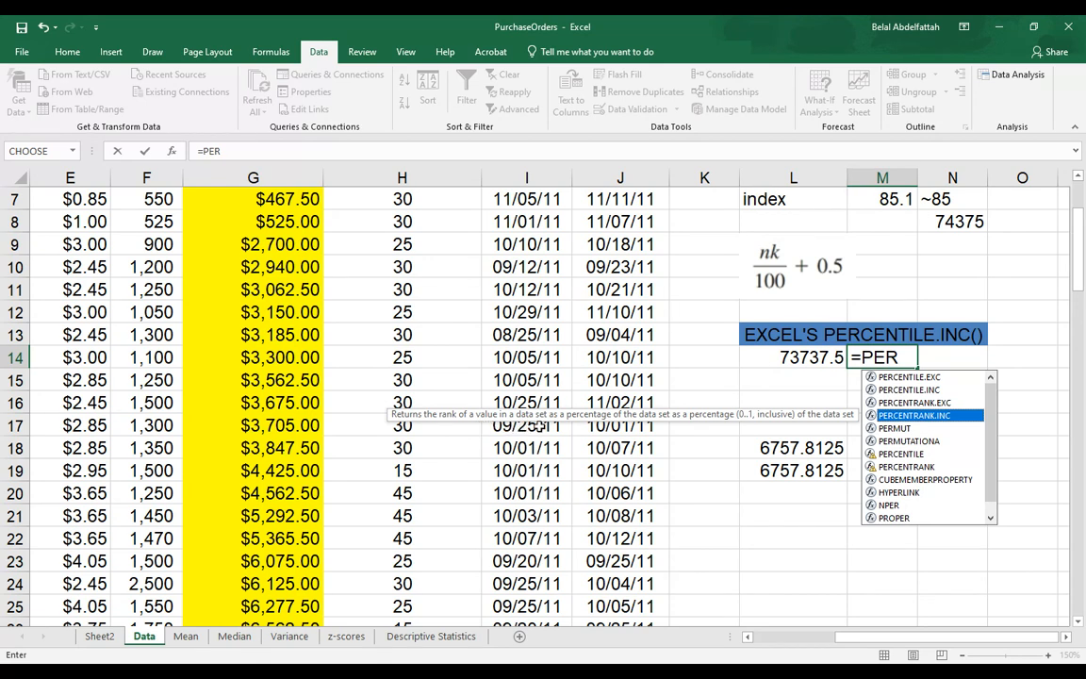
{"action": "mouse_move", "coordinate": [760, 302]}
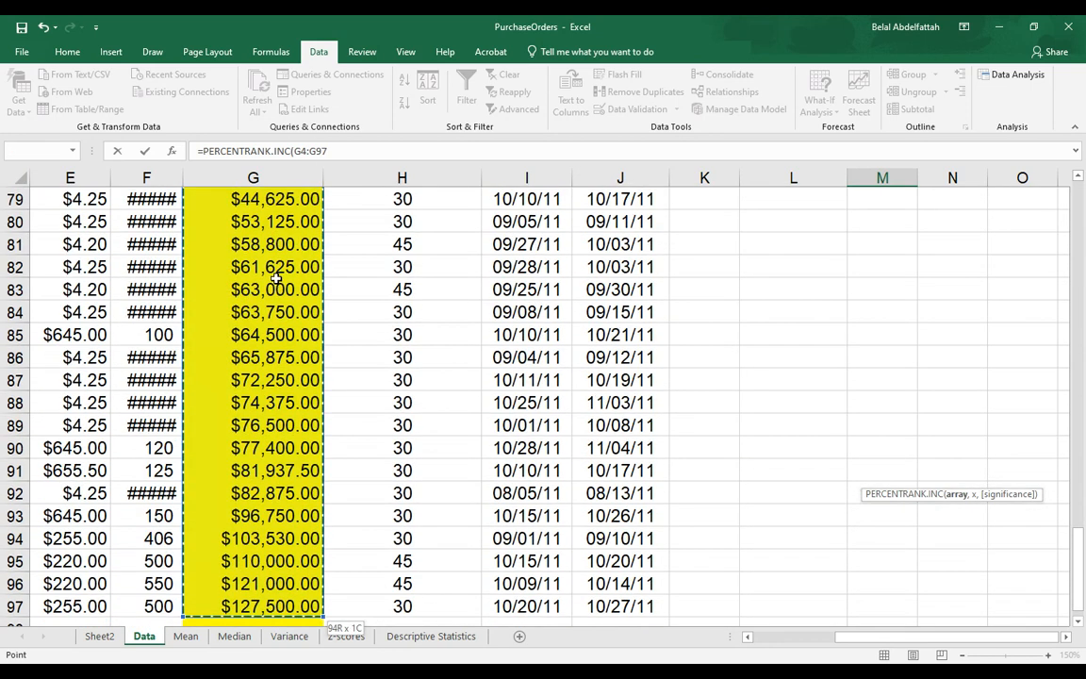
{"action": "type", "text": ",L14"}
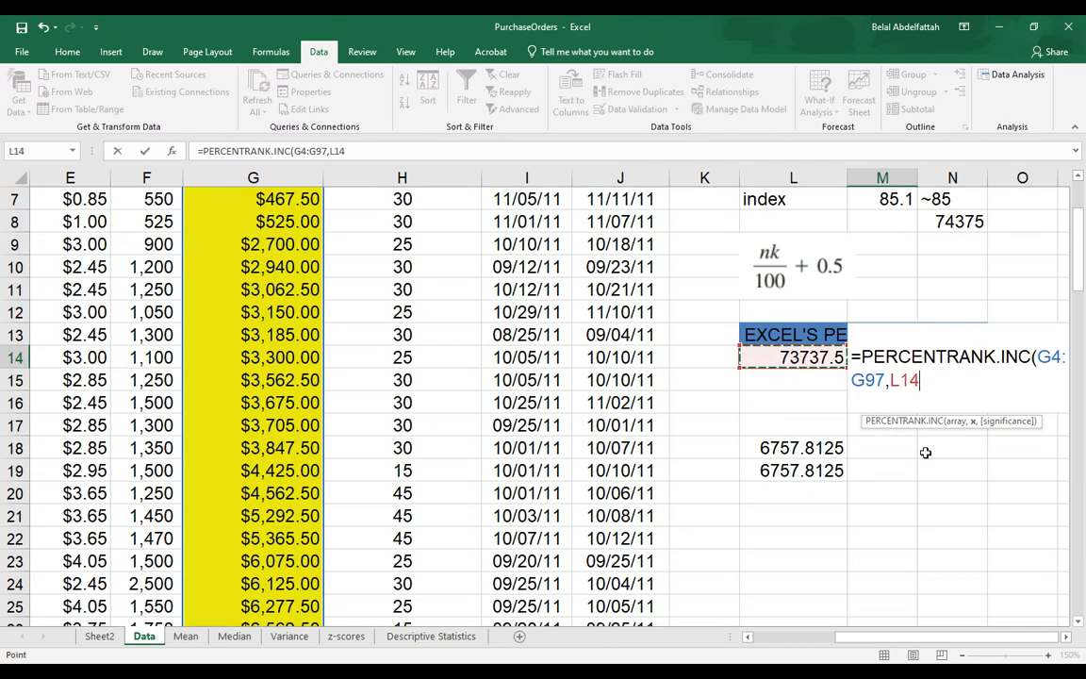
{"action": "type", "text": ")"}
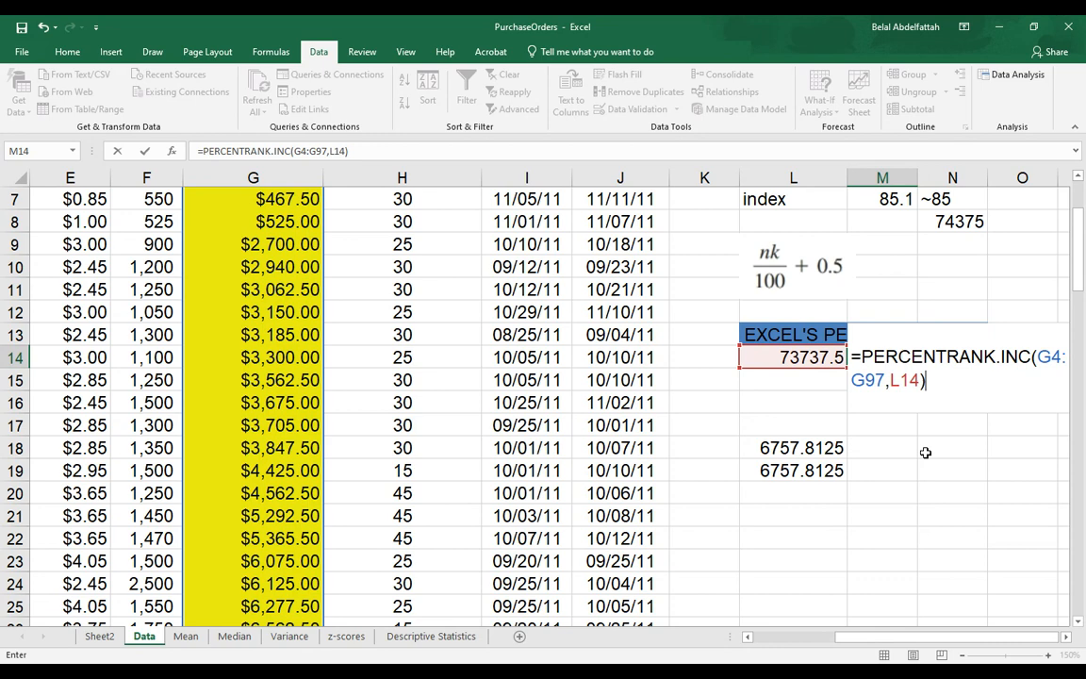
{"action": "key", "text": "Enter"}
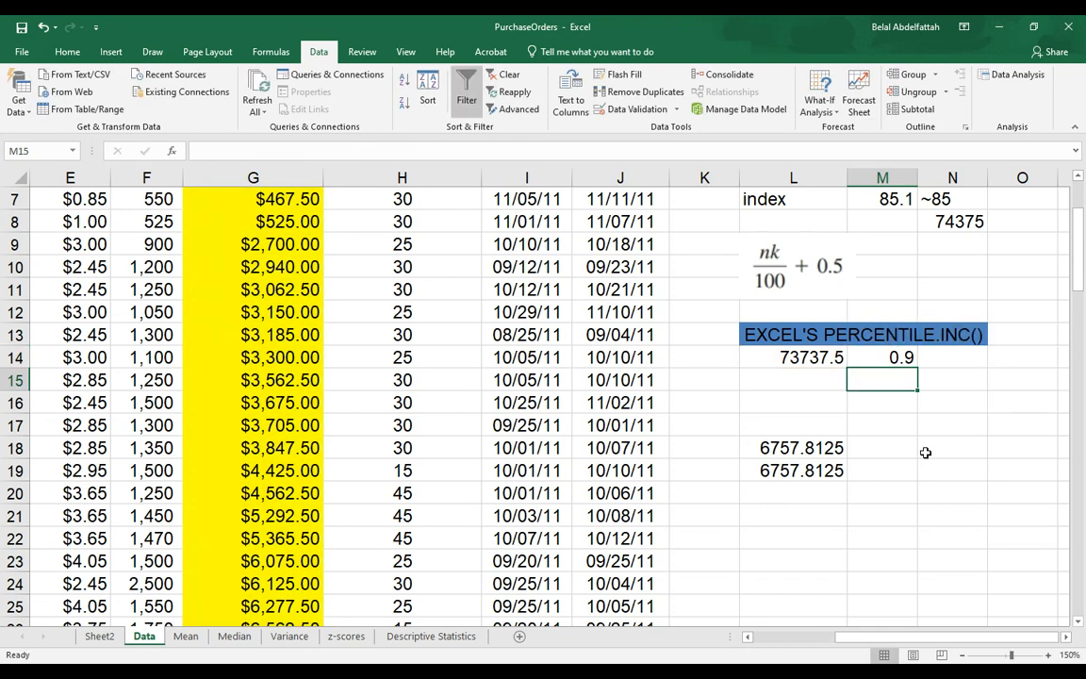
{"action": "left_click", "coordinate": [882, 356]}
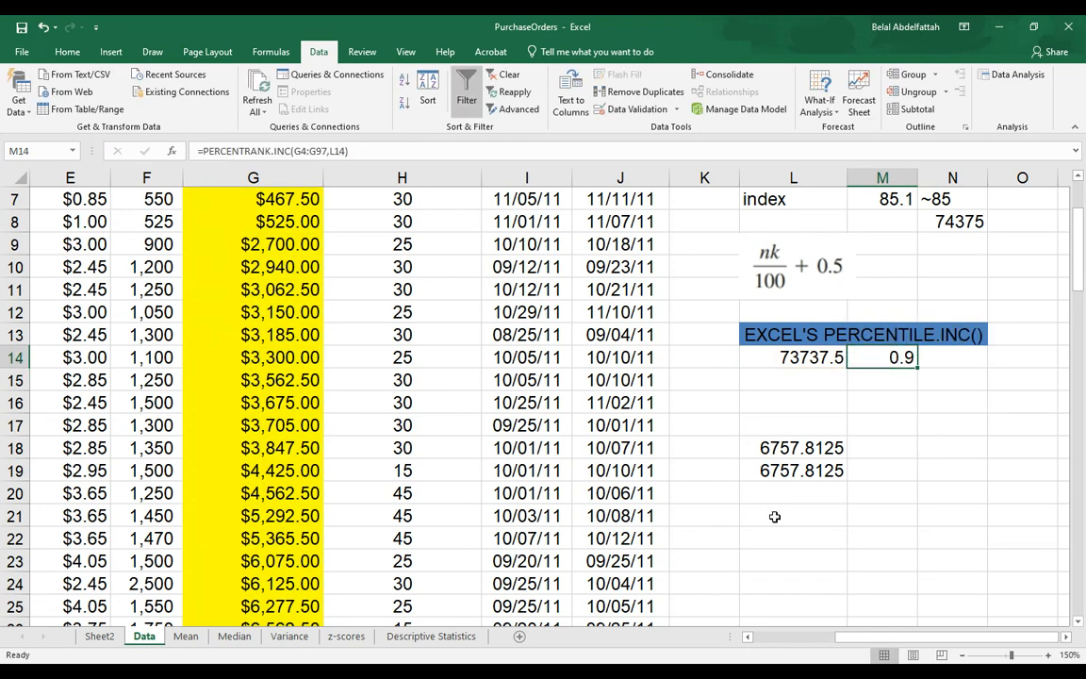